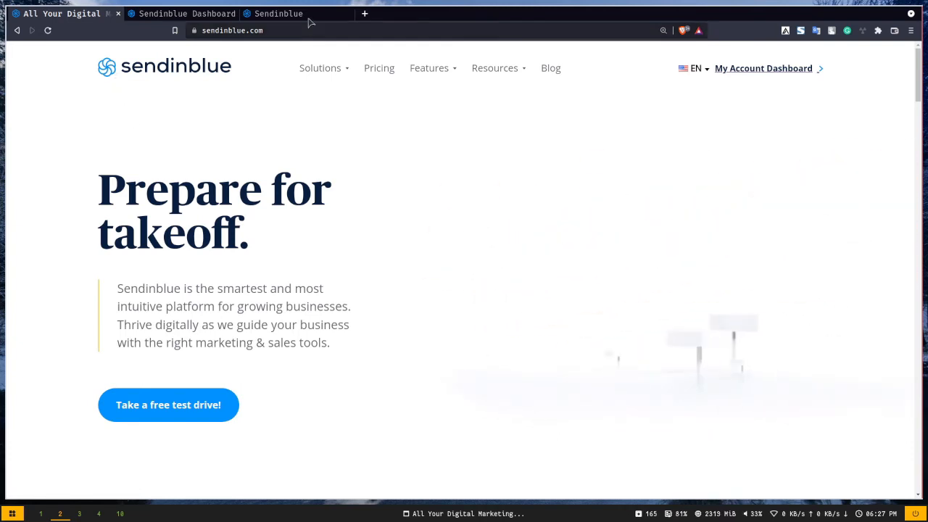
Step: Check the free plan's remaining daily emails, then go to the Campaigns dashboard
left_click(278, 13)
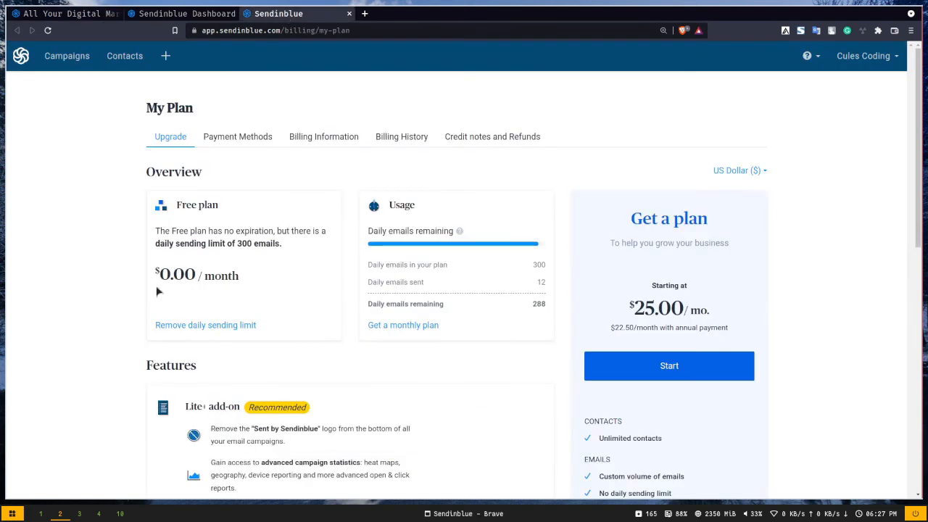
mouse_move(238, 289)
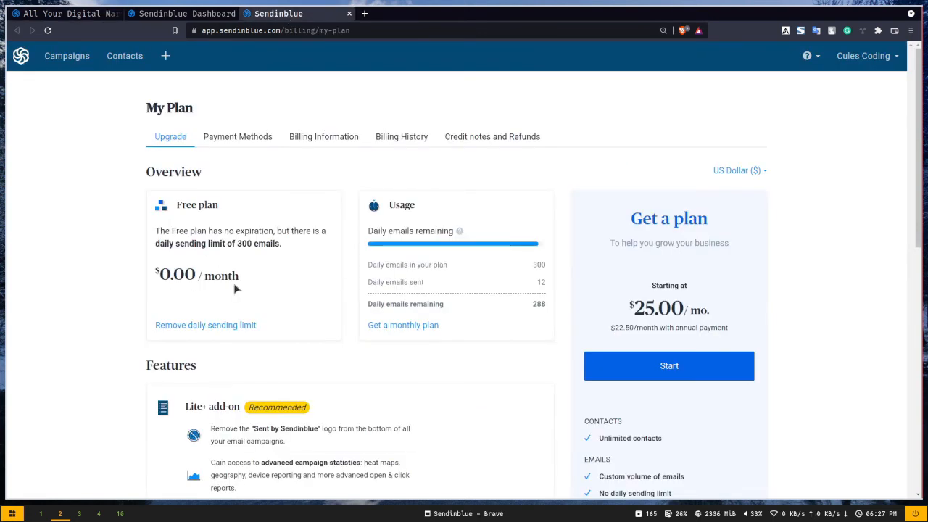
mouse_move(67, 56)
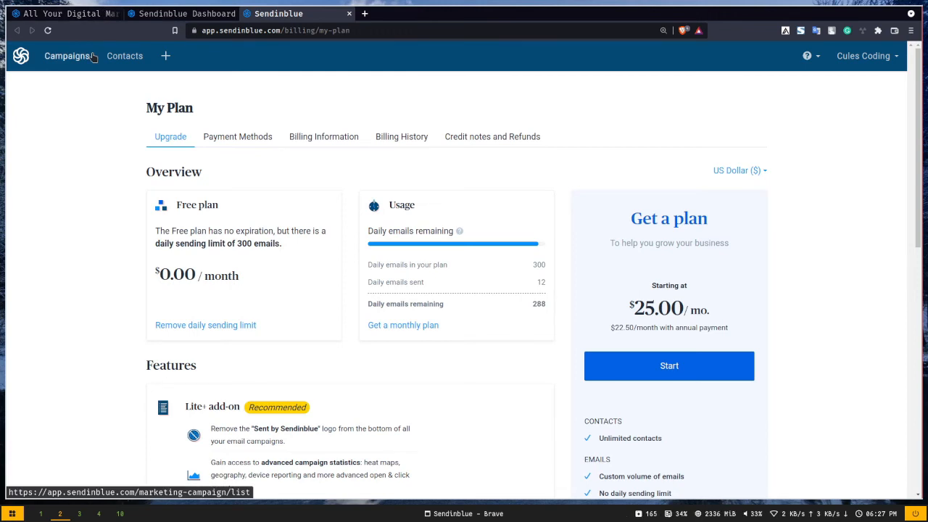
left_click(62, 14)
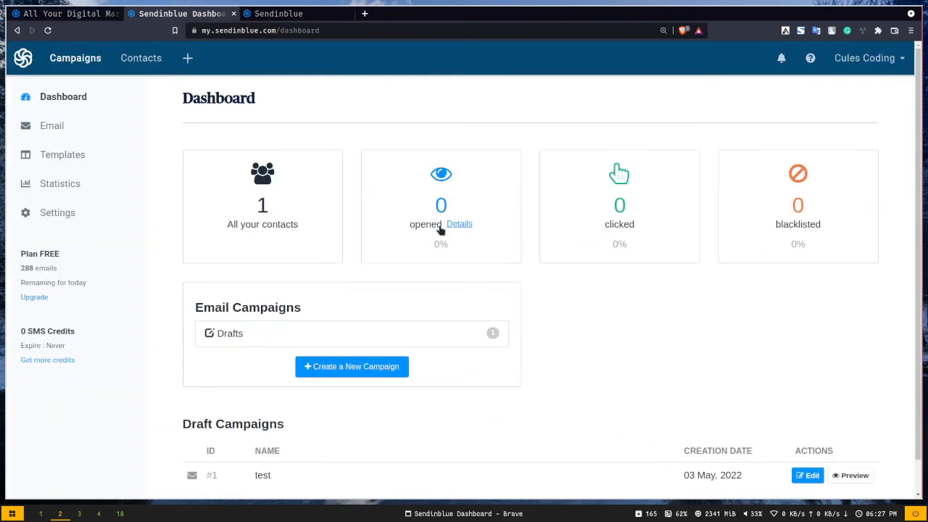
mouse_move(631, 245)
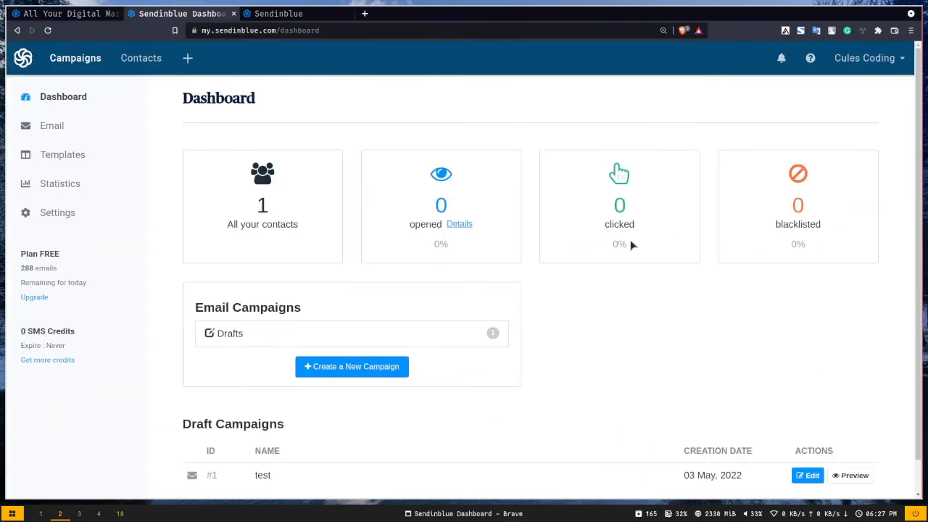
mouse_move(902, 58)
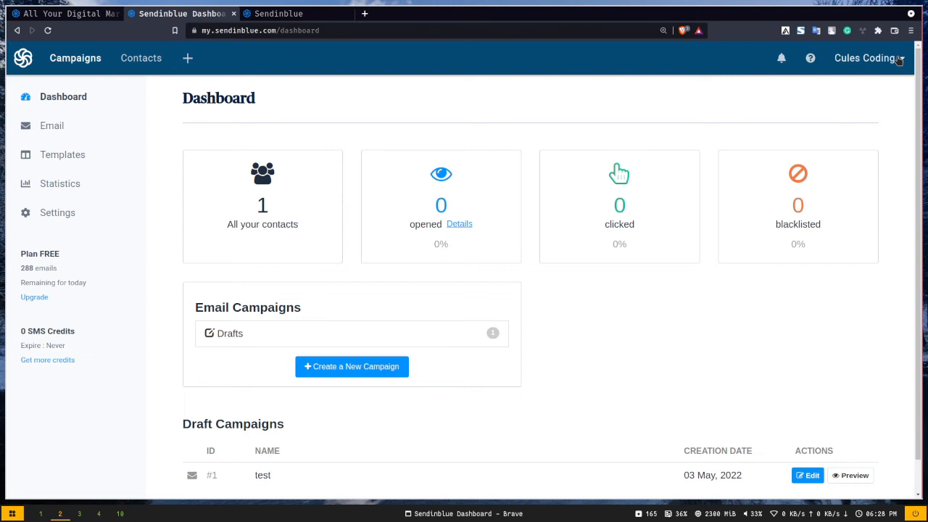
Step: Choose SMTP & API from the account name dropdown
left_click(865, 58)
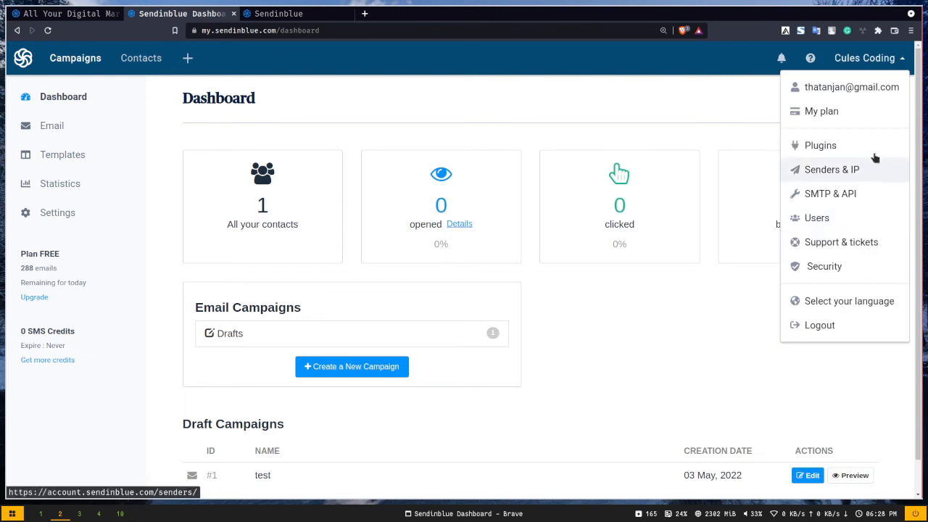
mouse_move(823, 194)
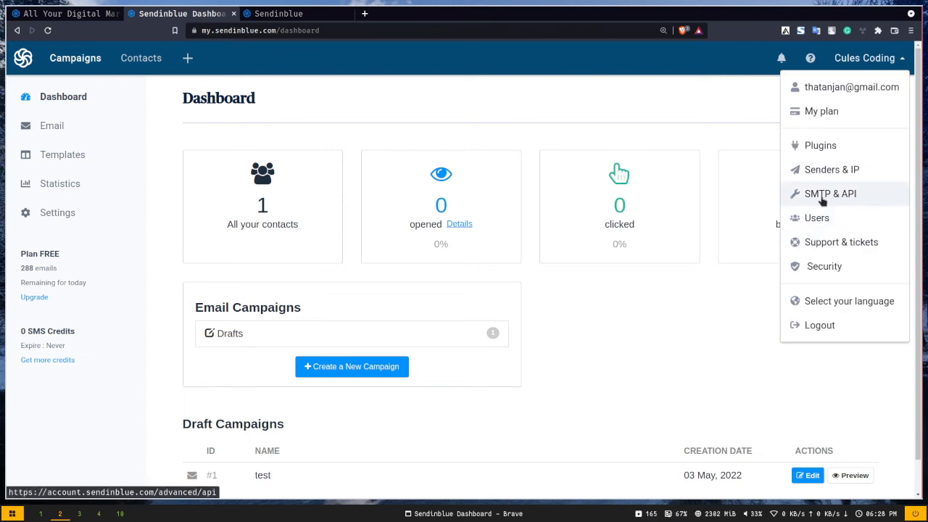
left_click(830, 194)
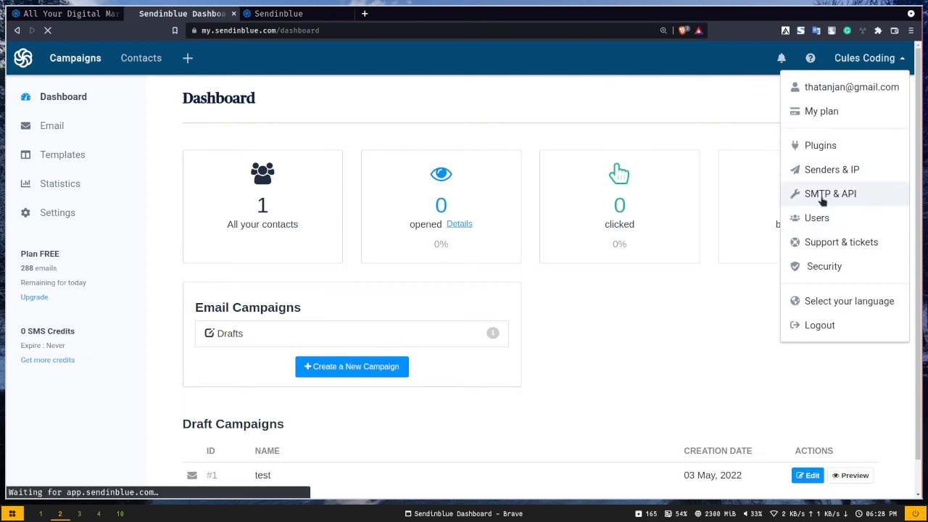
Step: Create a Sendinblue API key named 'yt', generate it and copy the key
left_click(830, 193)
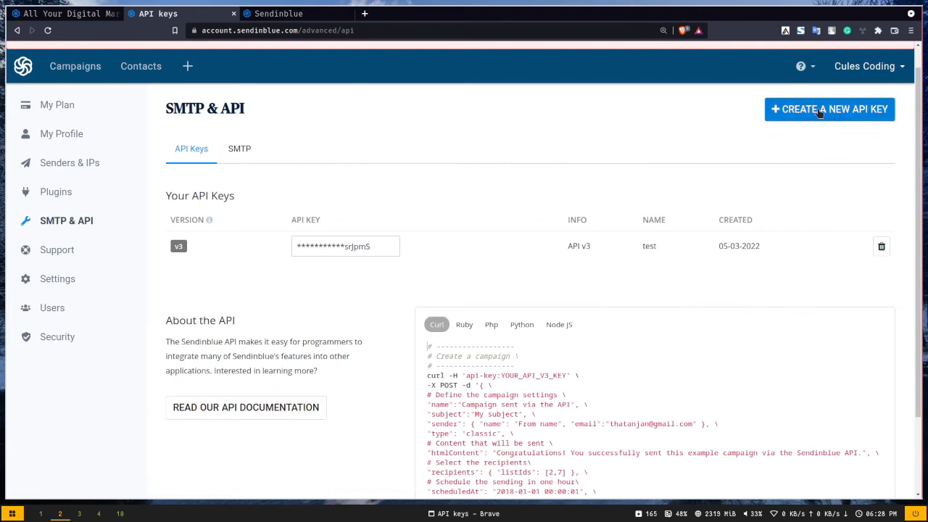
left_click(828, 108)
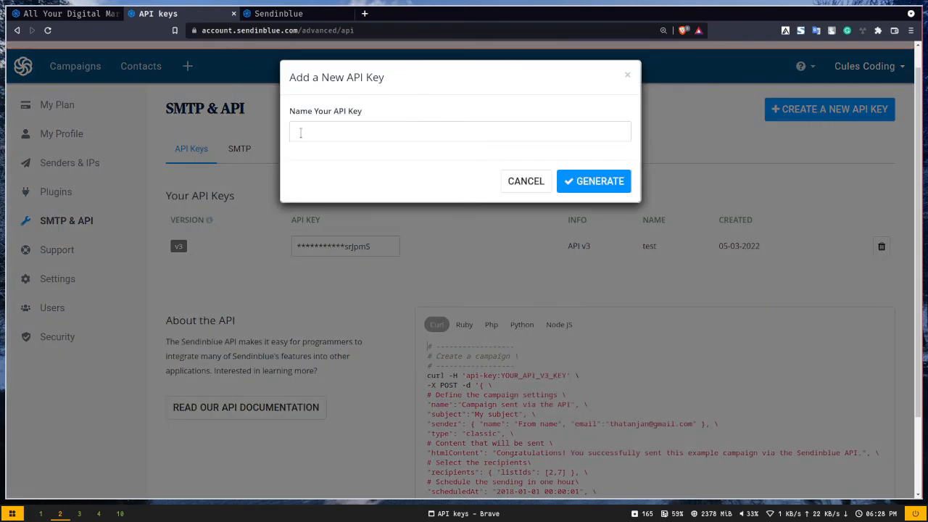
left_click(460, 131)
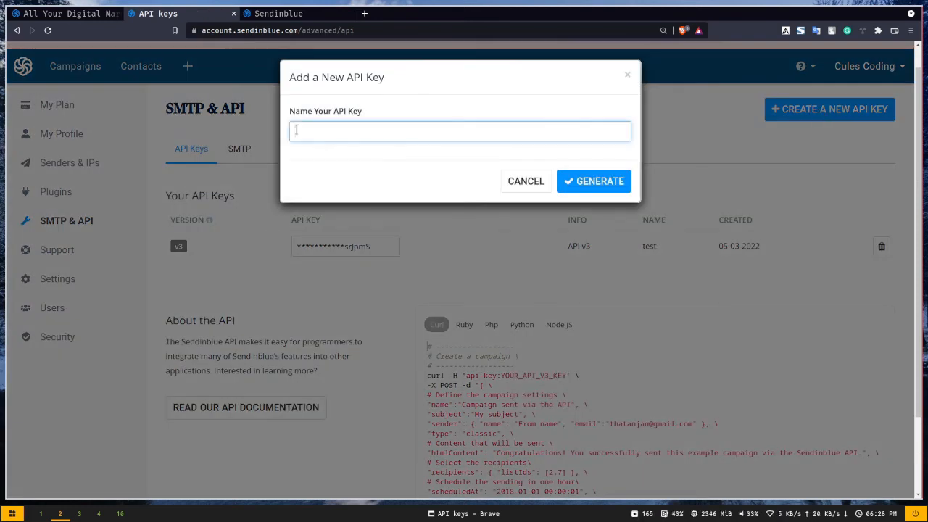
type("yt")
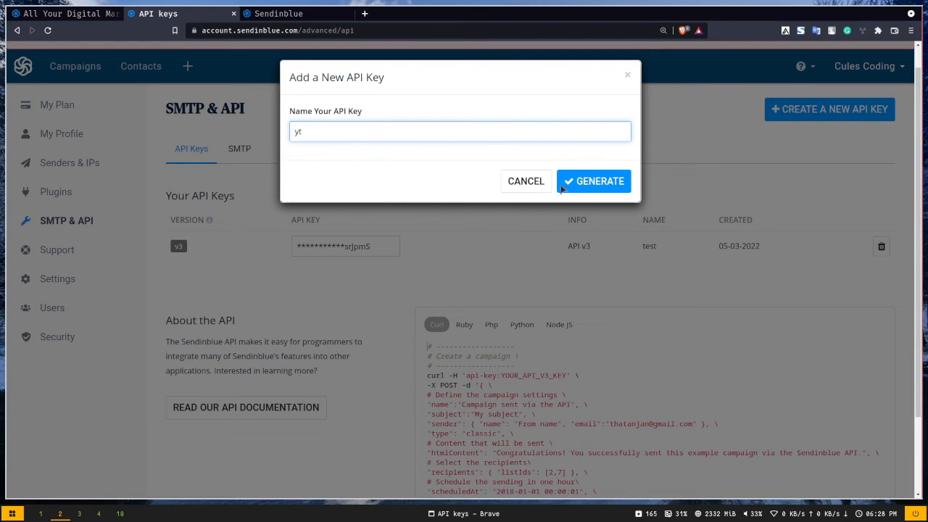
left_click(599, 181)
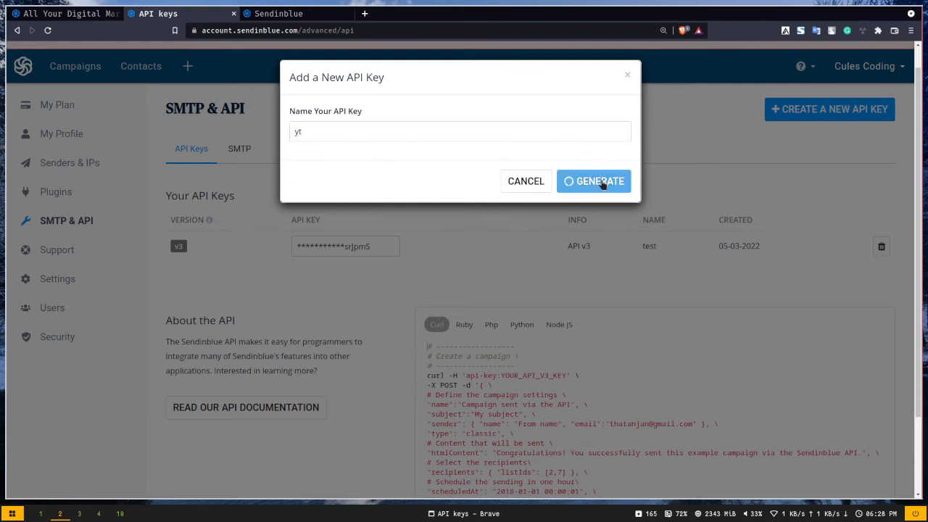
left_click(598, 181)
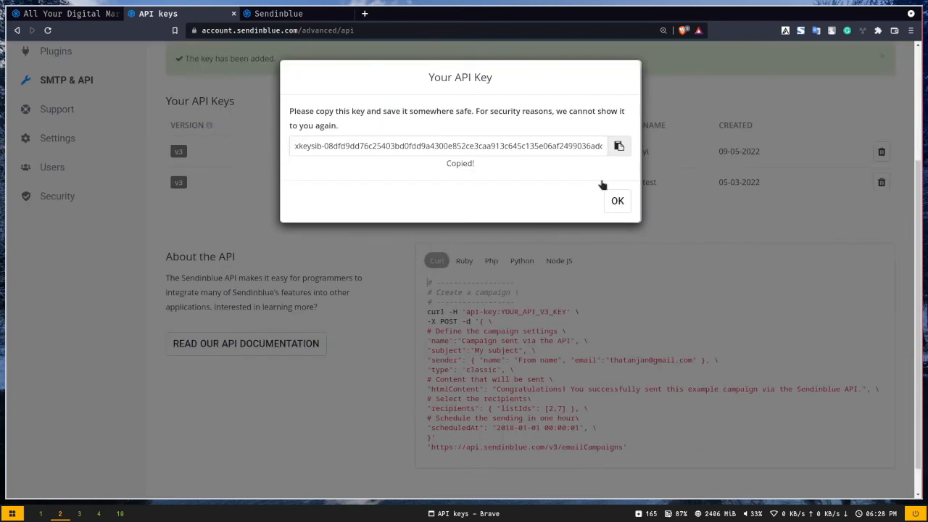
mouse_move(524, 129)
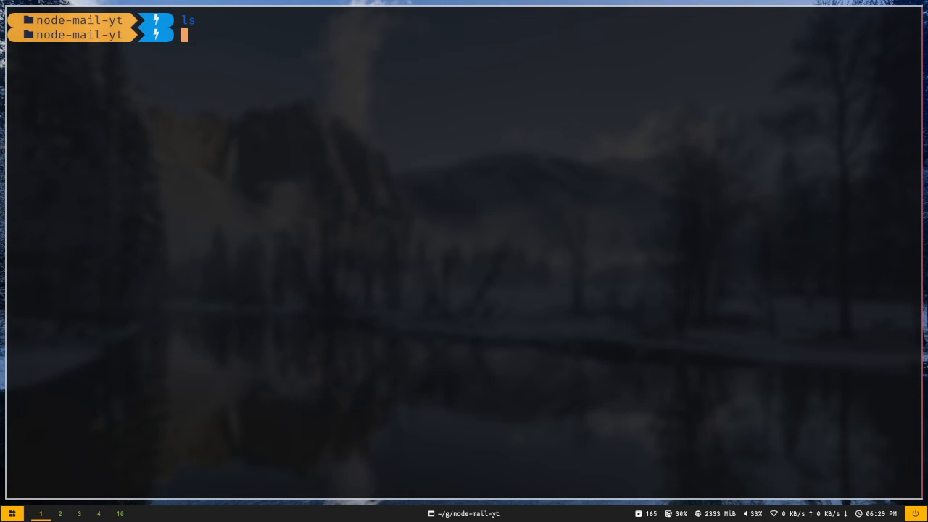
Step: Run npm init -y, then install sib-api-v3-sdk and dotenv
type("npm init -y")
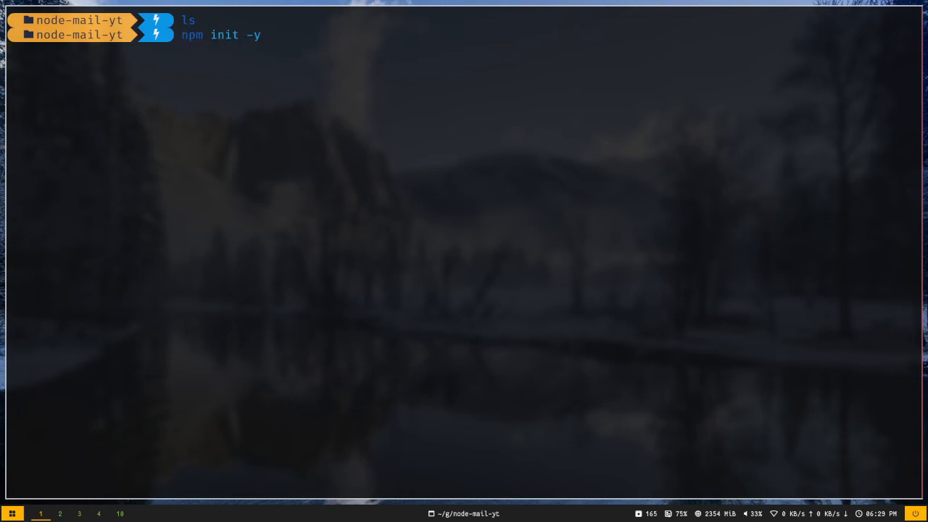
key("Return")
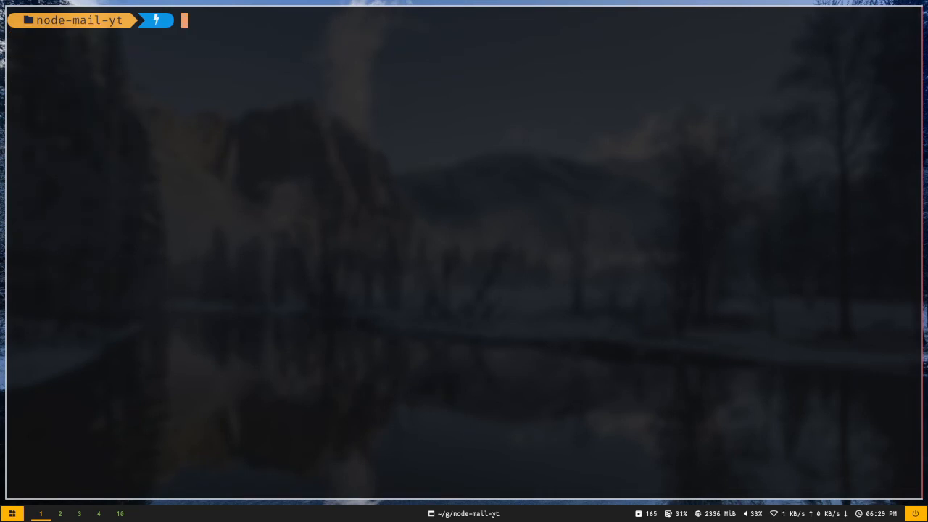
type("npm i sib-api-v3-sdk")
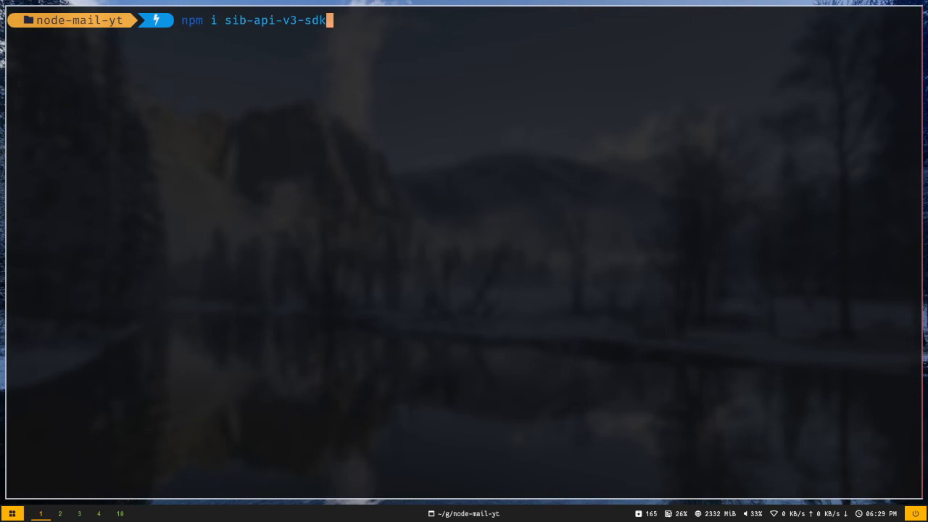
type("dote")
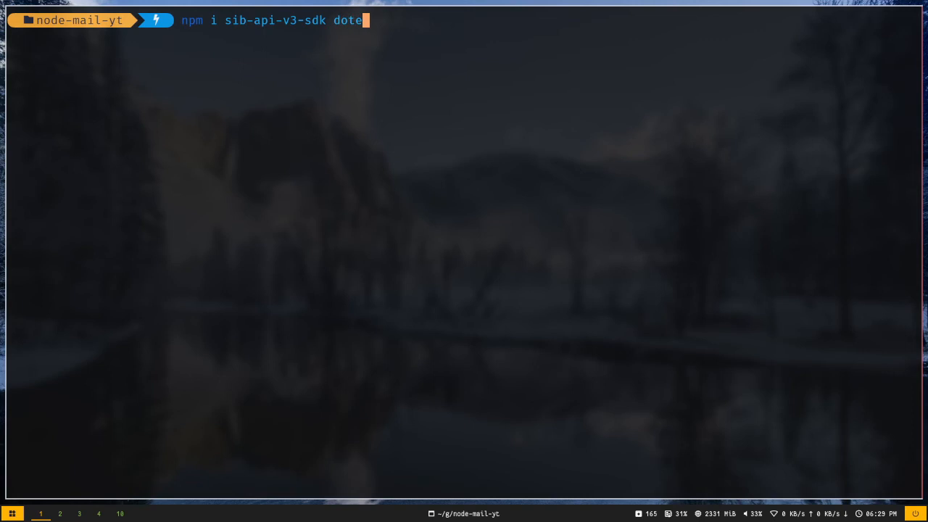
type("nv")
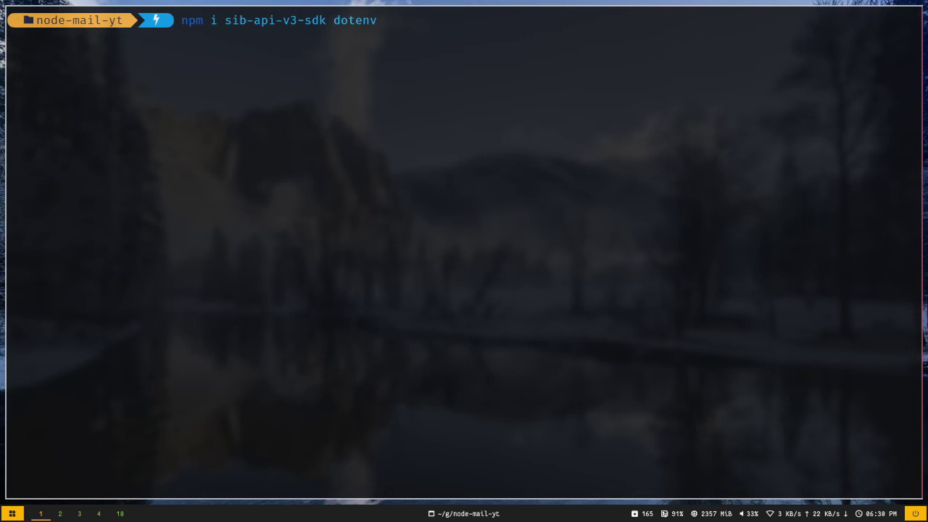
key("Return")
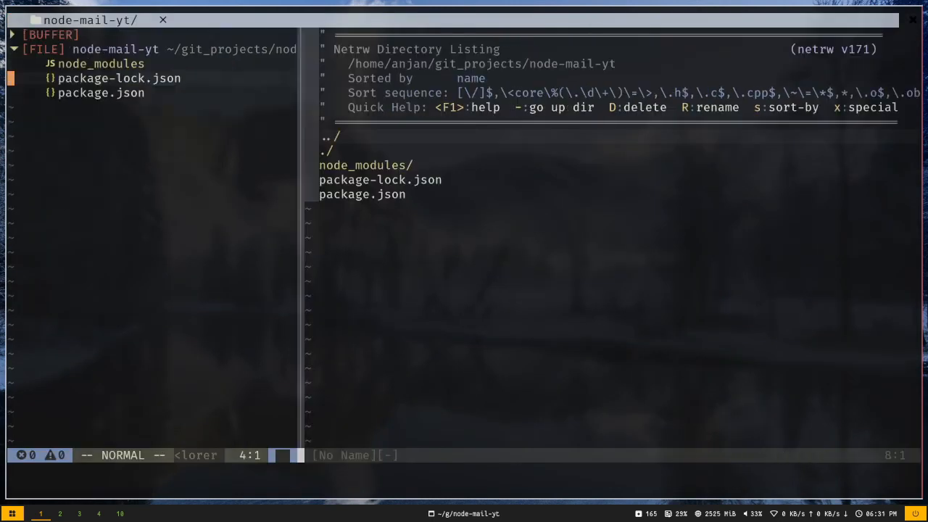
Step: Create a .env file and add an api_key= entry for the Sendinblue key
type(".env")
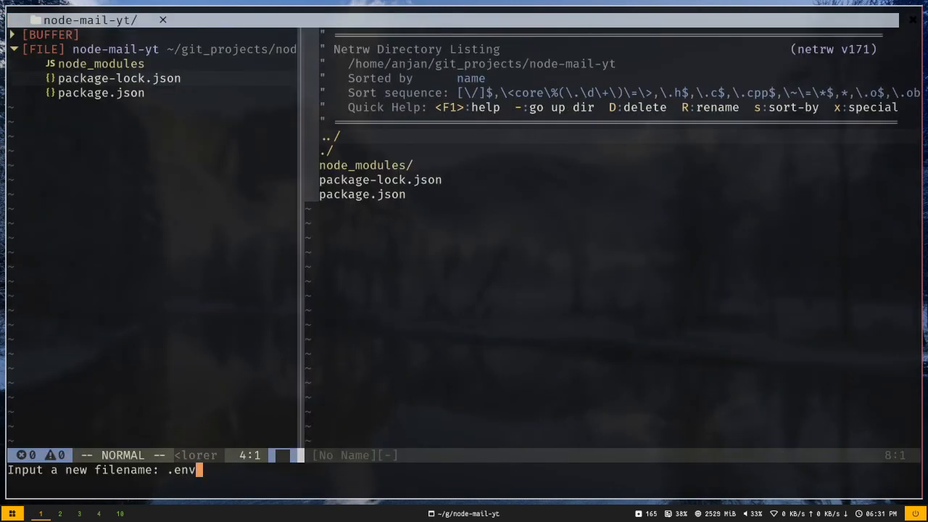
key("Return")
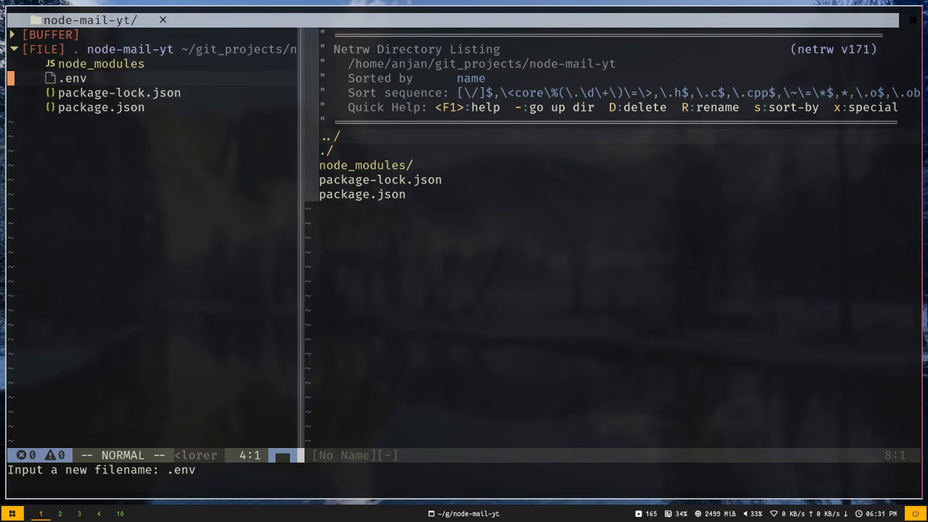
key("Return")
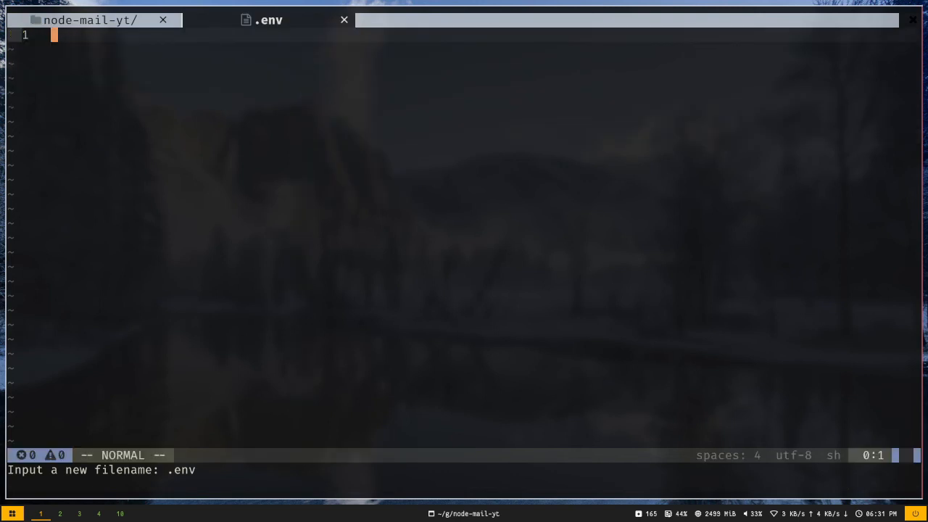
type("ap")
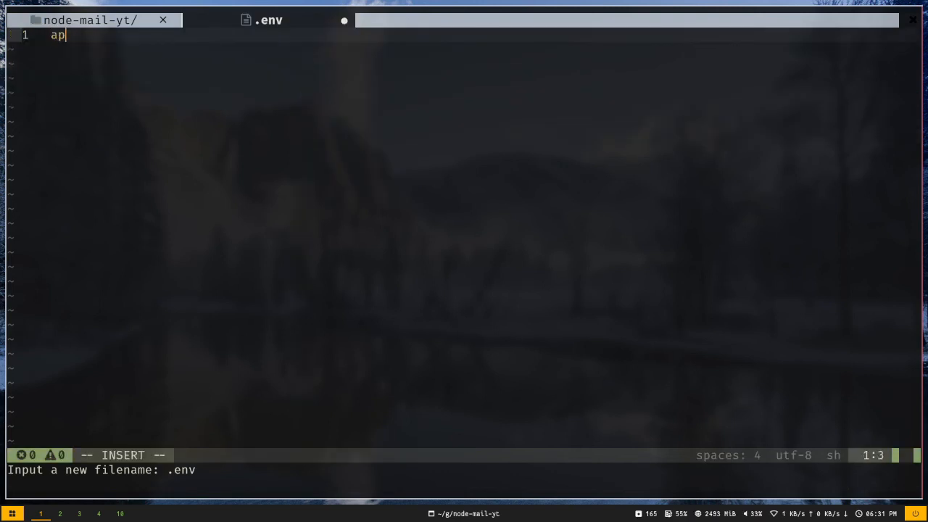
type("i_key")
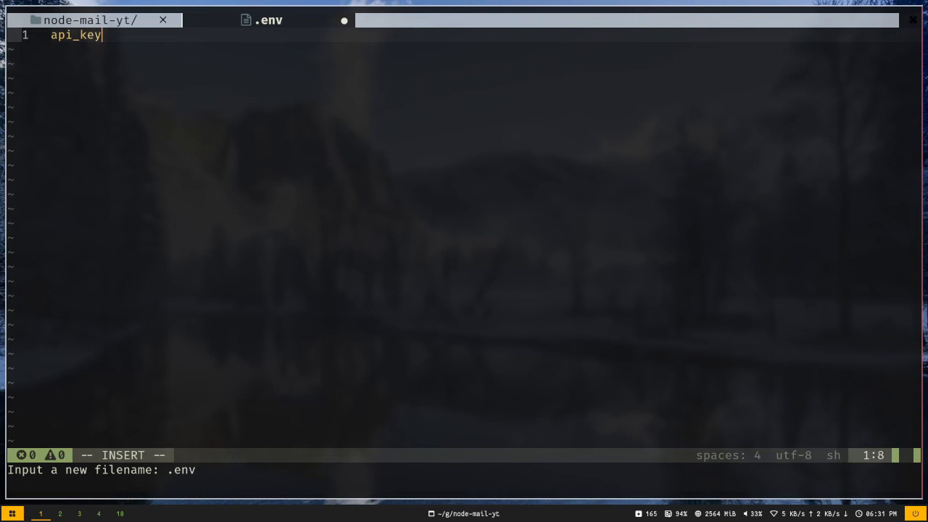
type("=")
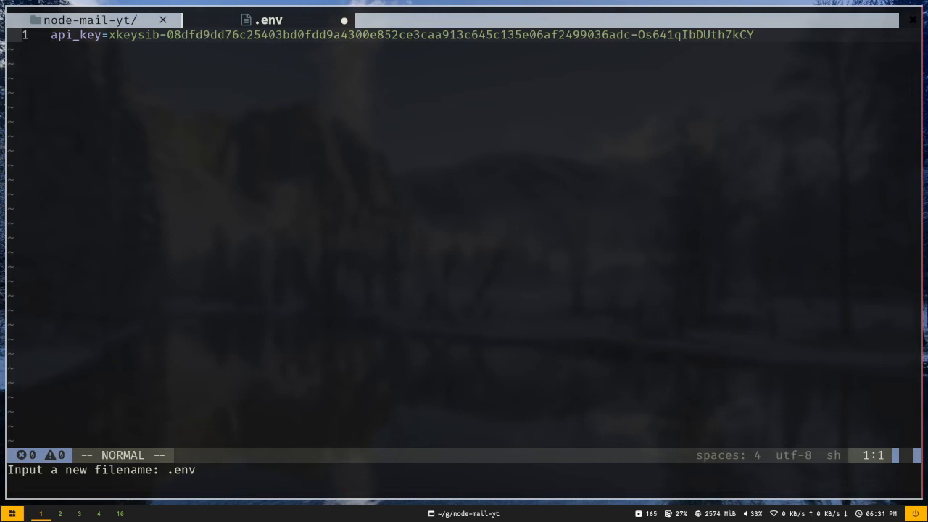
key("v")
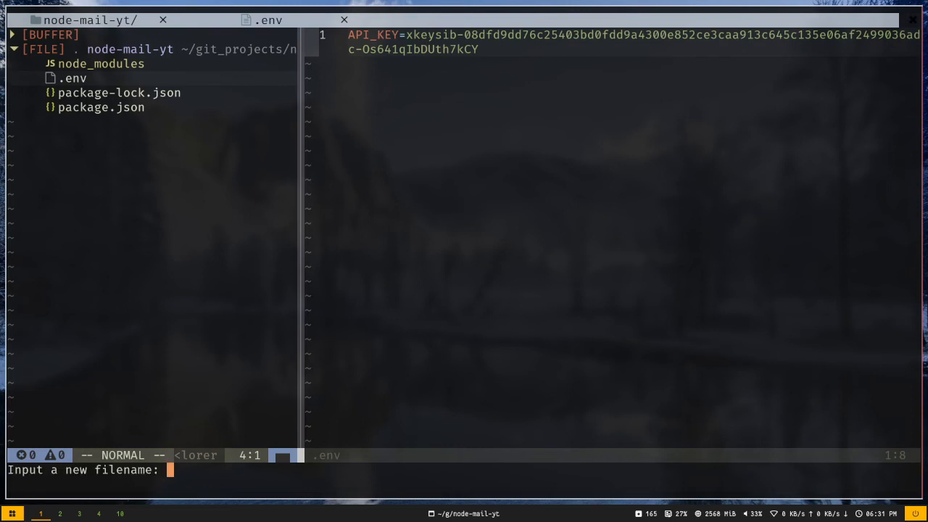
Step: Create index.js requiring sib-api-v3-sdk and dotenv, with client = Sib.ApiClient.instance
type("index.js")
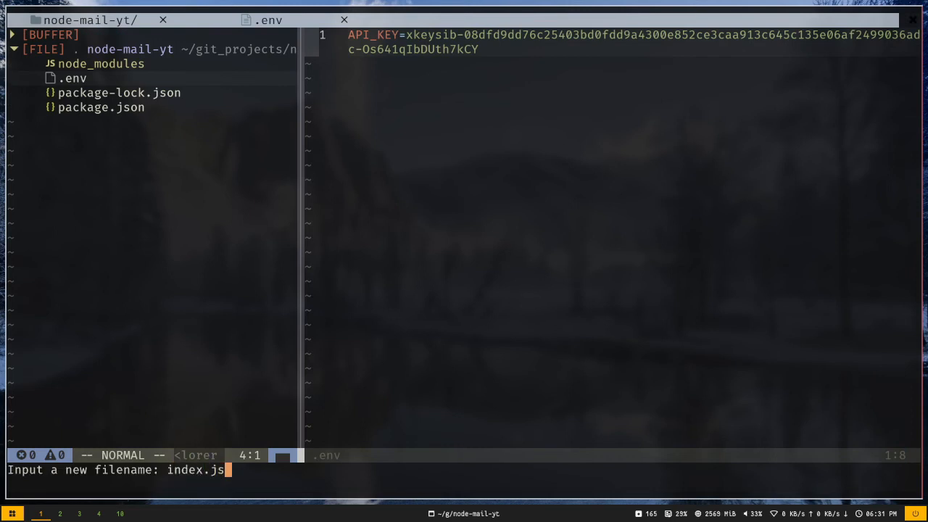
key("Return")
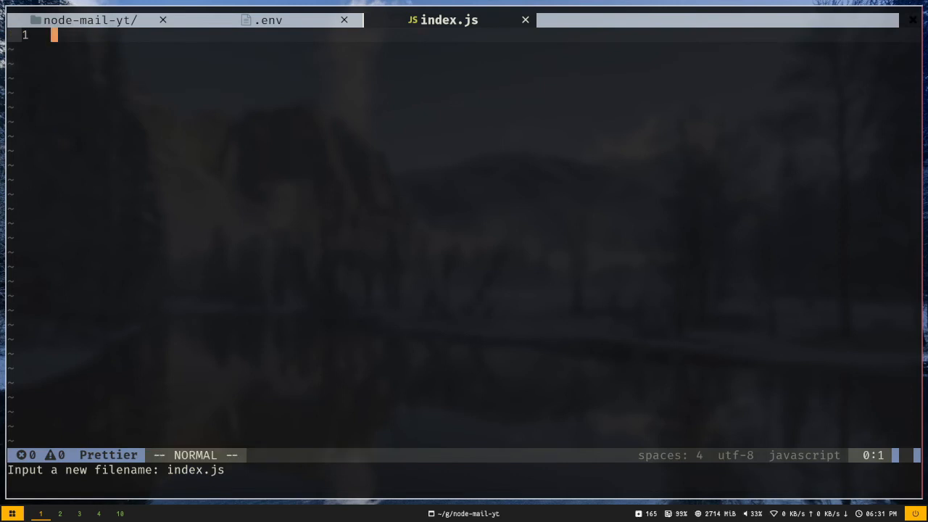
type("const Sib")
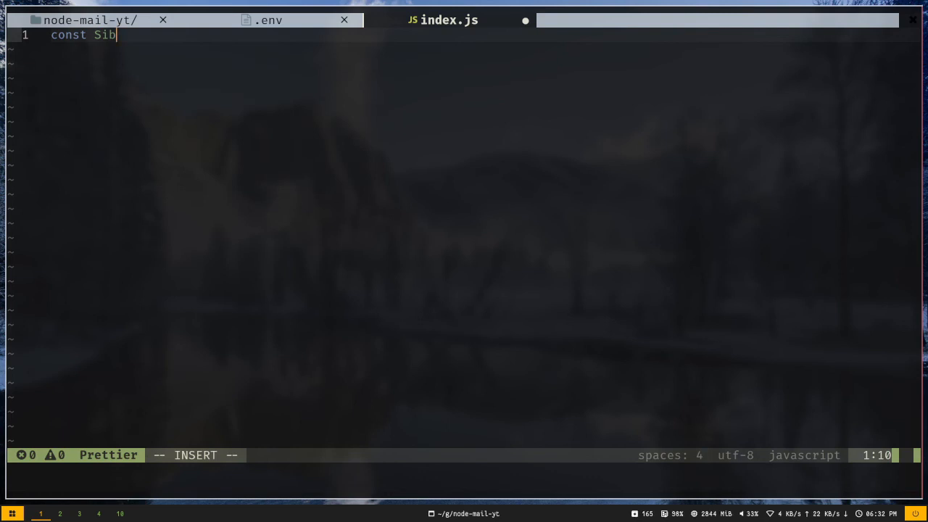
type("= rquire(")
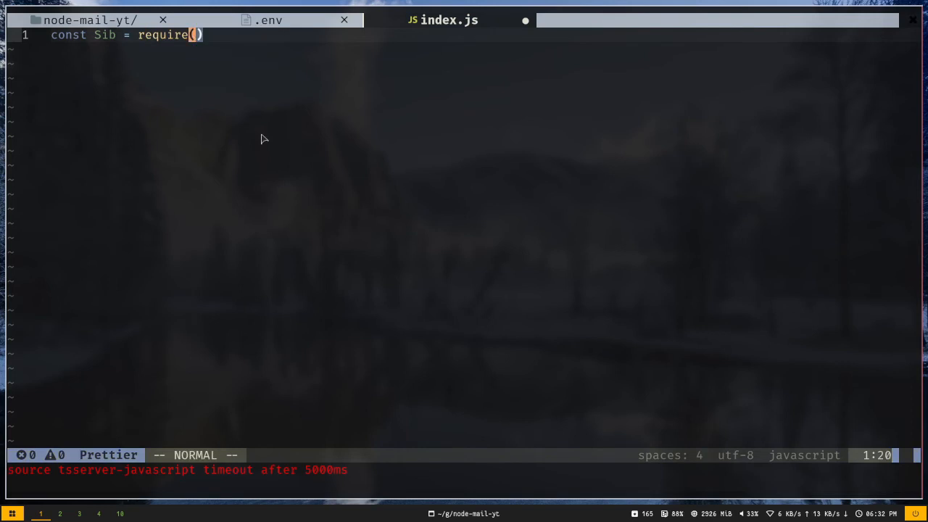
type("'sib-api-v3-sdk'")
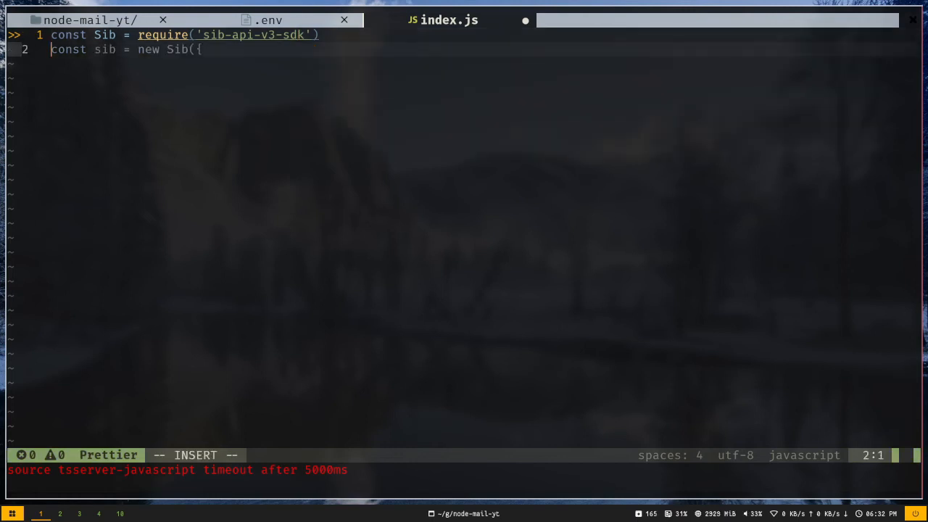
type("require('dotenv').config(")
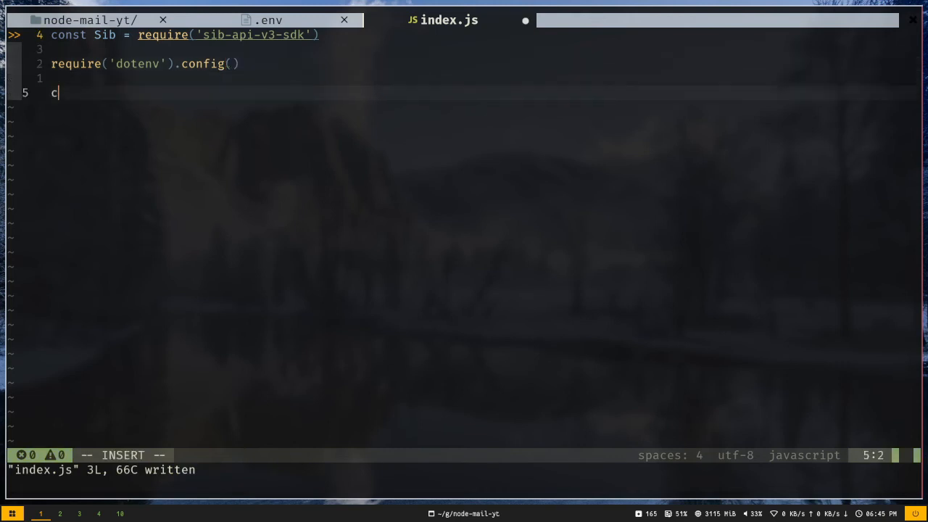
type("onst client = S")
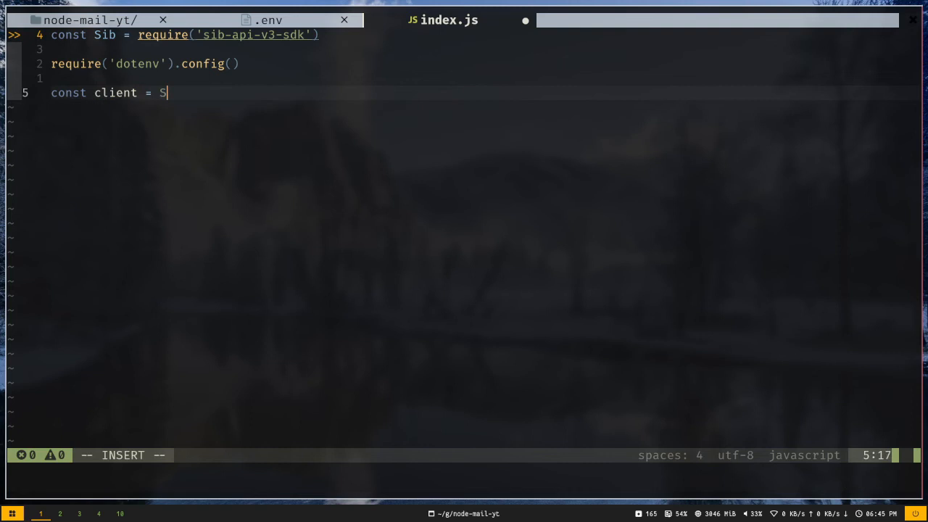
type("ib.A")
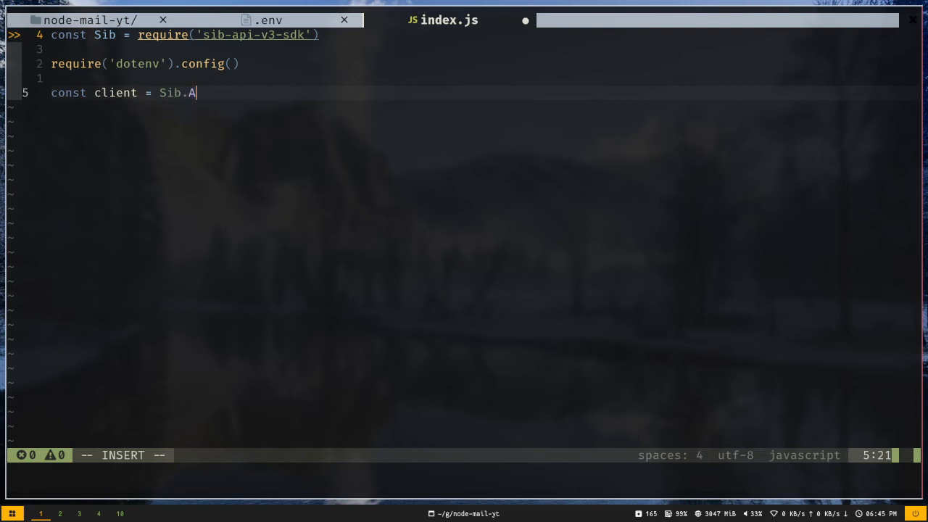
type("piClient.")
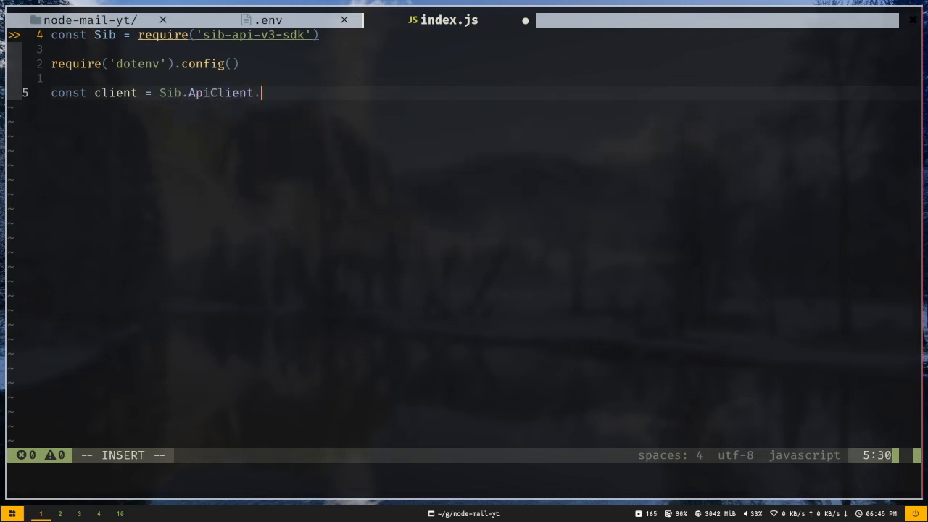
type("instance")
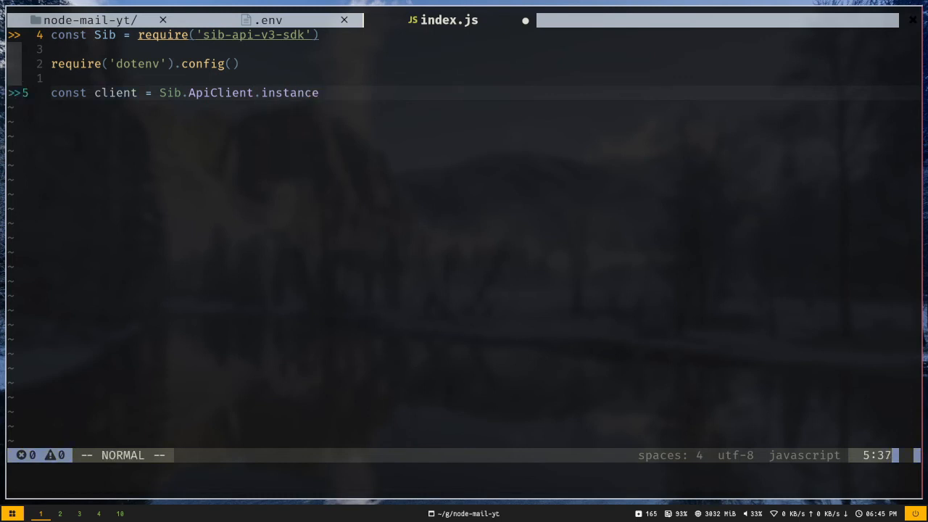
Step: Add apiKey = client.authentications['api-key'] and start apiKey.apiKey = process.env
key("0")
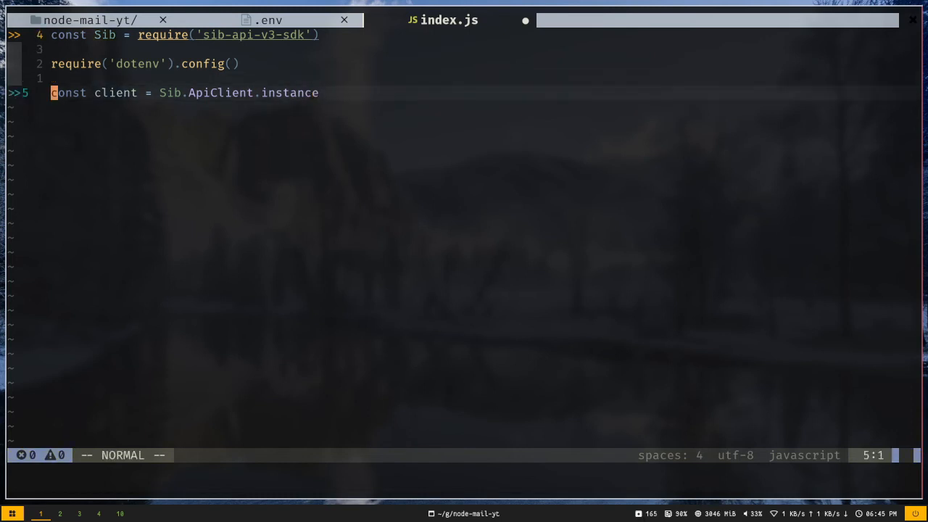
type("co")
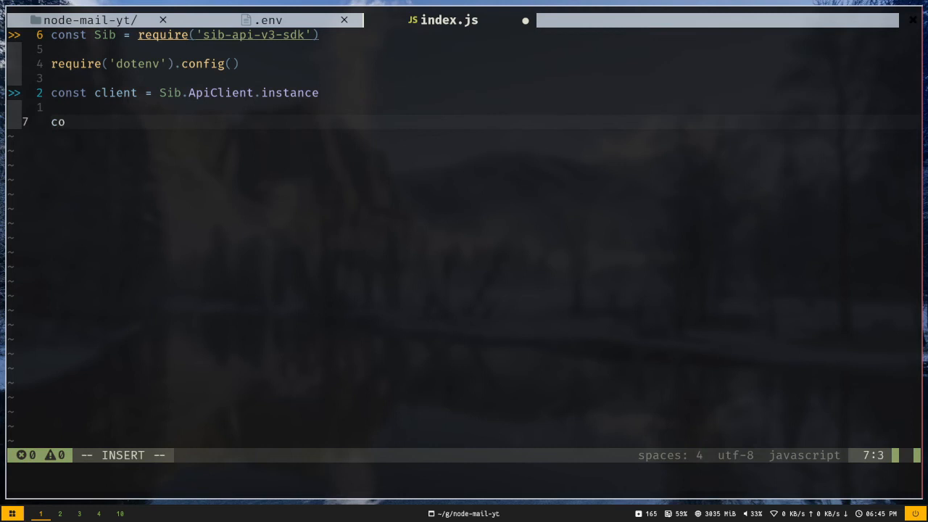
type("nst apiKey =")
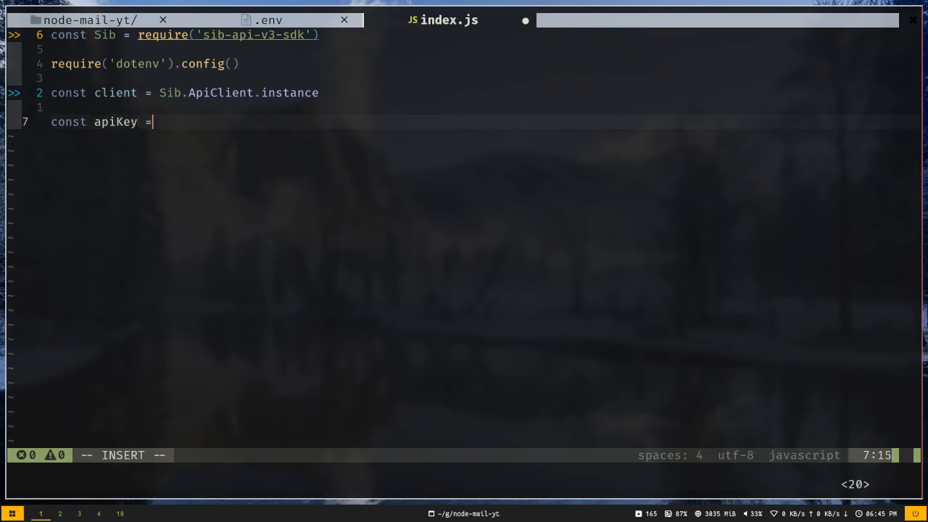
type("client")
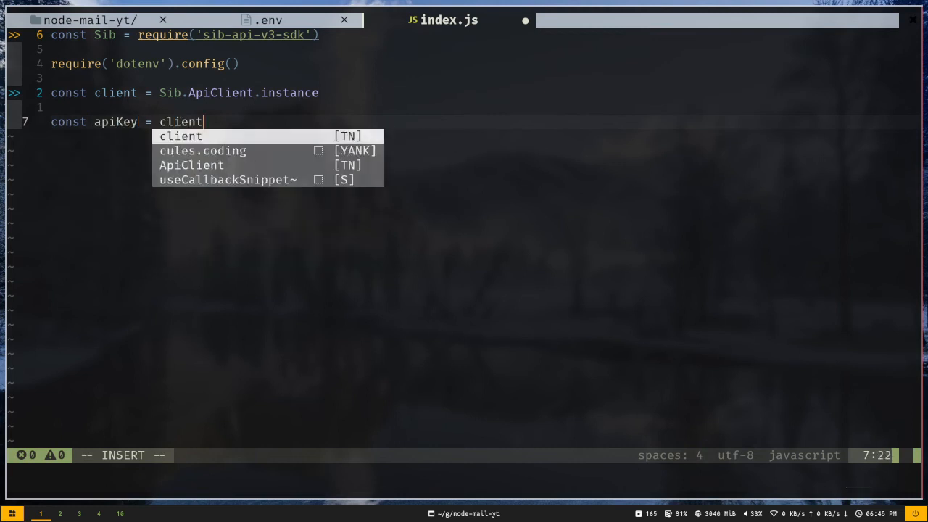
type(".au")
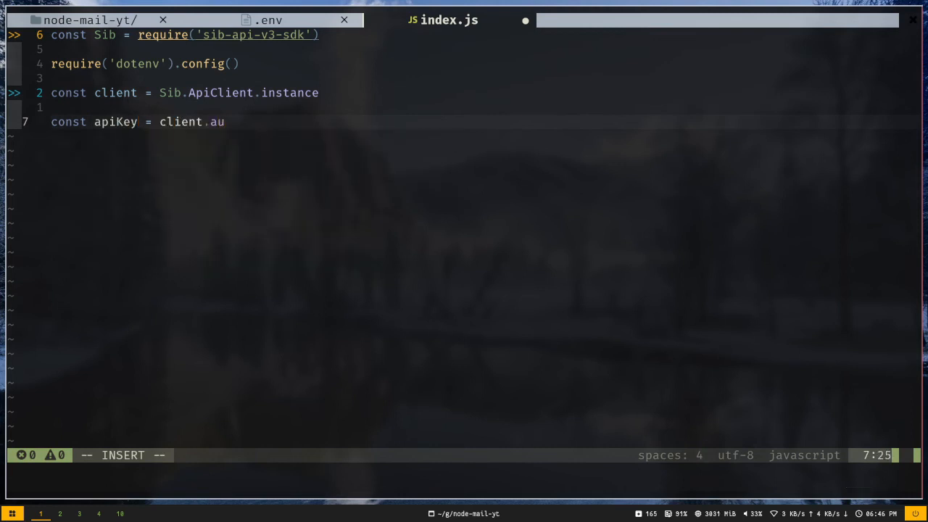
type("t")
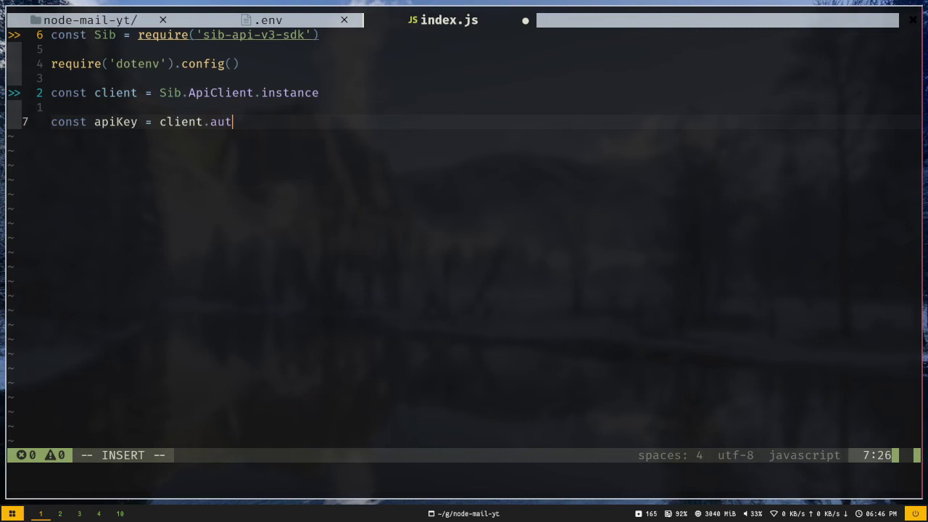
type("henticatio")
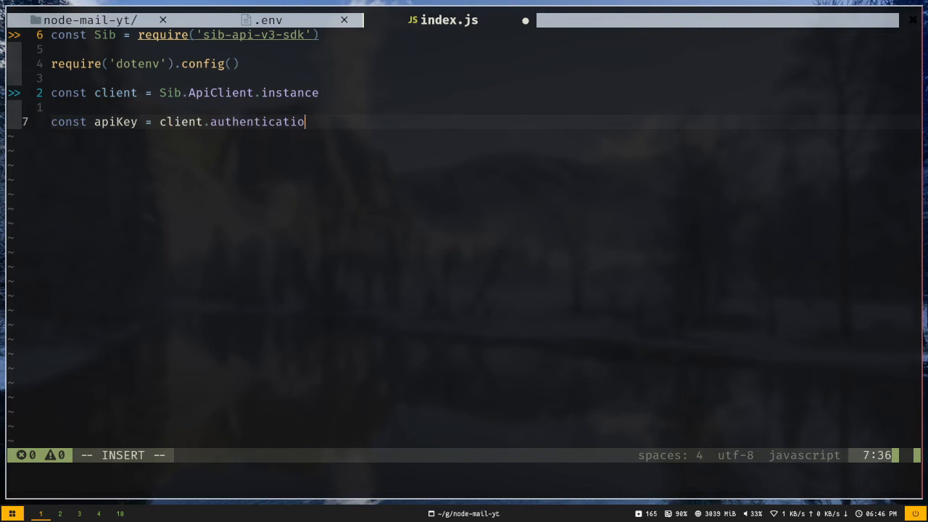
type("ns")
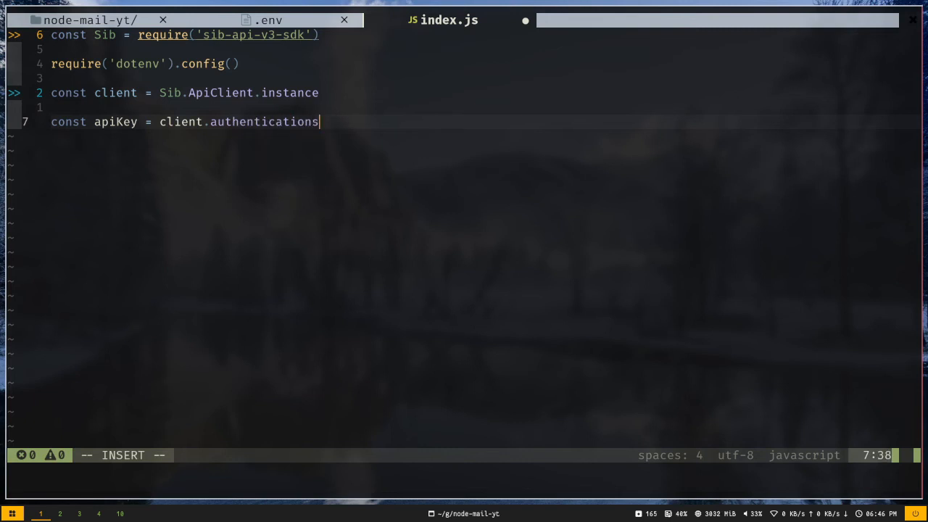
type("['']")
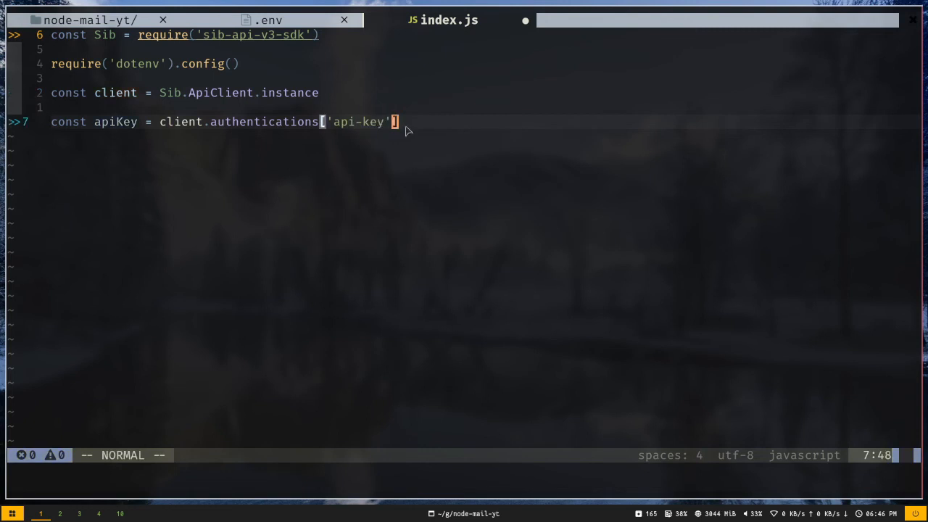
type("ap")
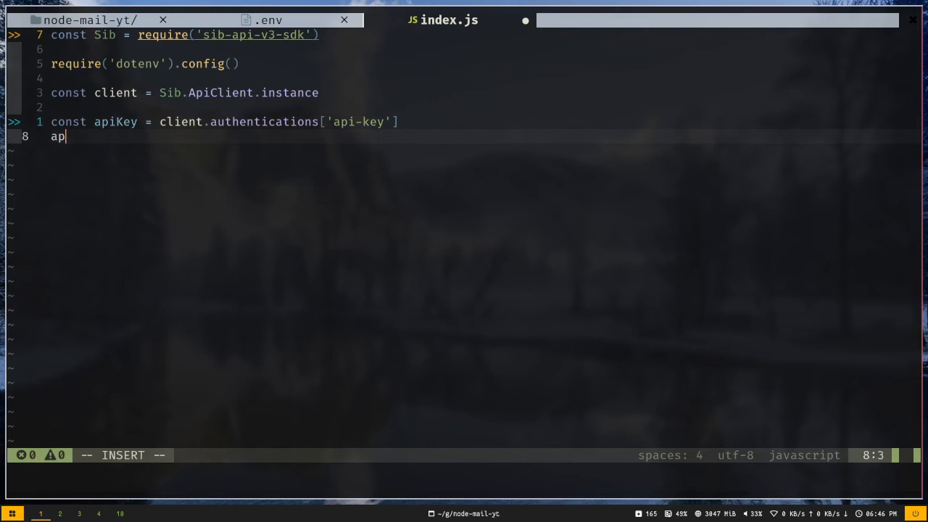
type("iKey.")
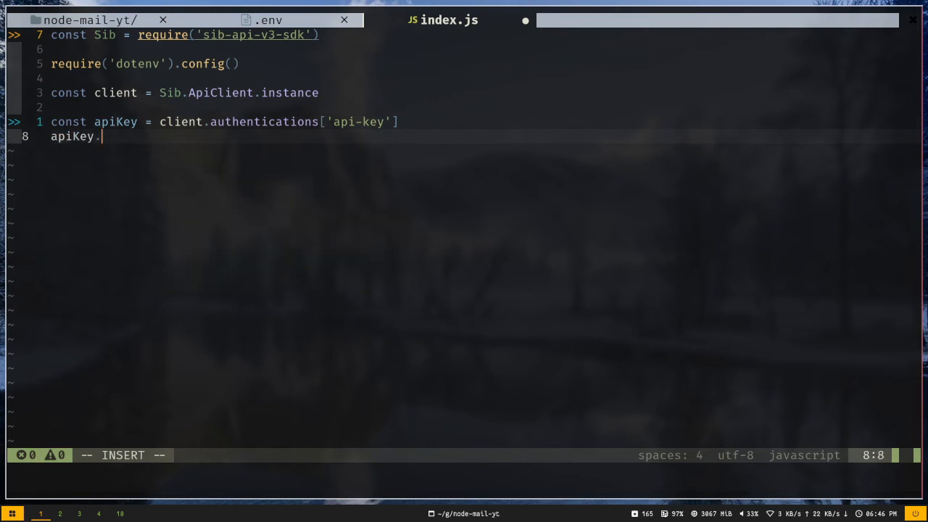
type("apiKey =")
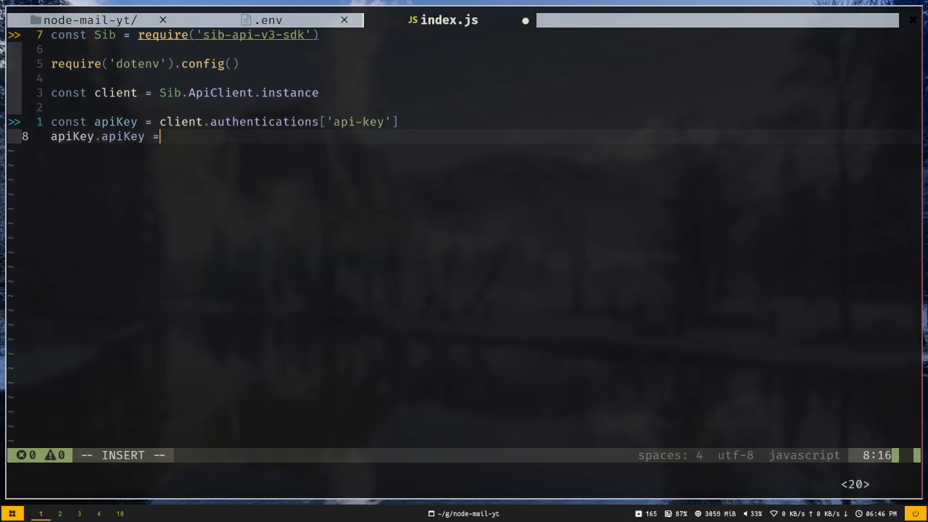
type("process")
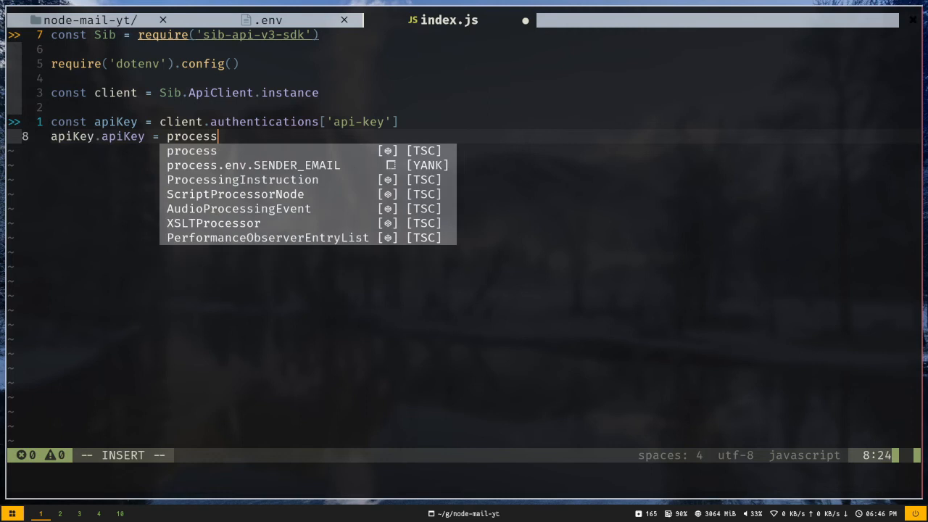
type(".env")
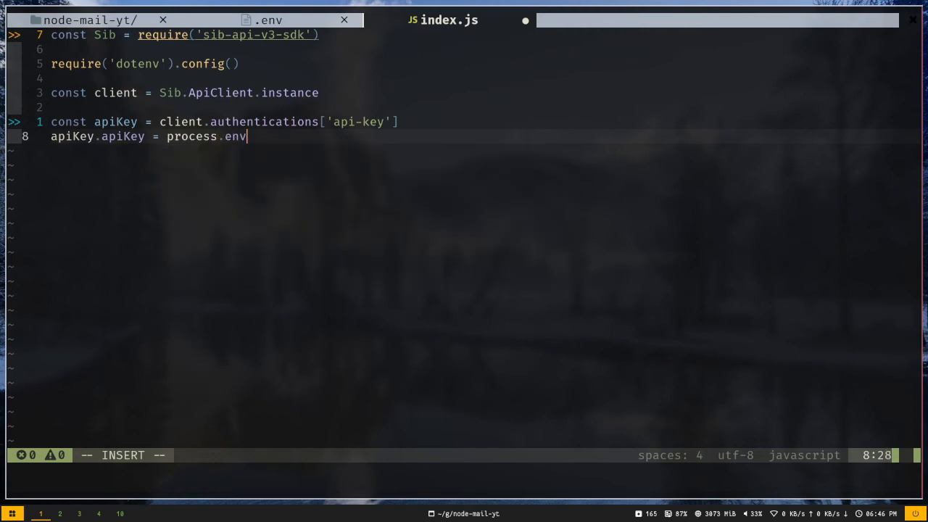
key("Escape")
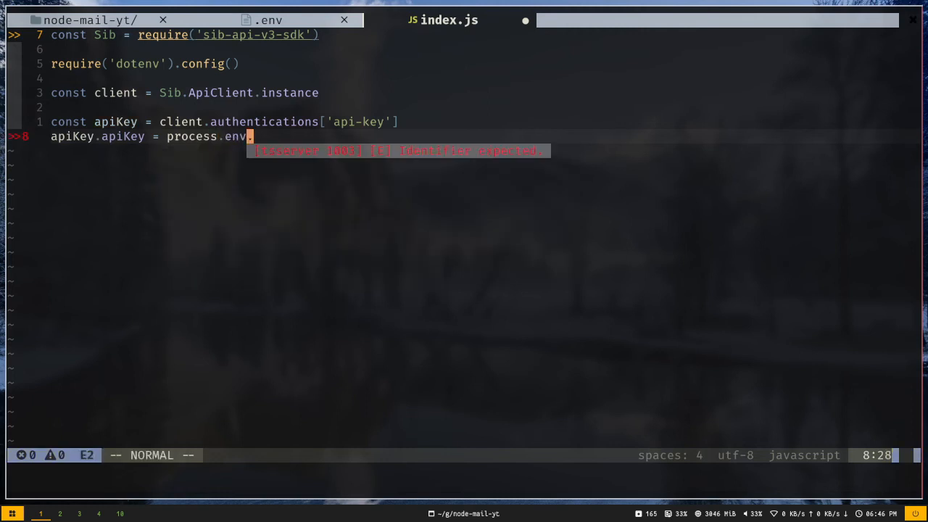
Step: Take the API_KEY name from .env for process.env and begin a new const line
left_click(269, 20)
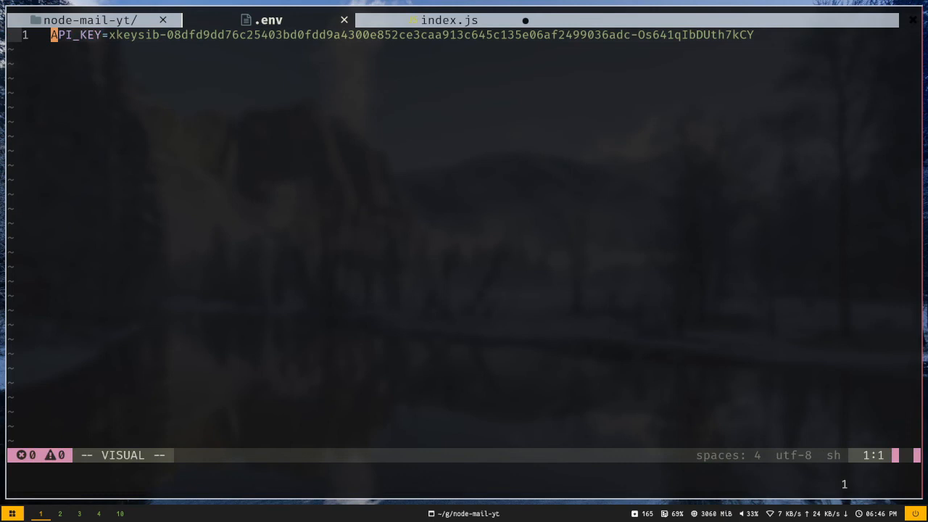
left_click(449, 19)
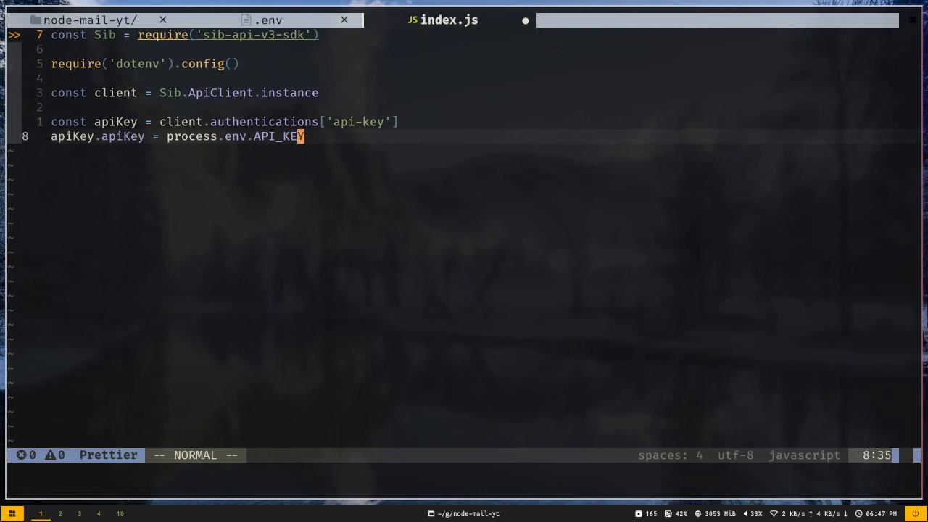
type("const")
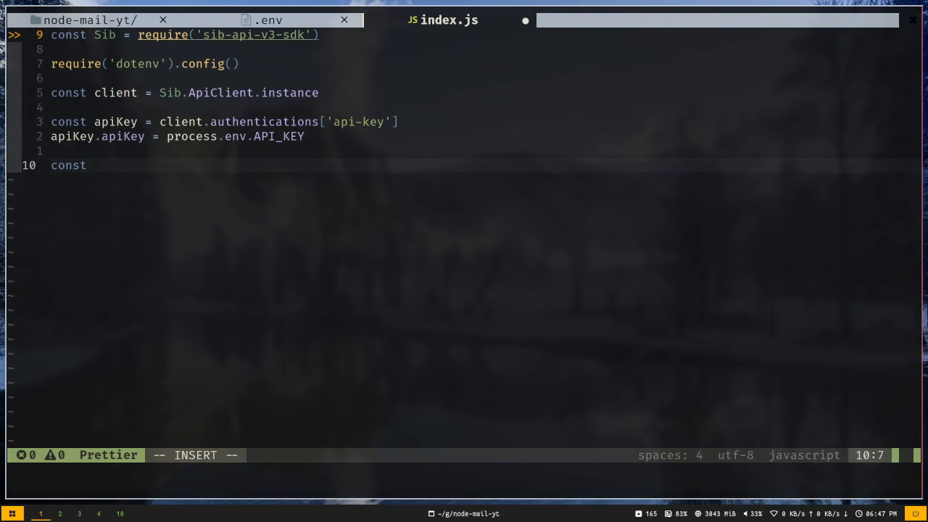
Step: Declare const tranEmailApi = new Sib.TransactionalEmailsApi()
type("tranEmail")
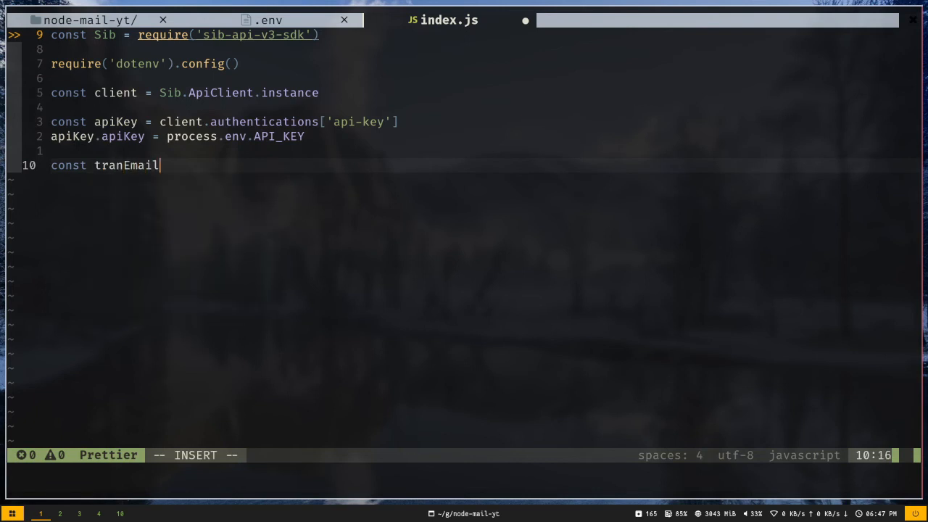
type("Api = new S")
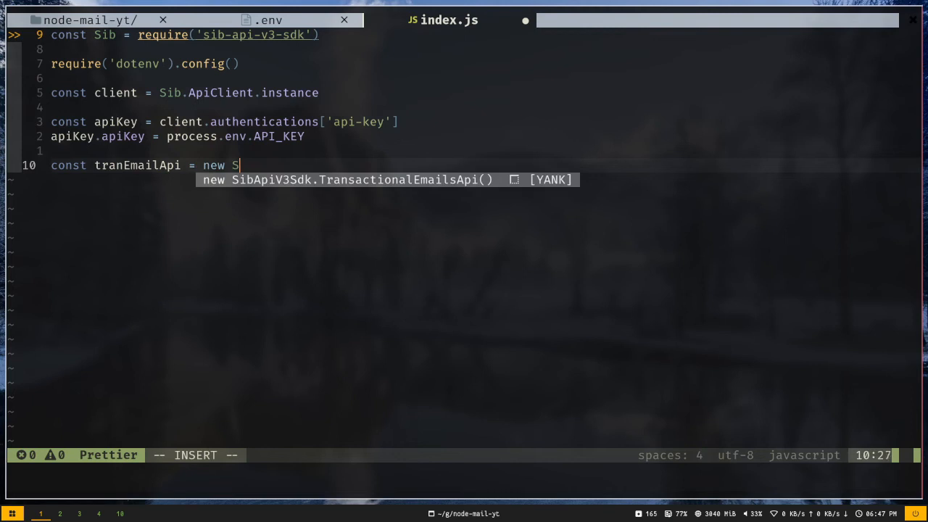
type("ib.")
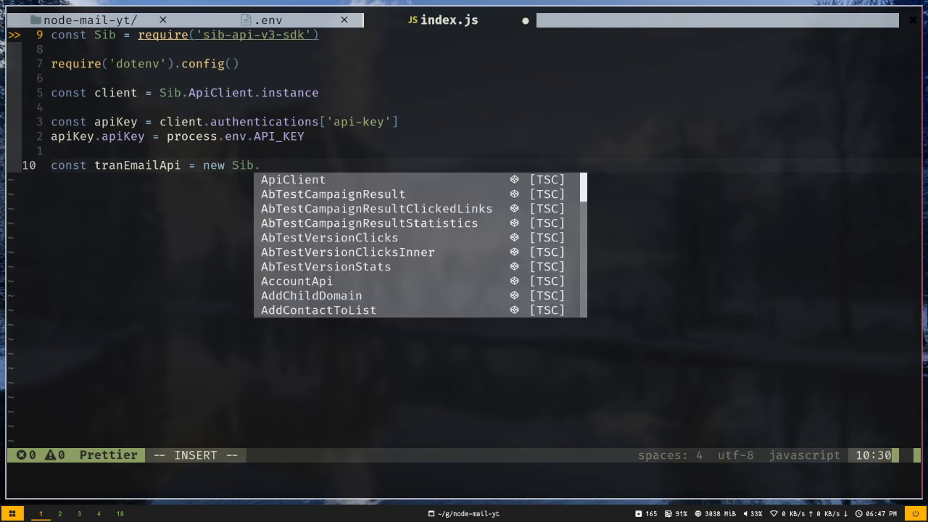
type("TransactionalEmailsApi(")
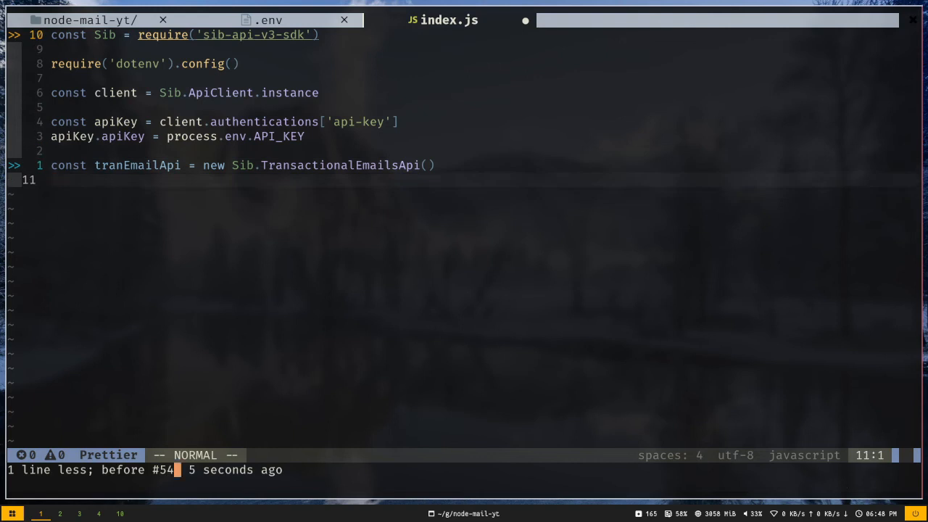
key("o")
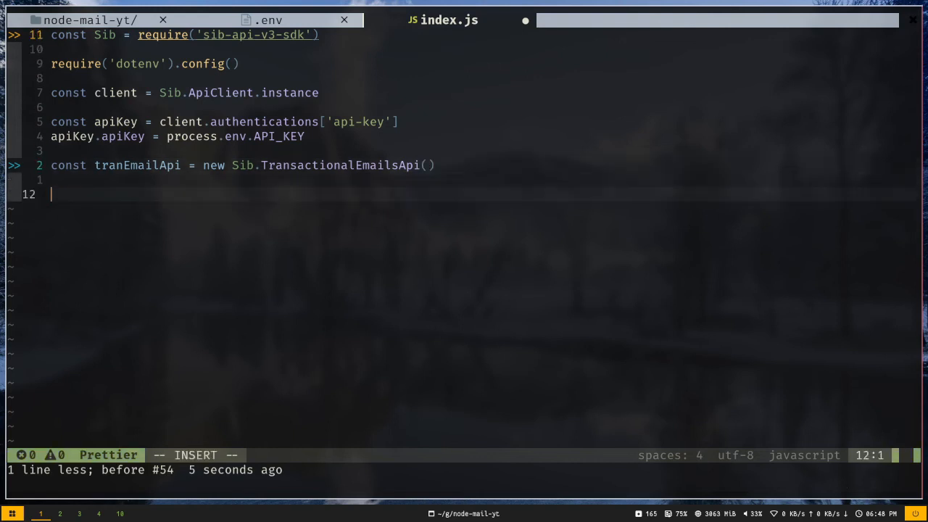
type("const sender")
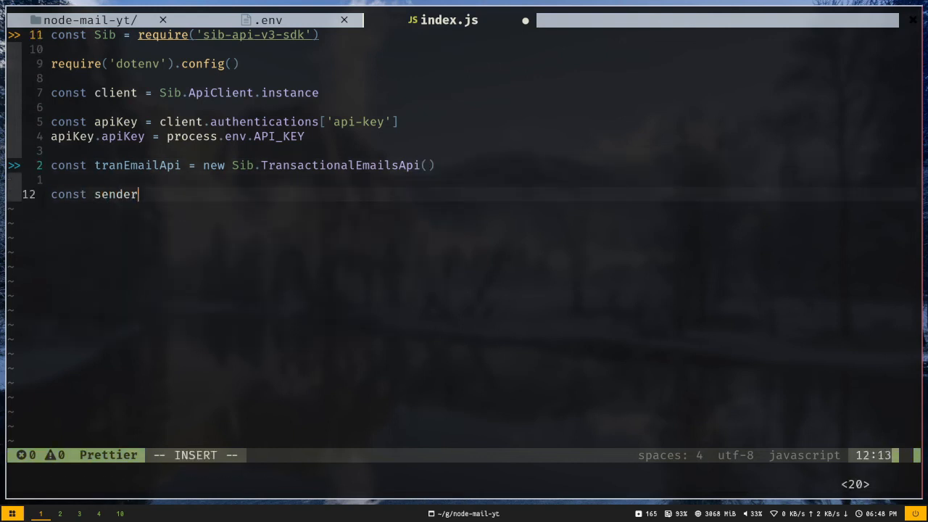
type("= {")
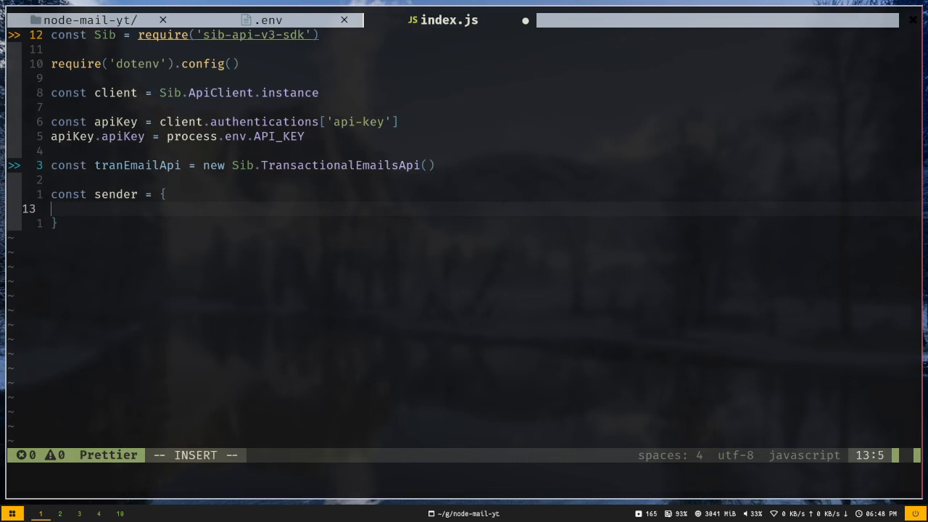
type("email")
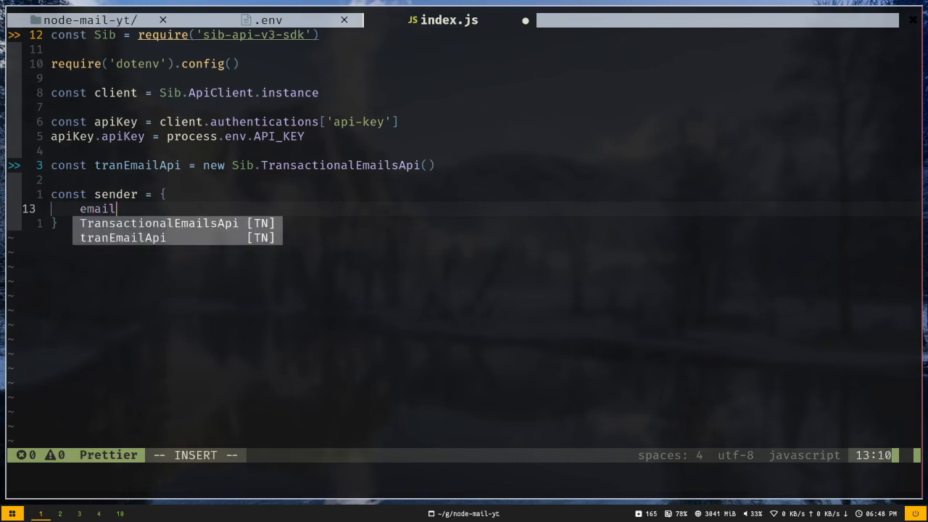
type(": ''")
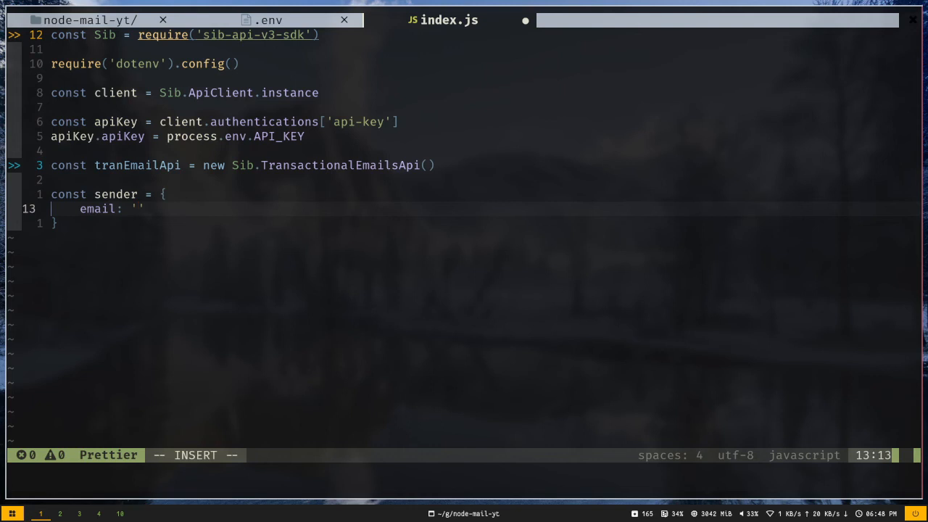
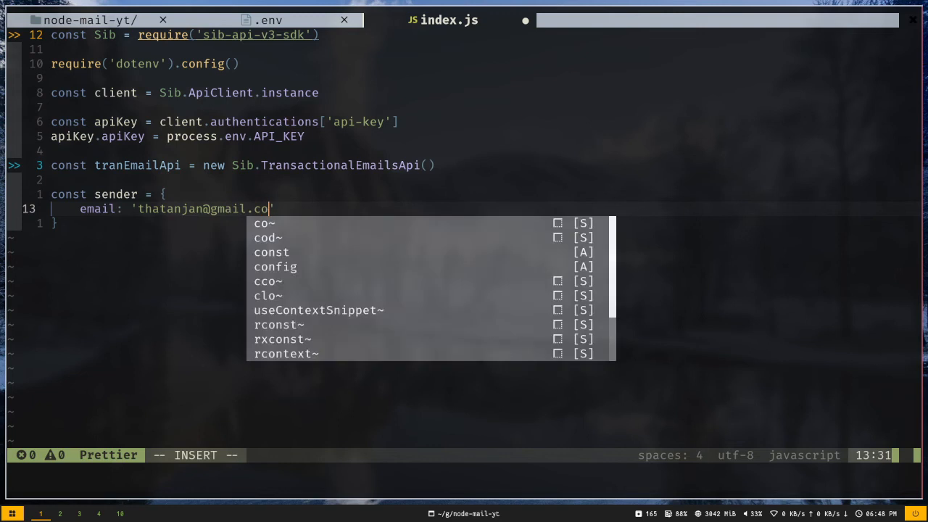
key("Escape")
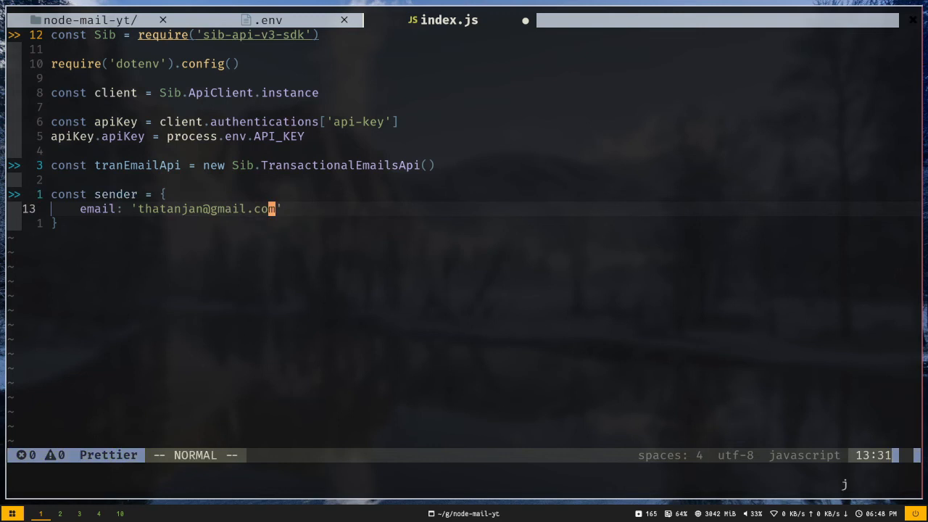
Step: Add a receivers array holding one { email: ... } object and save index.js
type("const")
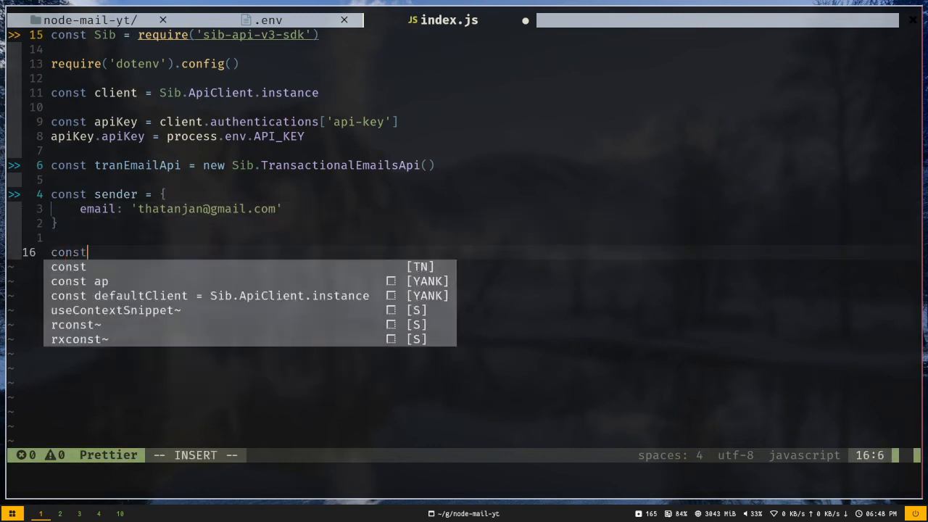
type("receivers ={}")
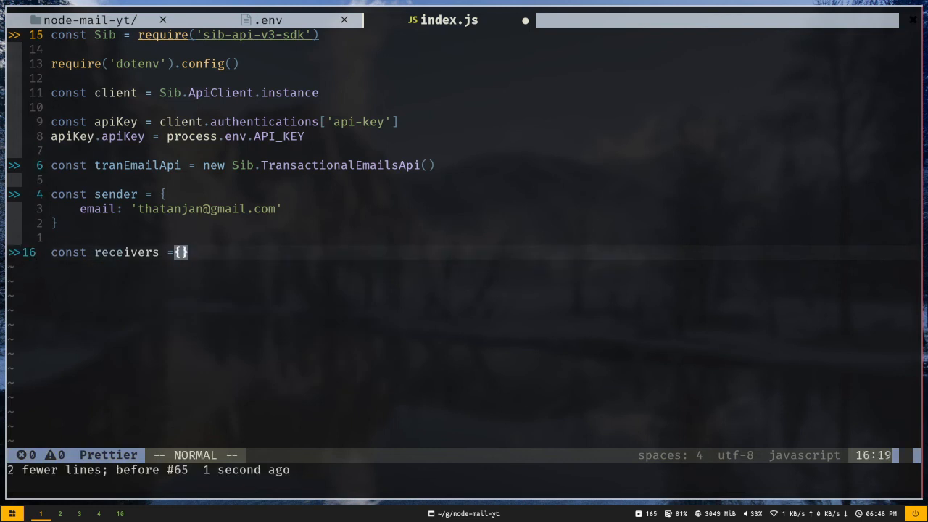
key("i")
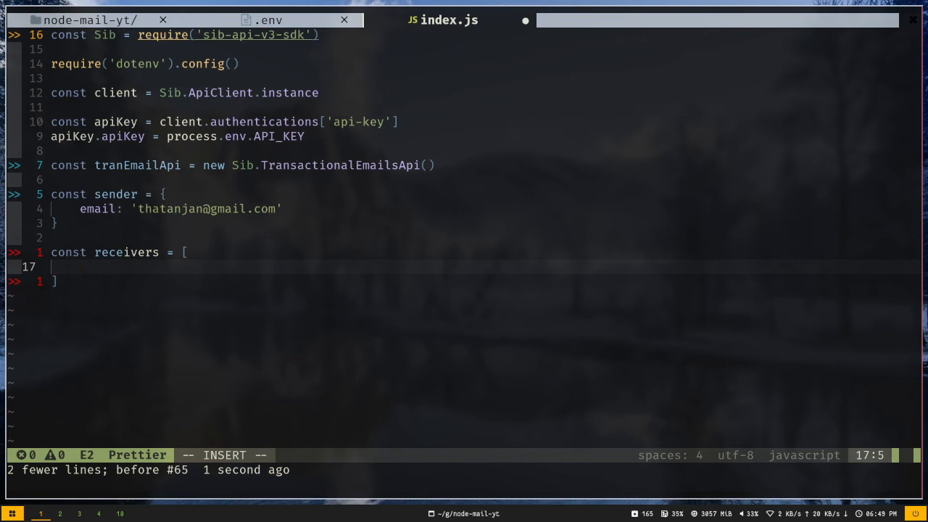
type("{")
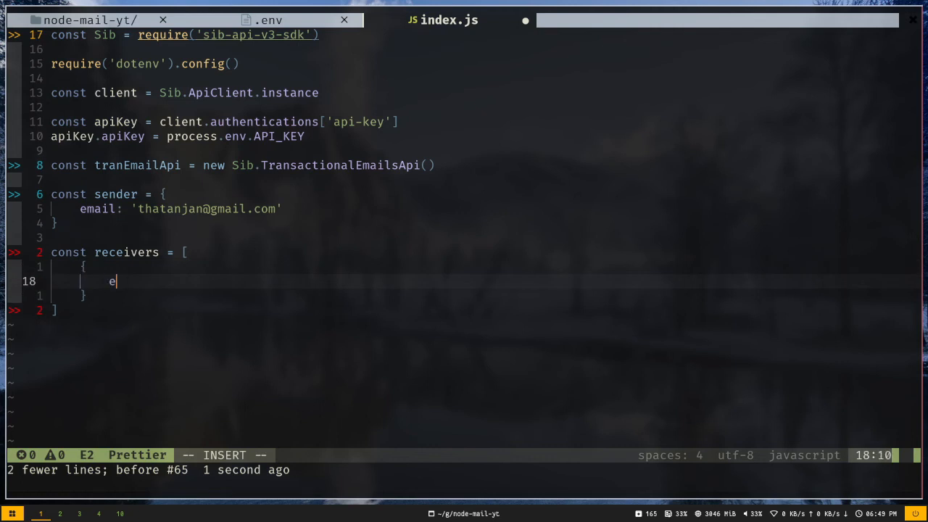
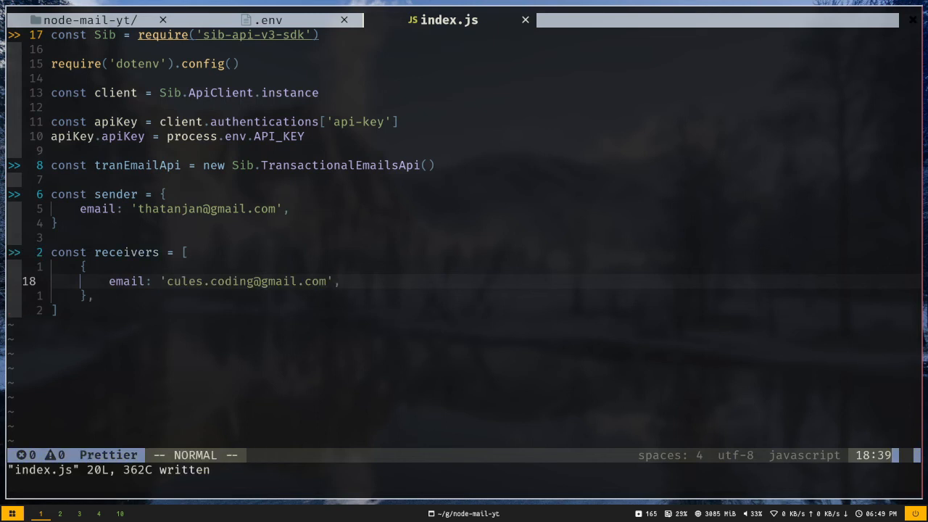
key("G")
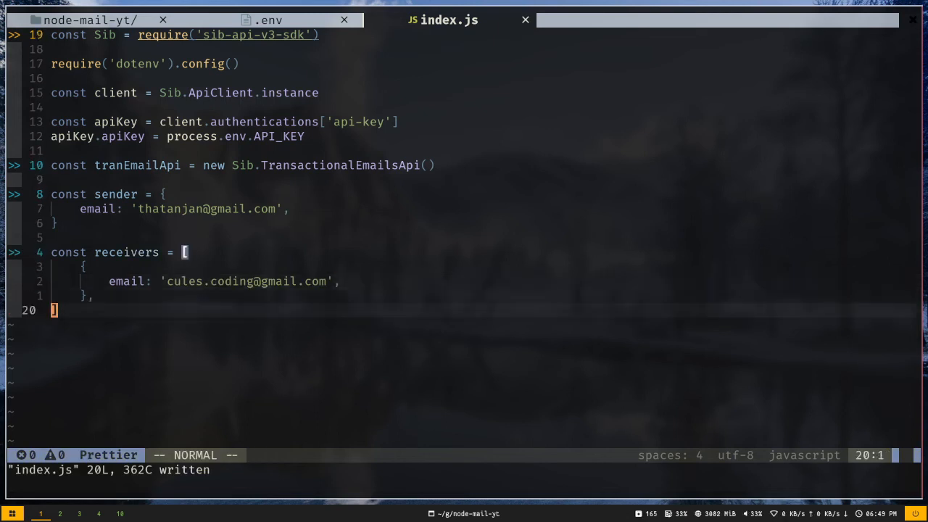
Step: Write the tranEmailApi.sendTransacEmail call in index.js
type("t")
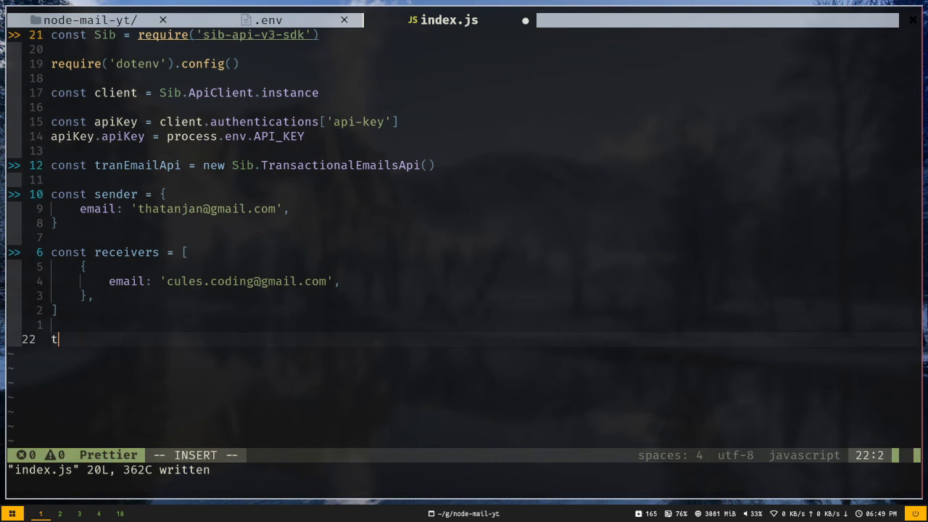
type("ranEmailApi.")
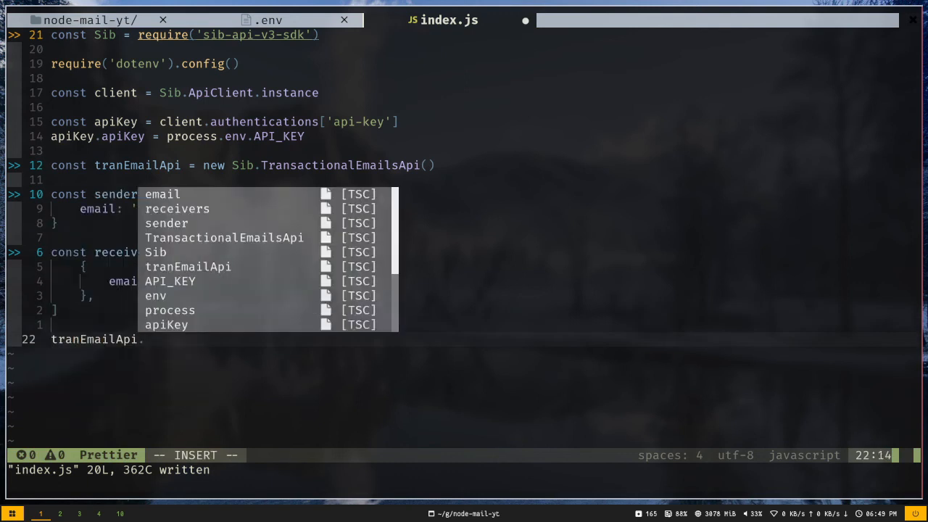
type(".send")
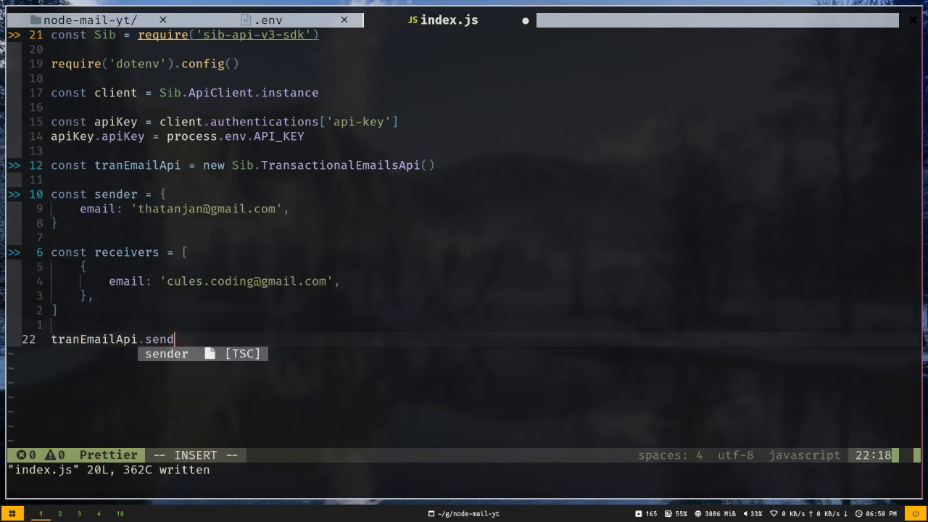
type("Trans")
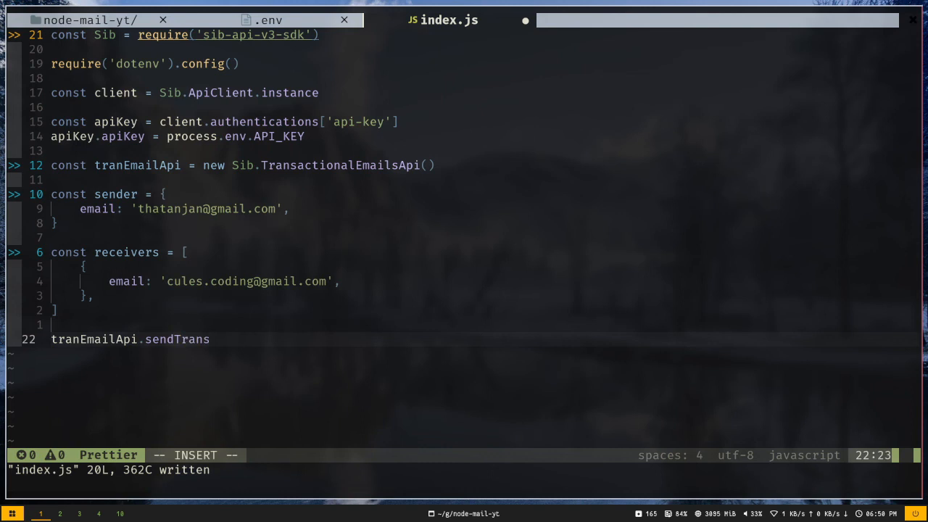
type("acEma")
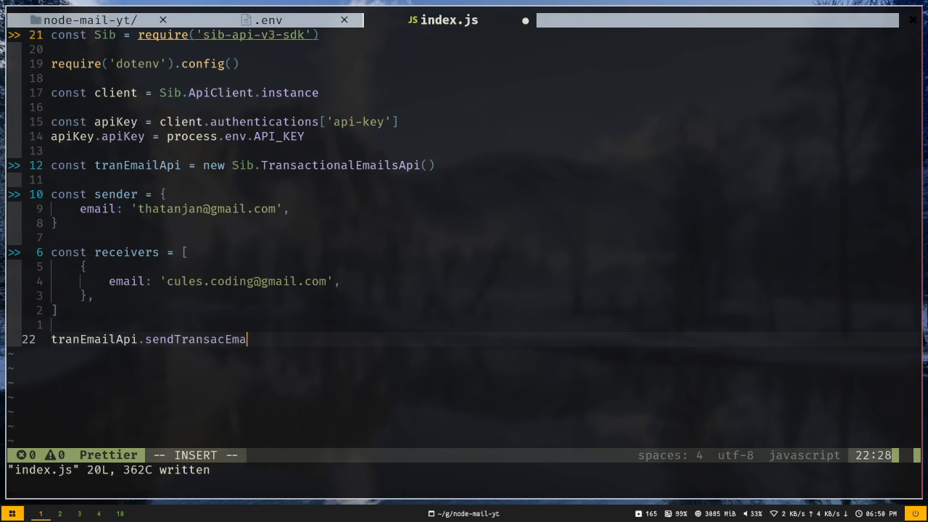
type("il({")
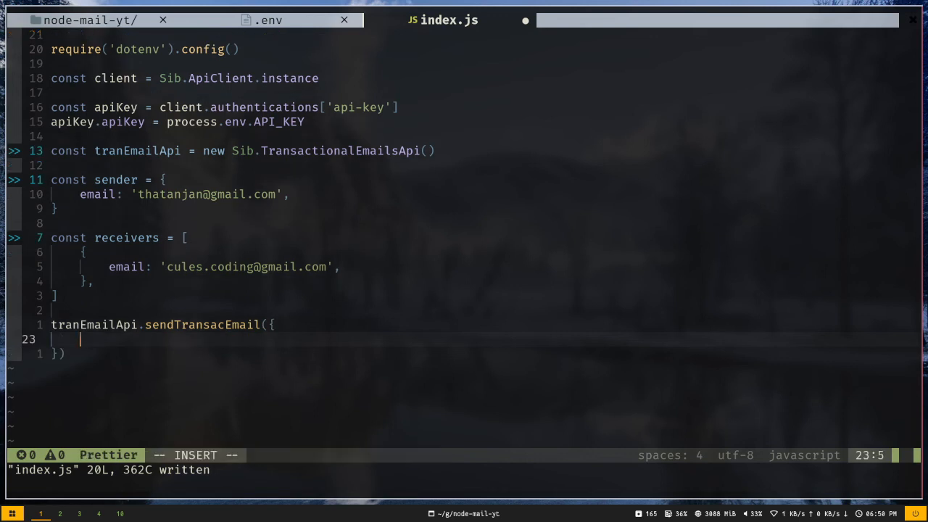
Step: Pass sender, to: receivers, and subject 'Subscribe to Cules Coding to become a developer'
type("sender,")
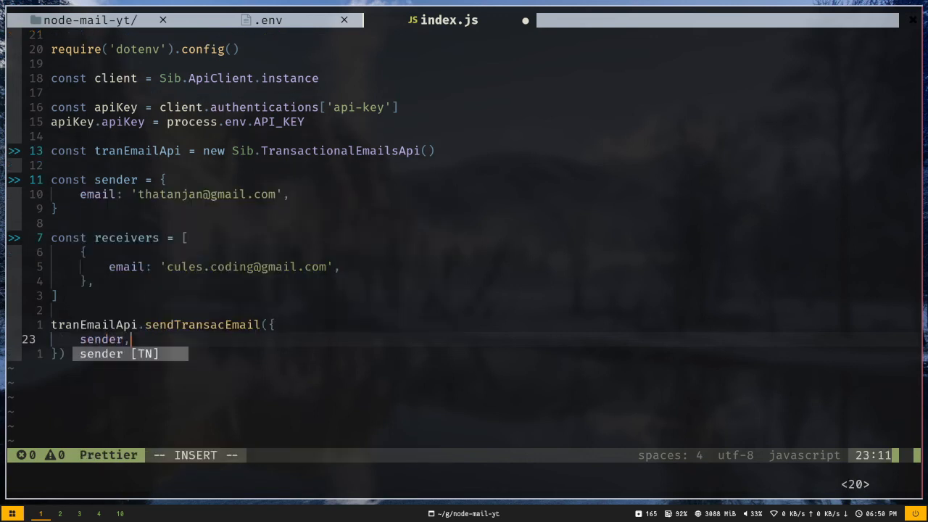
type("to:")
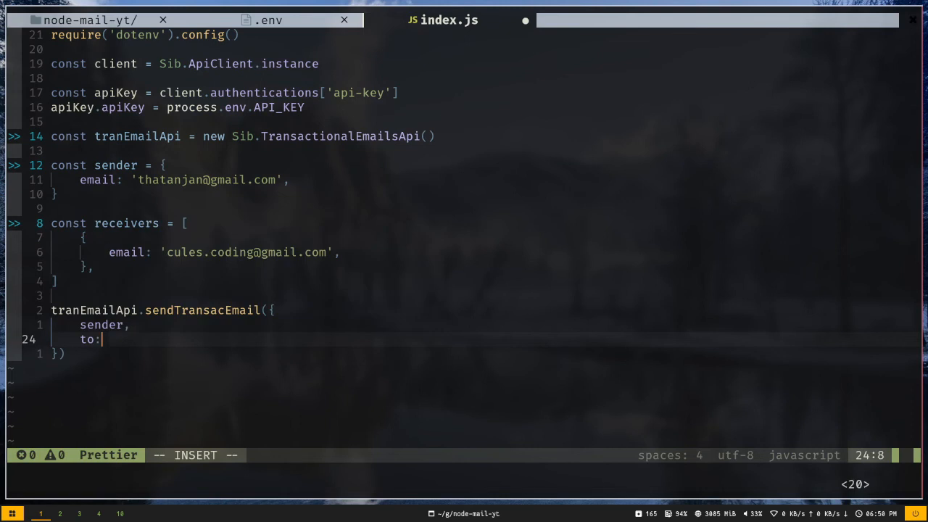
type("receivers,")
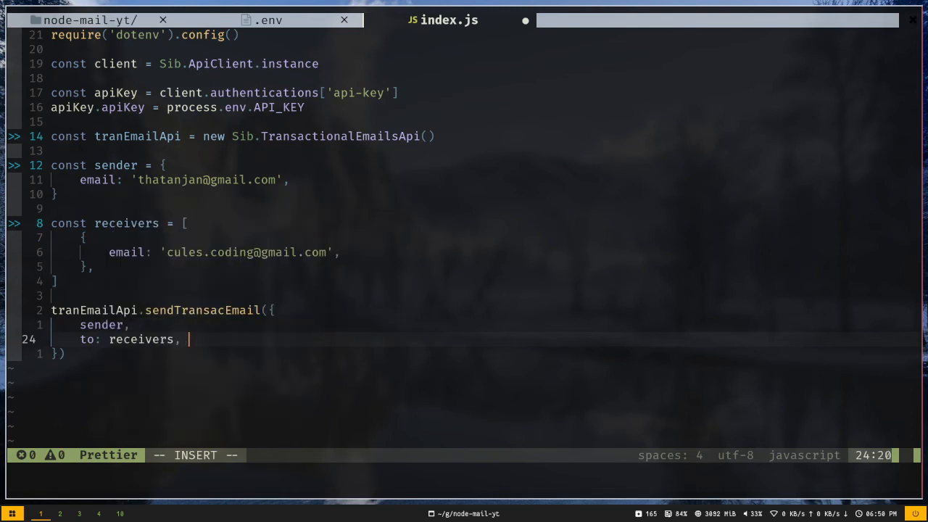
key("Return")
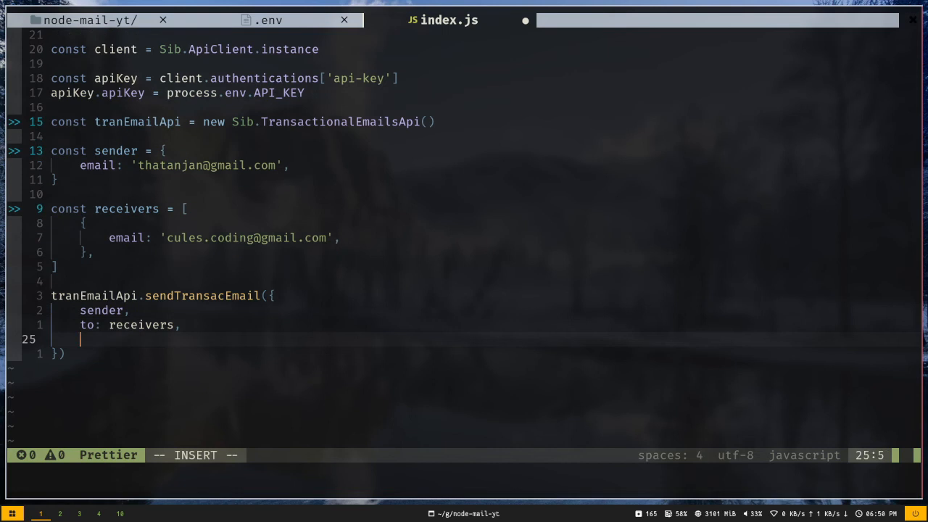
type("subj")
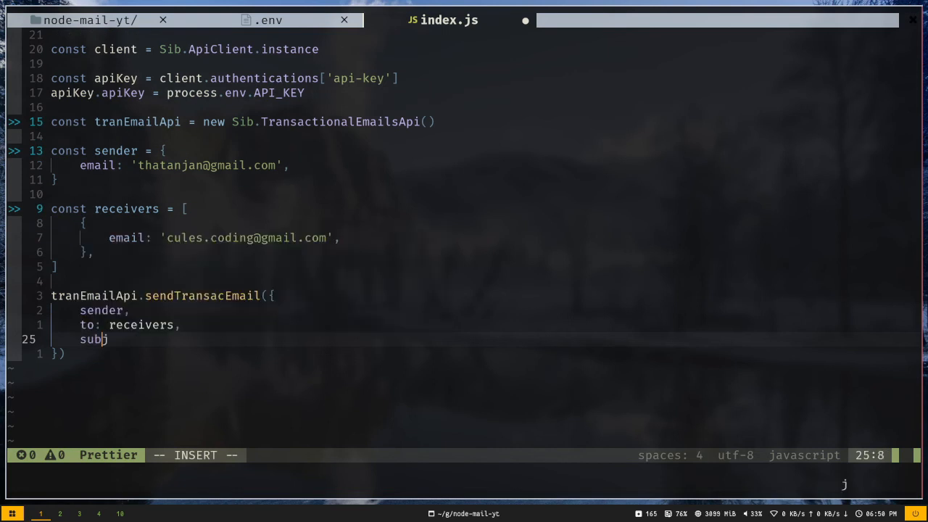
type("ect:")
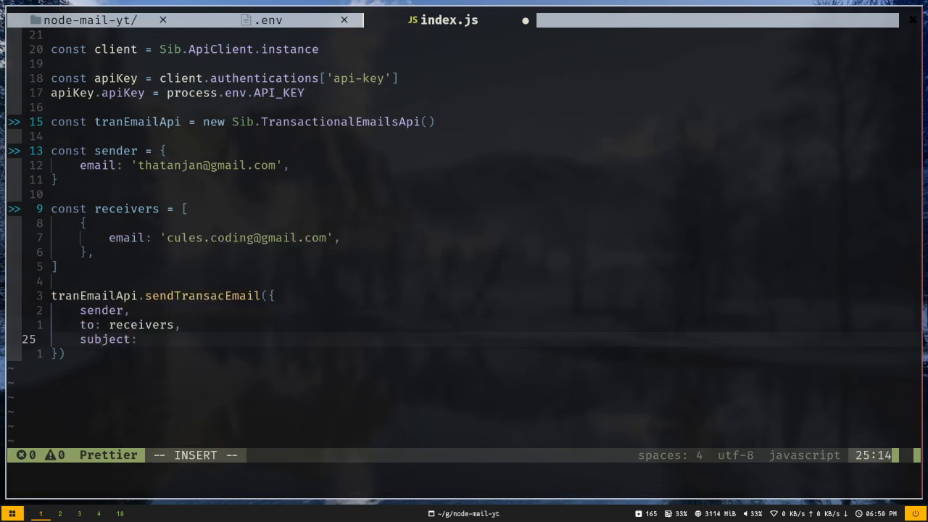
type("'Subscribe to Cules Coding to become a developer',")
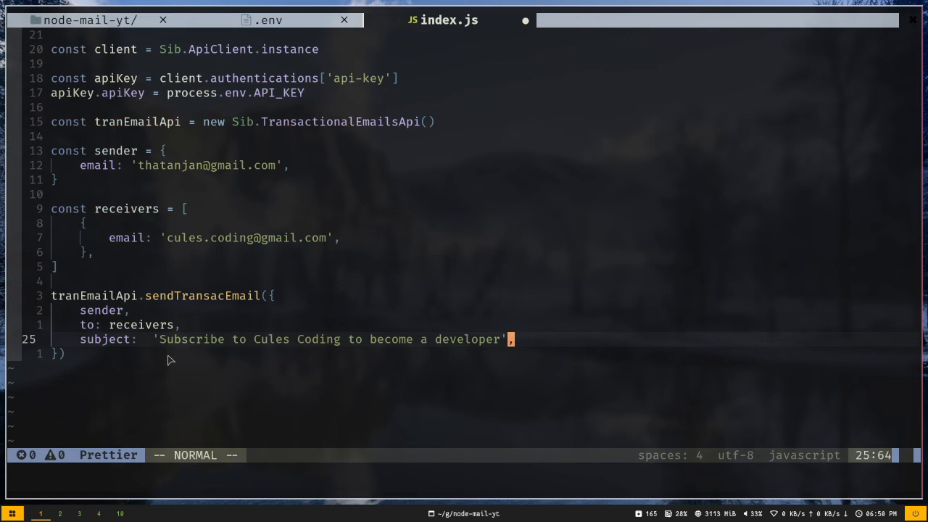
mouse_move(505, 348)
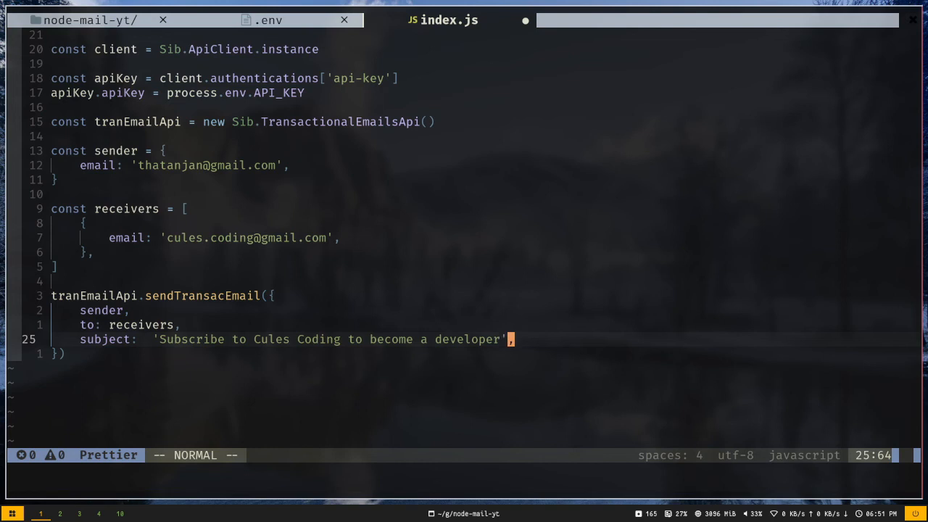
mouse_move(458, 318)
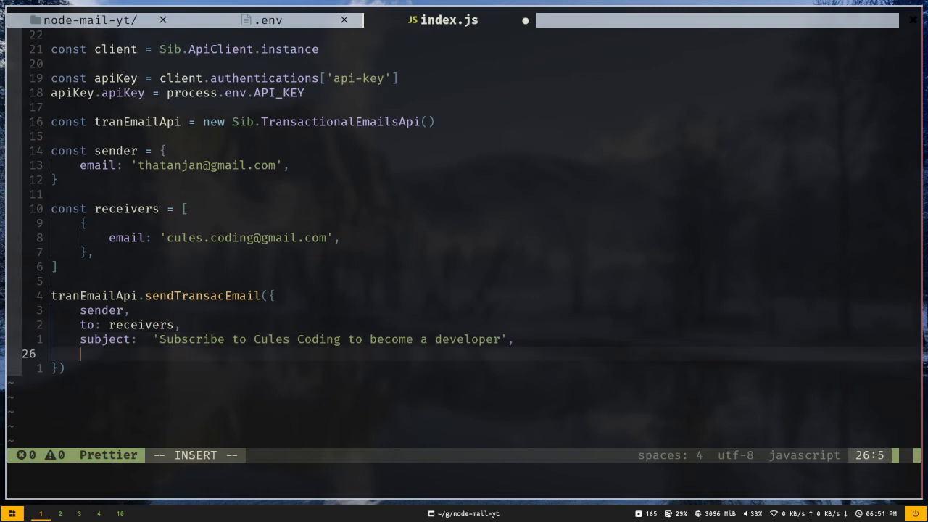
Step: Add a textContnet body: 'Cules Coding will teach you how to become a developer.'
type("textContnet")
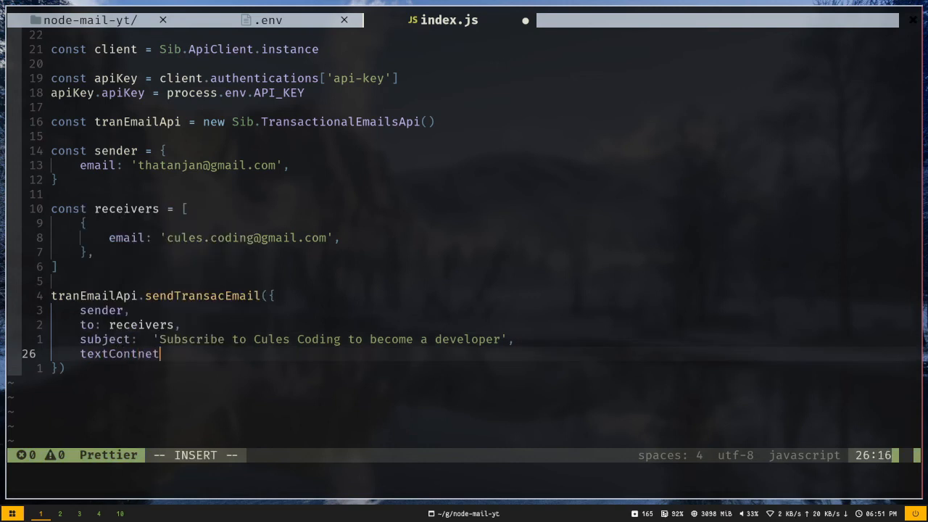
type(":`")
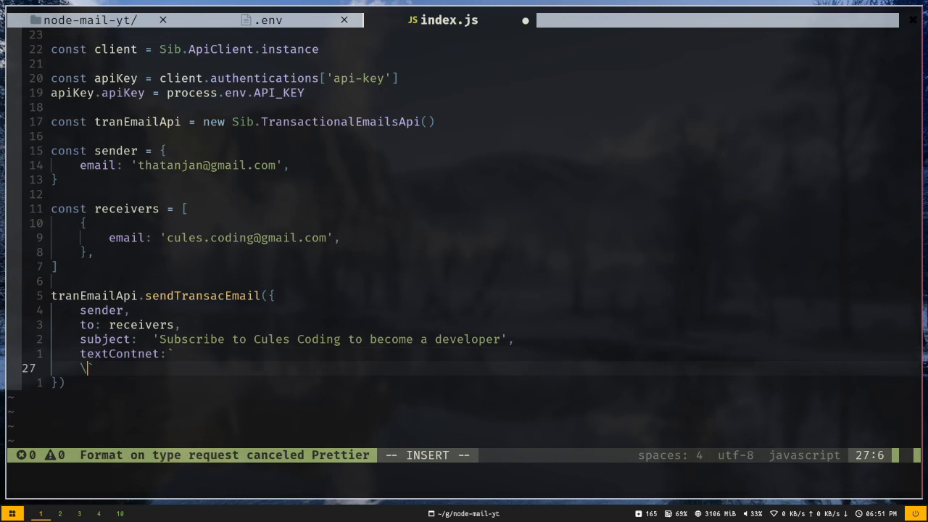
key("Return")
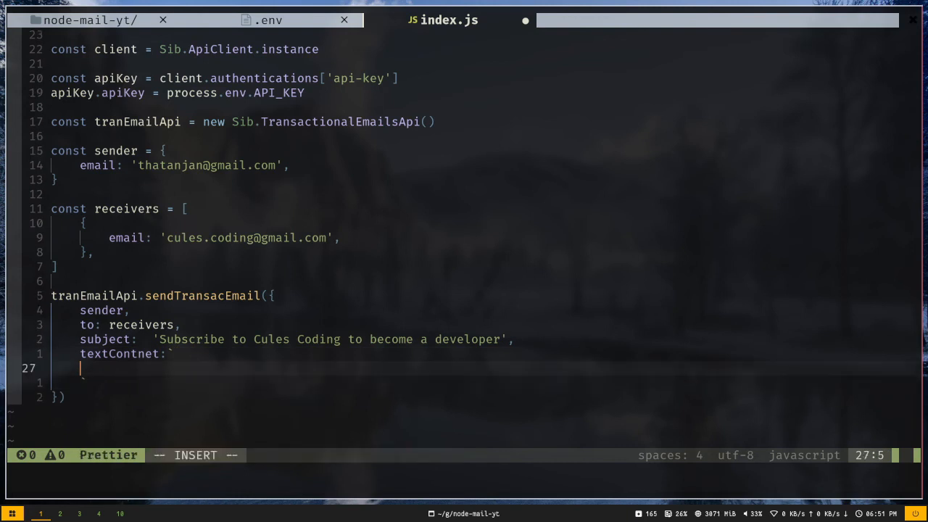
type("Cules Coding will teach you how to become a developer.")
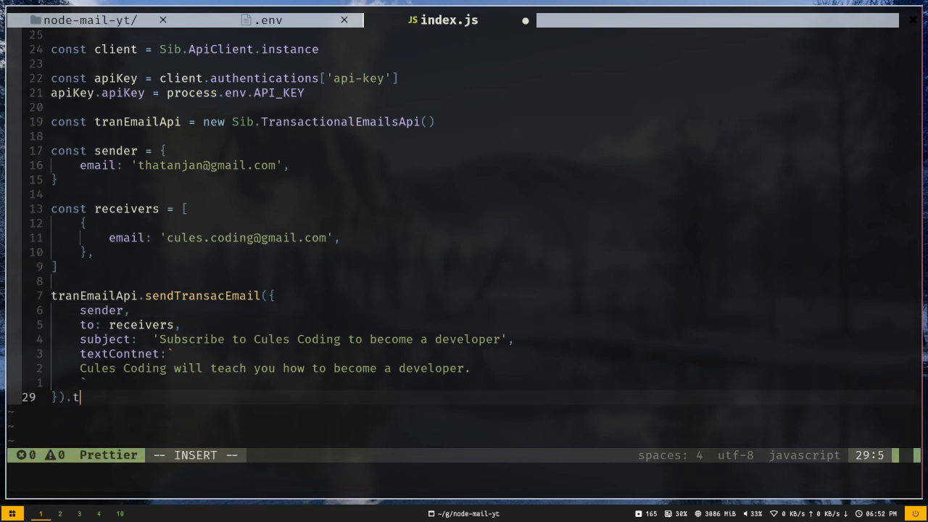
Step: Chain .then(console.log) and .catch(console.log) onto the send call
type("hen(console.log")
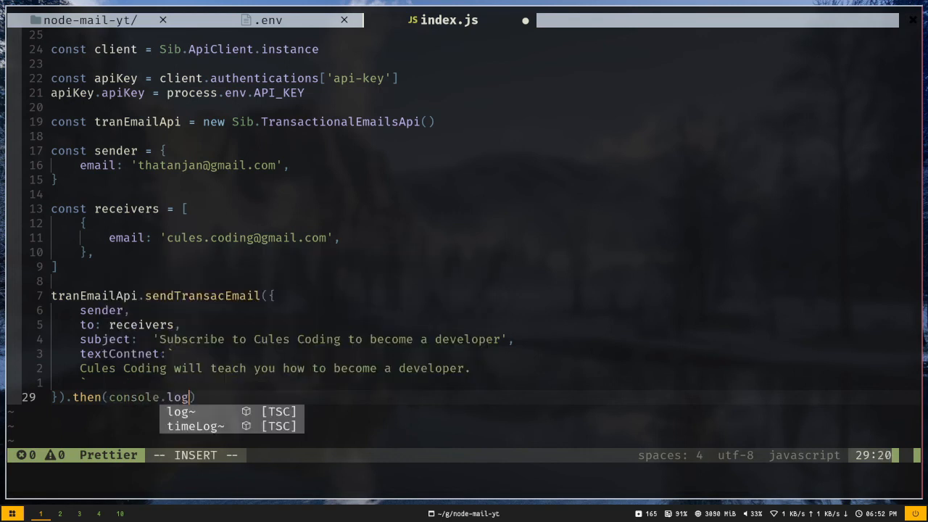
key("Escape")
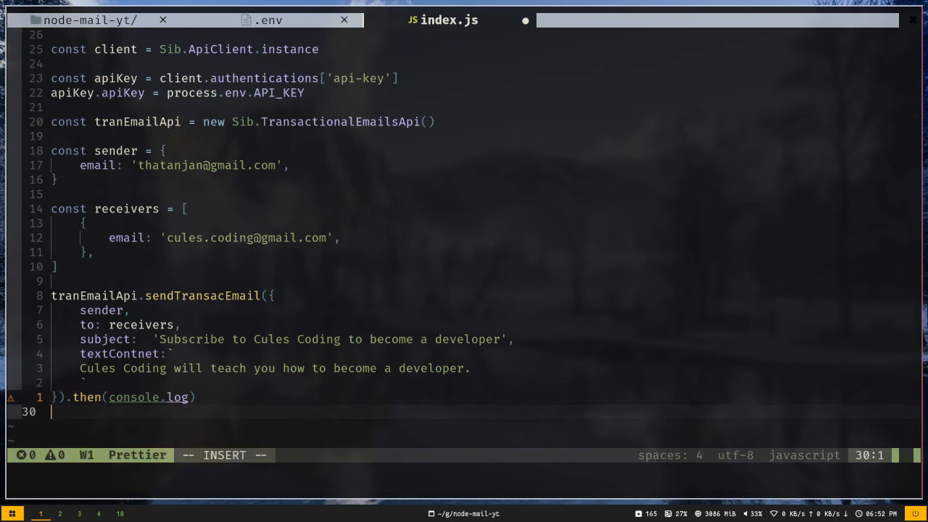
type(".catch(")
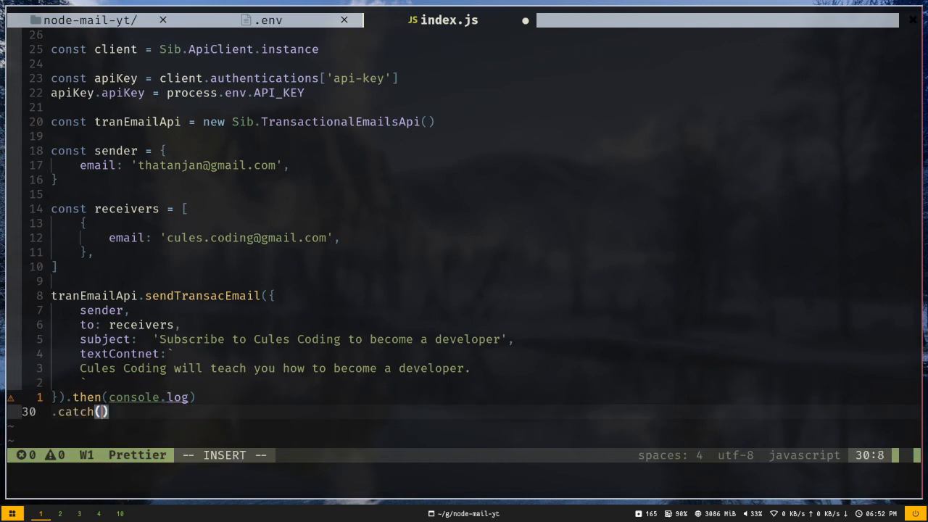
type("console.log")
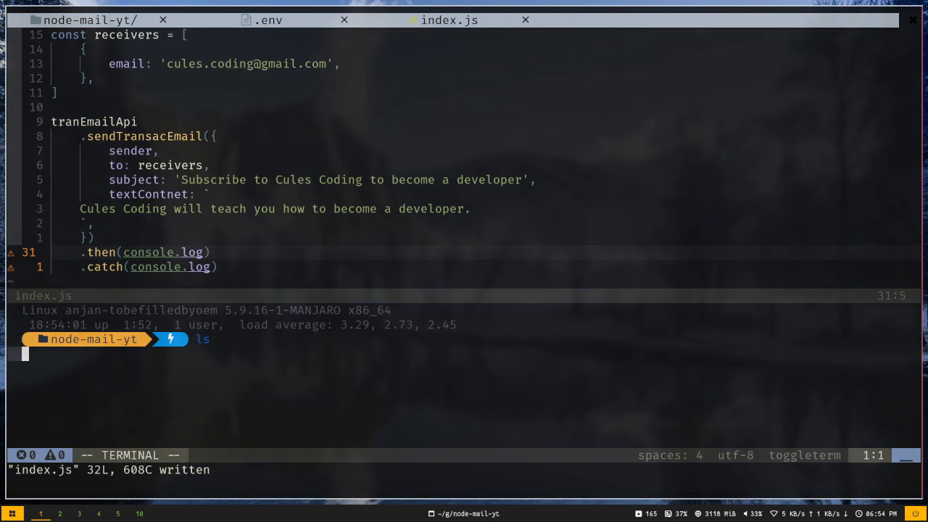
Step: Run ls and node index.js in the terminal, then scroll to the missing_parameter error
key("Return")
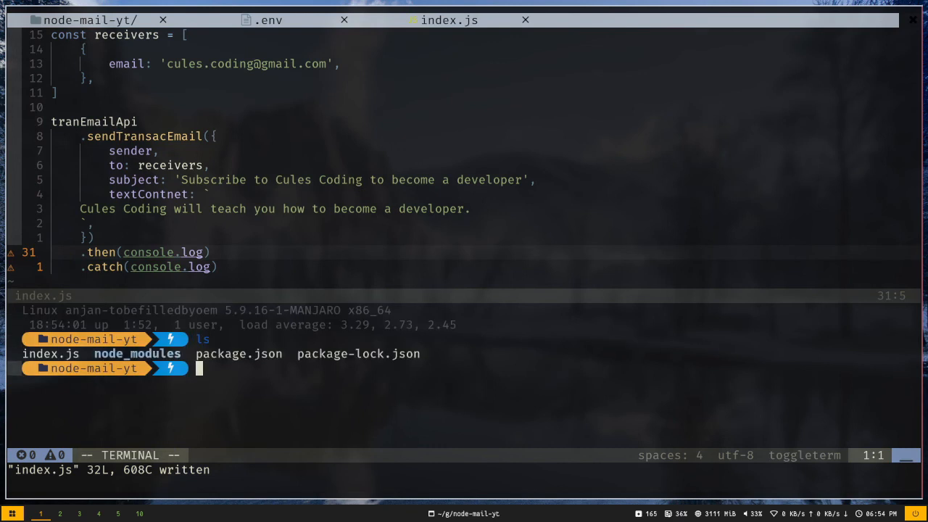
type("node index.js")
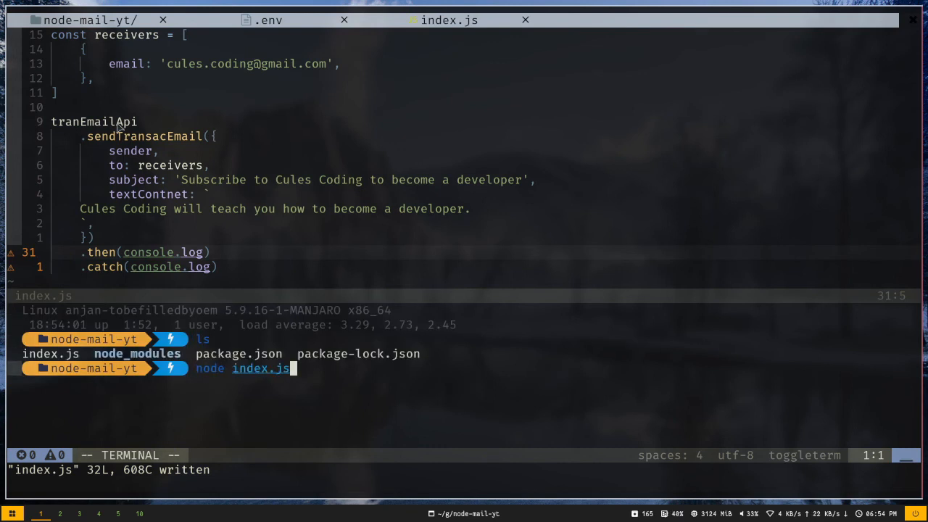
key("Return")
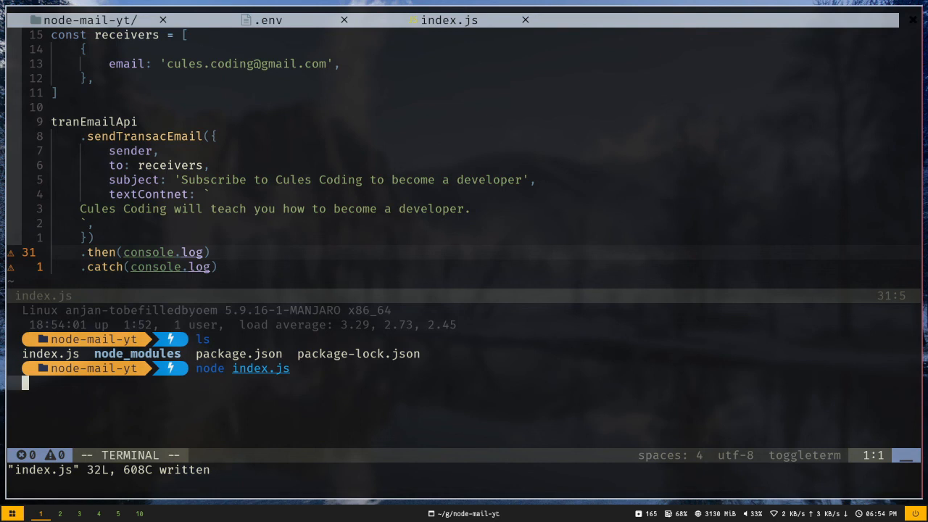
key("Return")
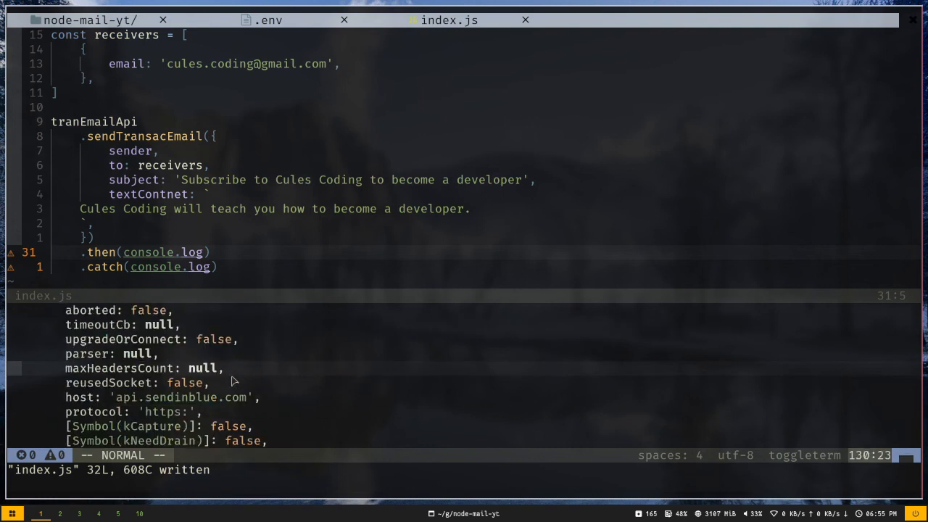
scroll("down", 3)
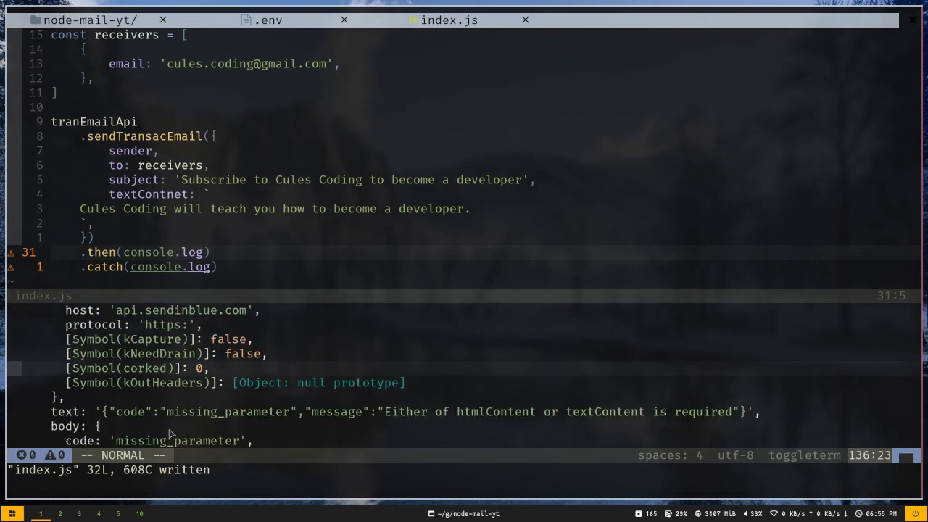
scroll("down", 3)
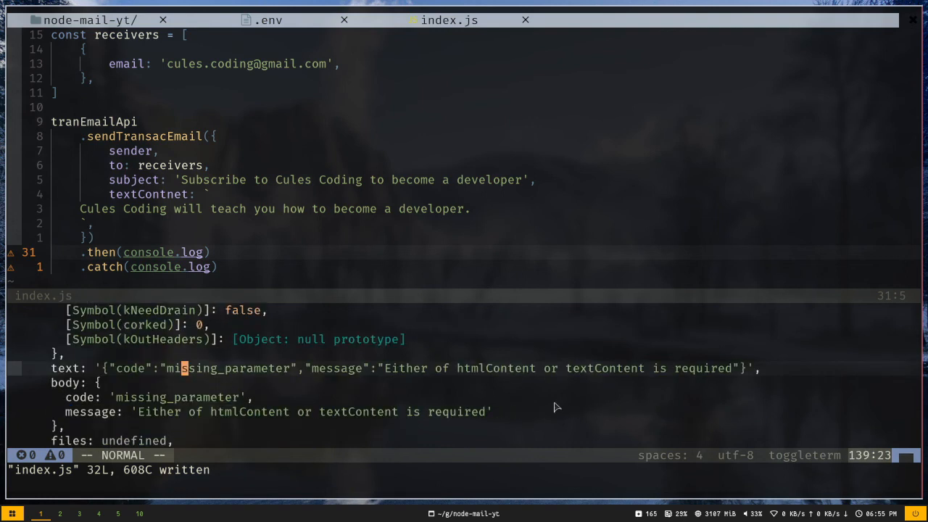
mouse_move(529, 371)
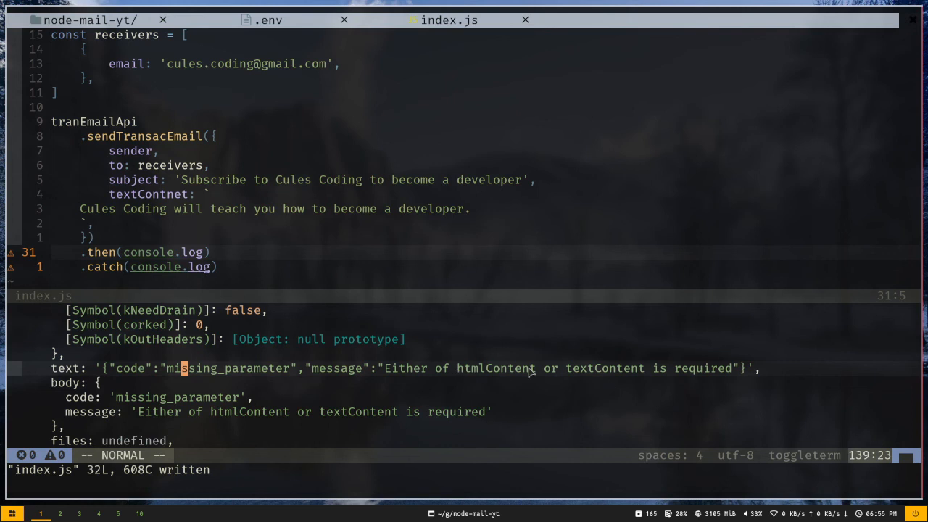
mouse_move(627, 372)
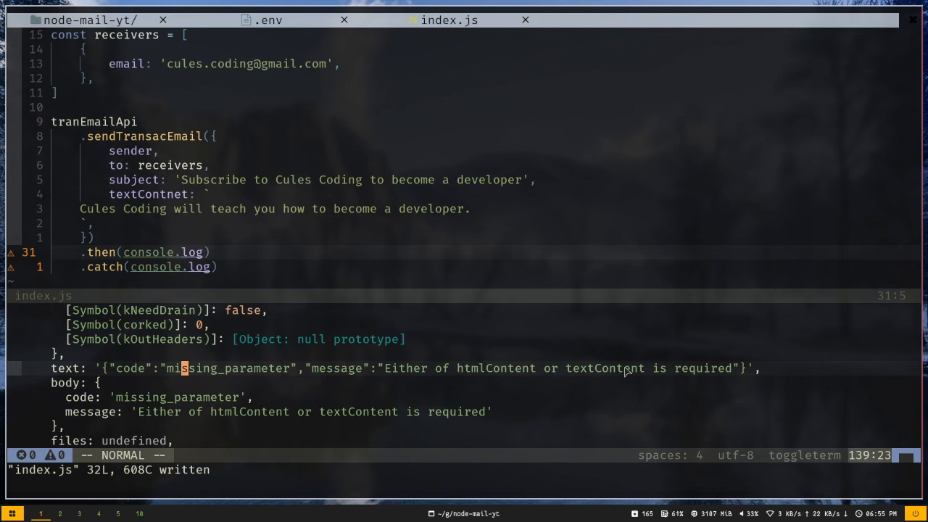
mouse_move(208, 199)
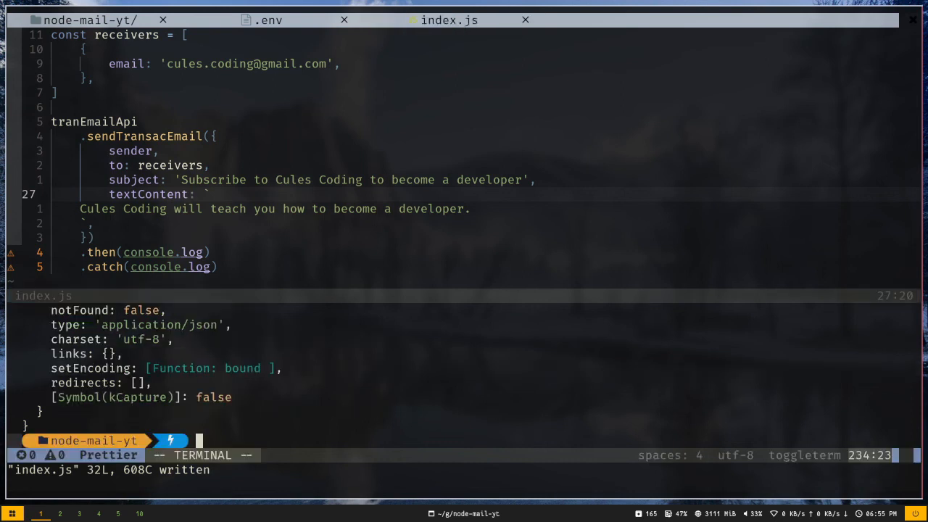
Step: Rerun node index.js with the textContent fix and get a messageId back
type("node index.js")
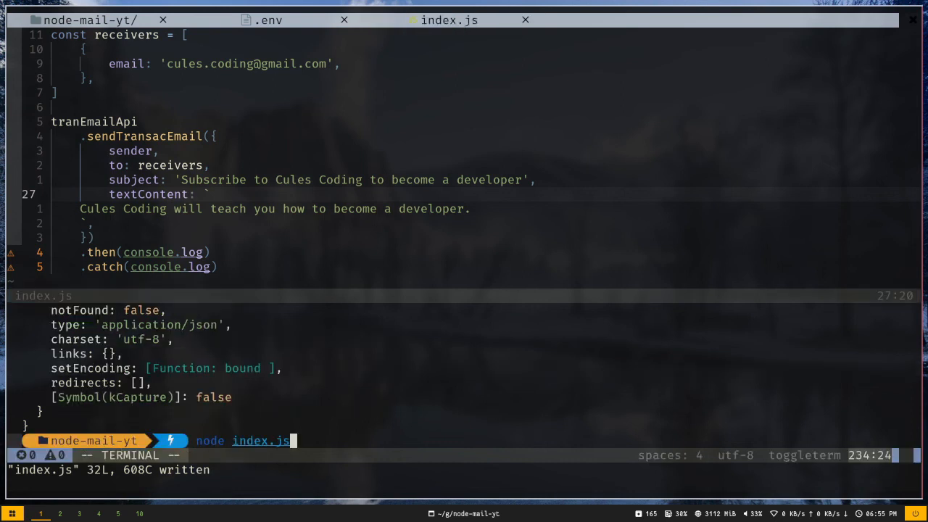
key("Return")
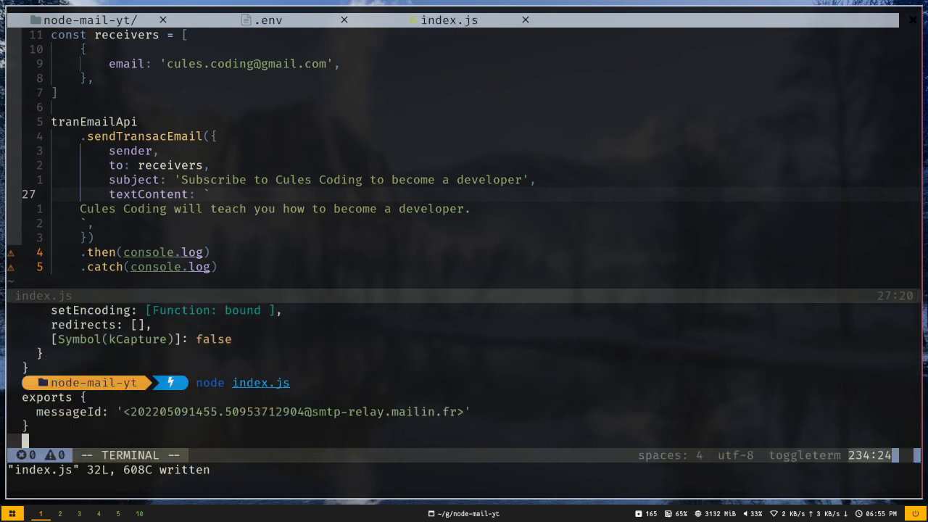
key("Return")
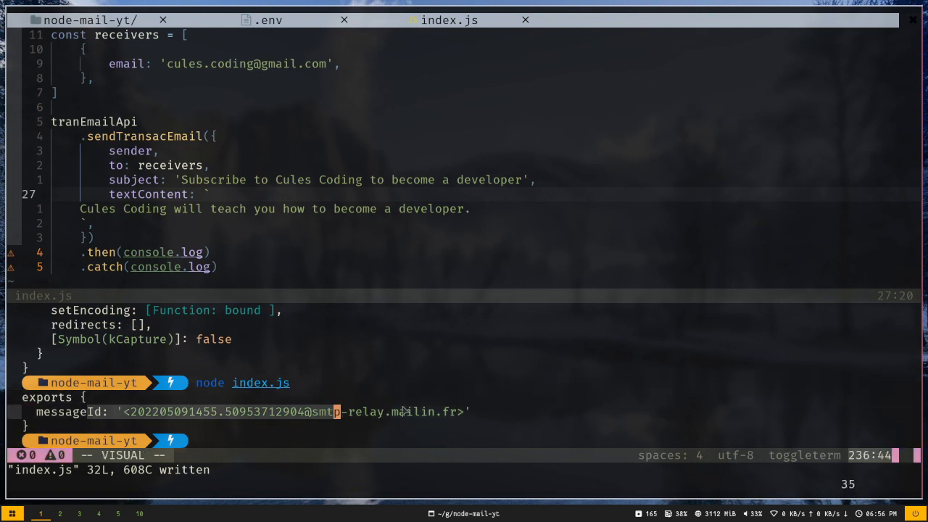
key("Escape")
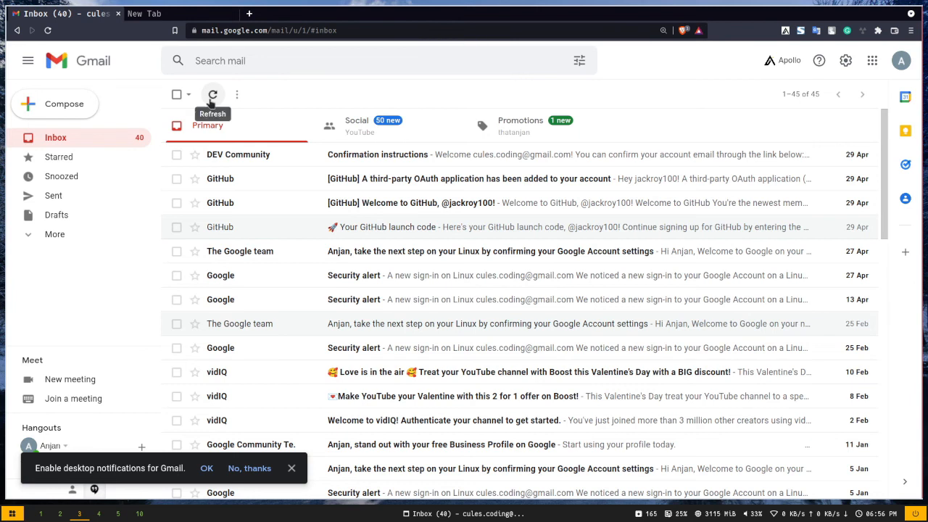
mouse_move(310, 260)
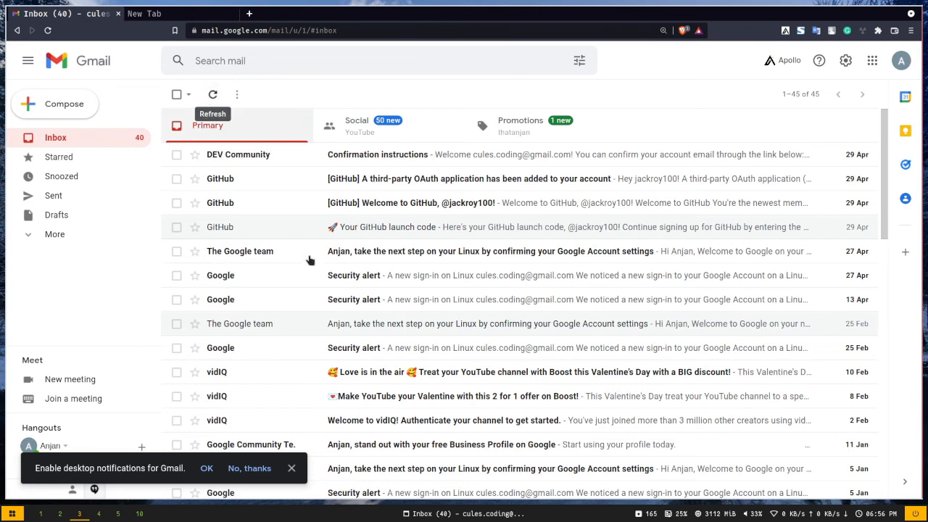
mouse_move(515, 136)
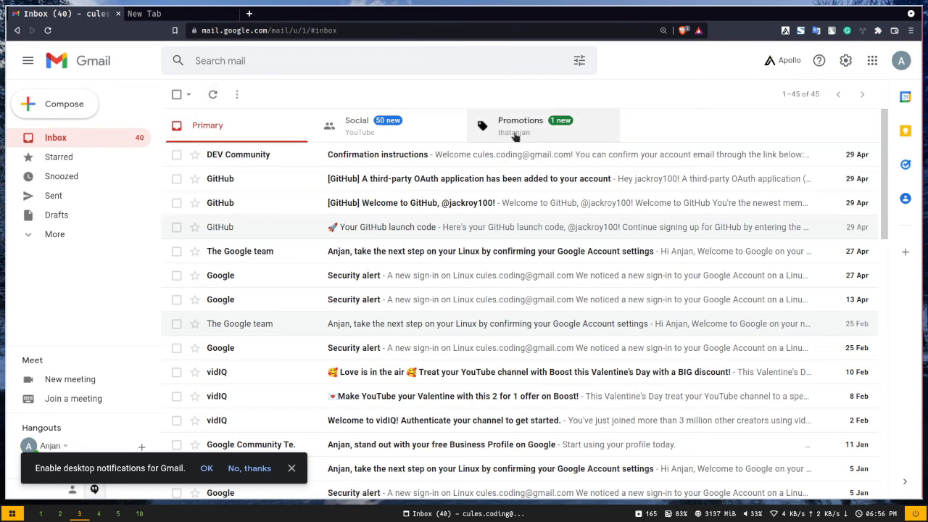
Step: Open the 'Subscribe to Cules Coding to become a developer' email under Promotions
left_click(520, 125)
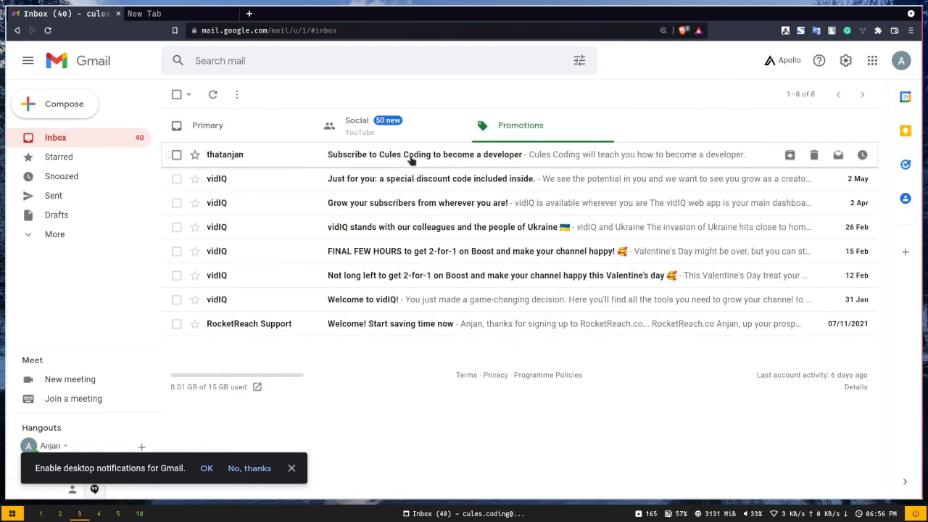
left_click(425, 154)
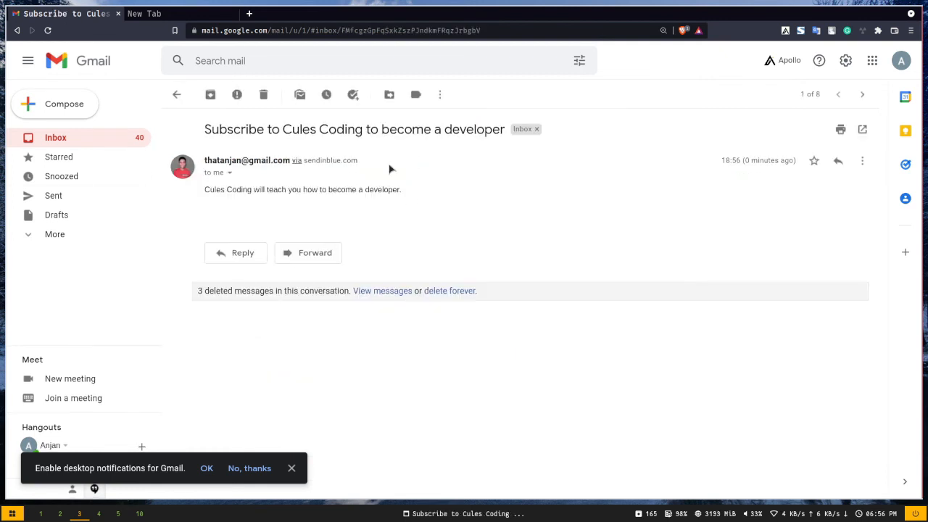
mouse_move(452, 202)
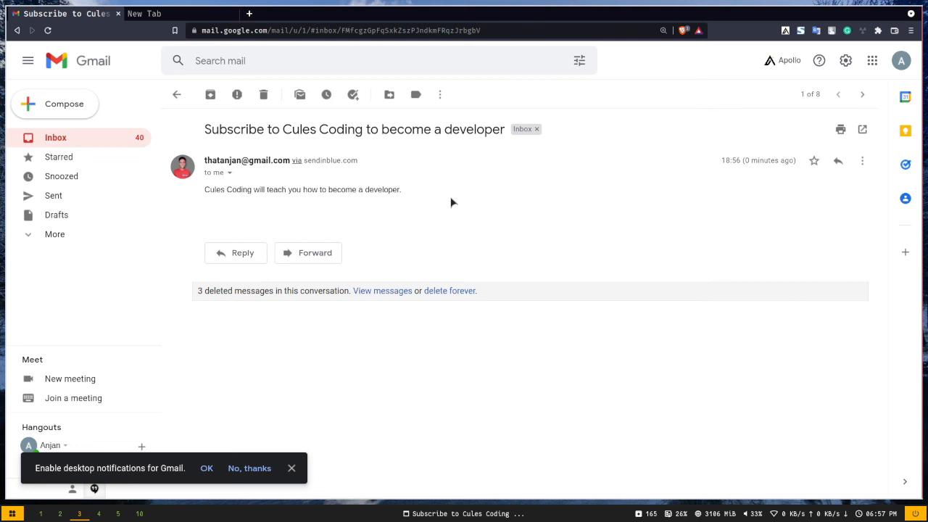
mouse_move(205, 191)
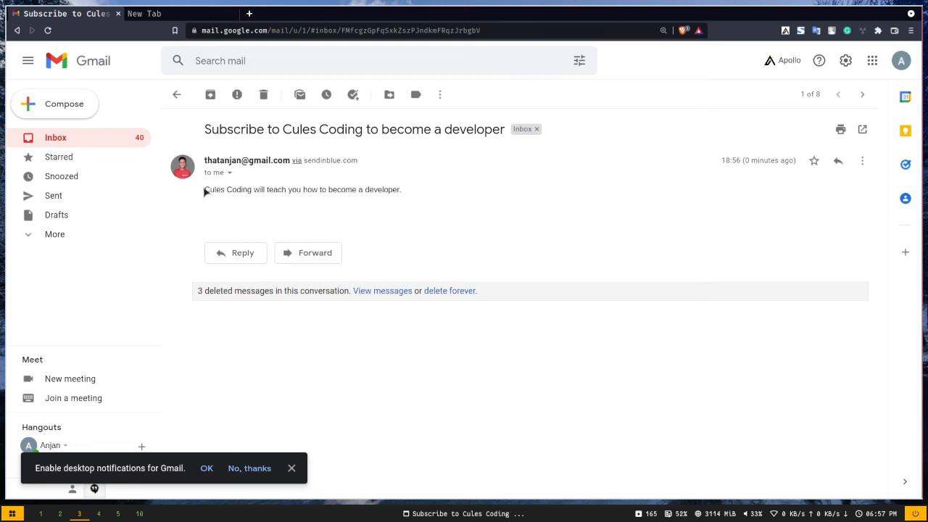
mouse_move(430, 225)
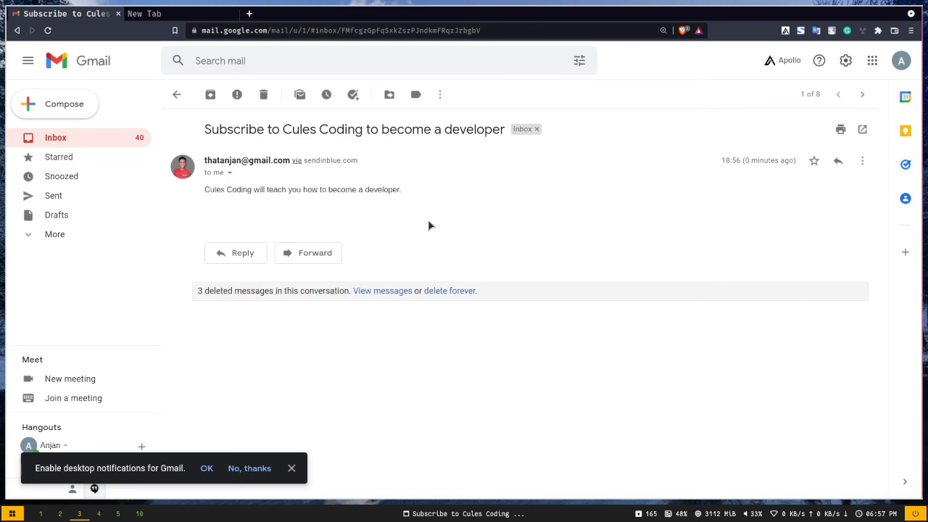
mouse_move(304, 160)
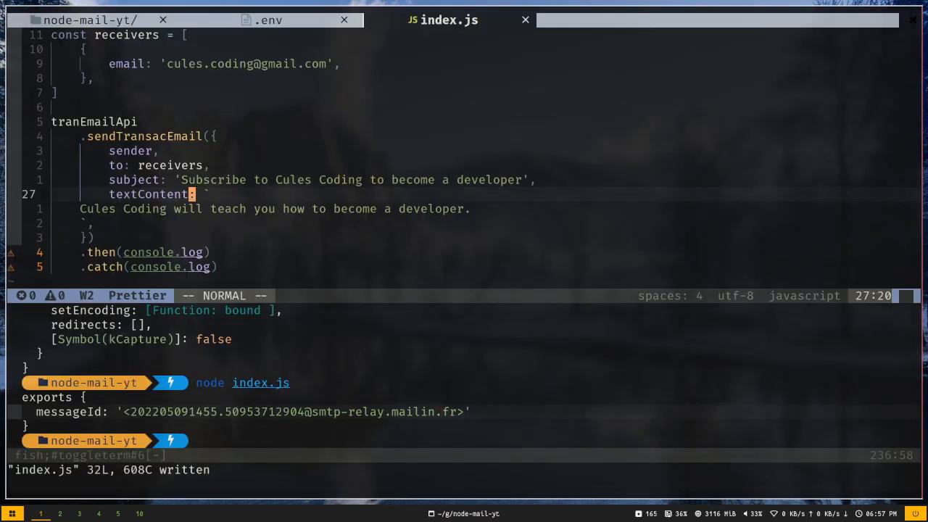
Step: Add name: 'Anjan' to the sender object, save, and rerun node index.js
key("gg")
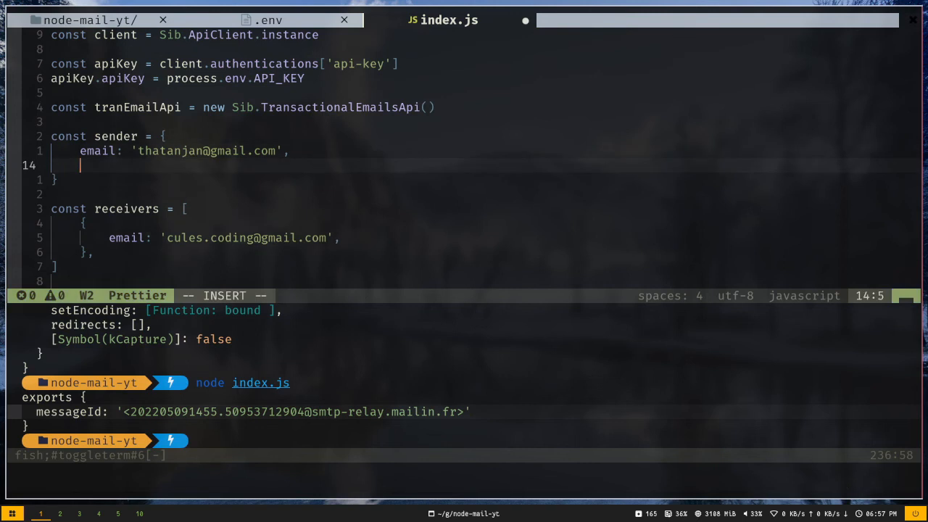
type("name: ''")
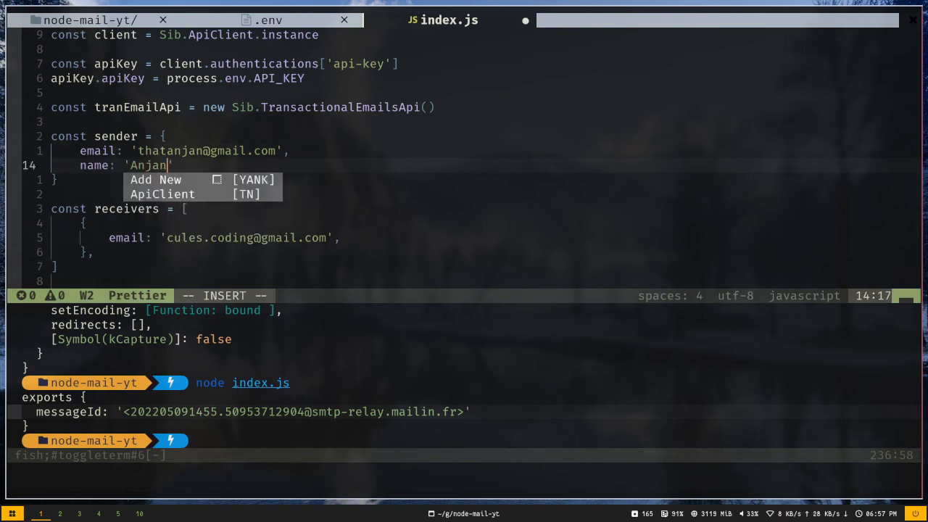
key("Escape")
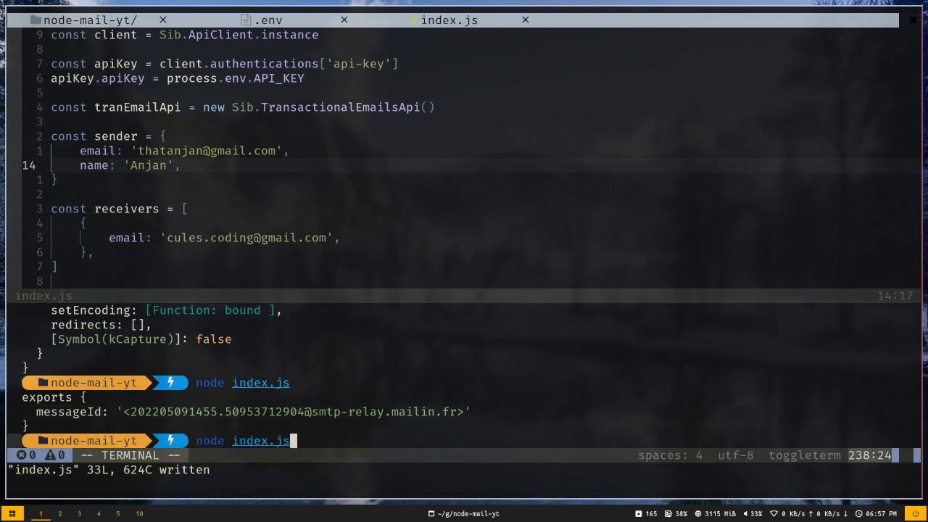
key("Return")
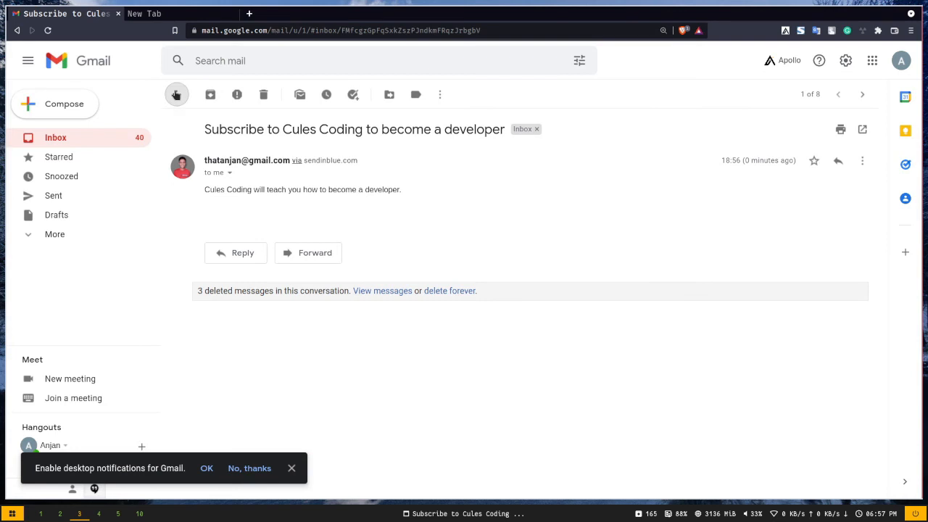
Step: Refresh the inbox, open the Cules Coding thread, and expand the new message from Anjan
left_click(176, 94)
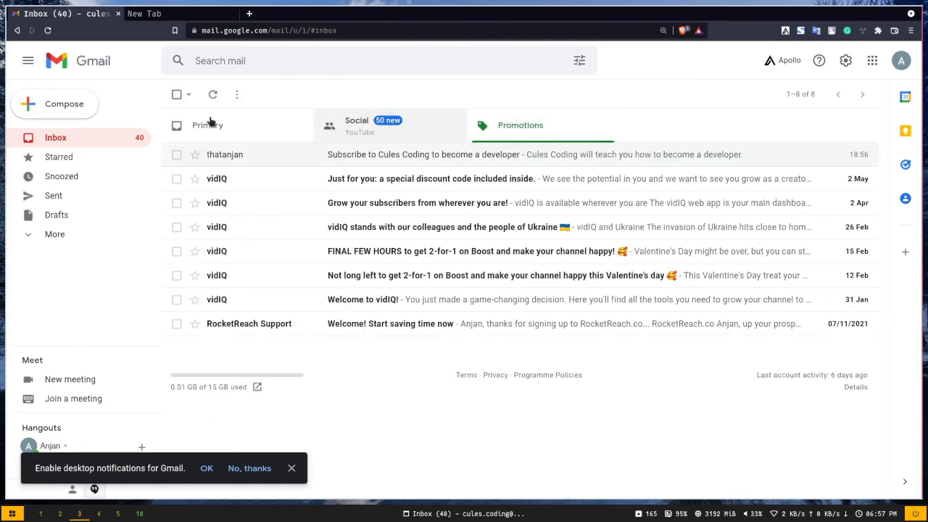
left_click(212, 95)
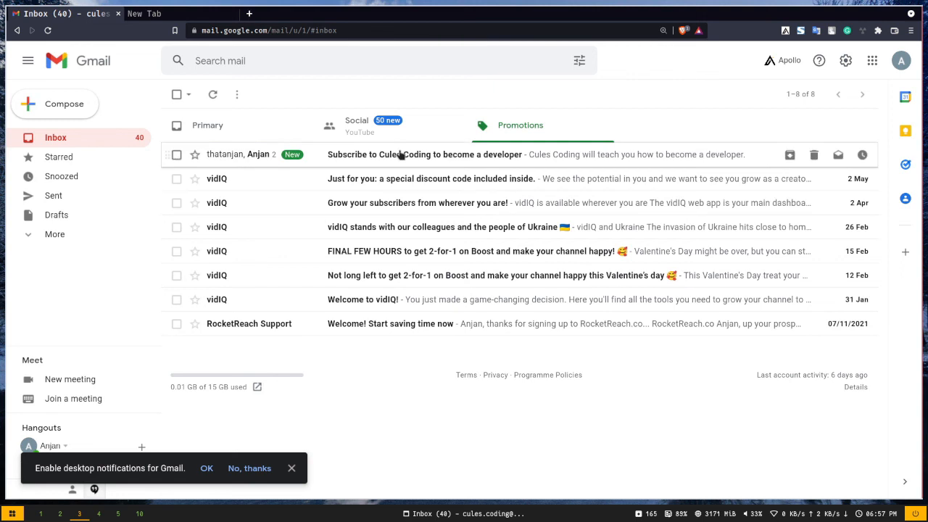
left_click(425, 155)
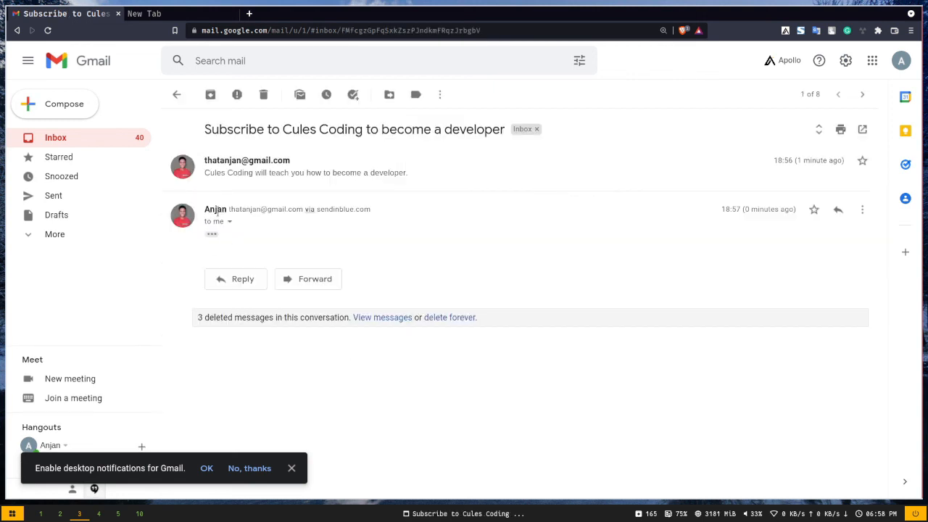
left_click(211, 233)
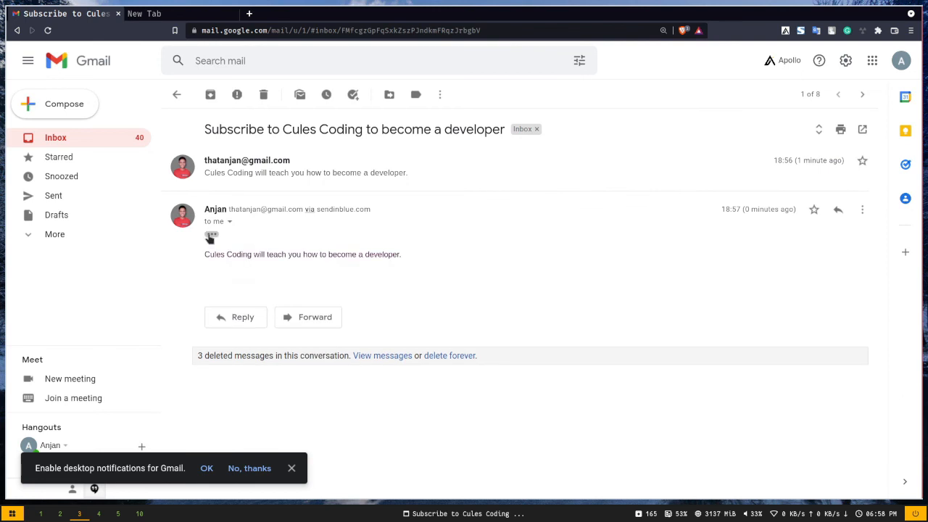
mouse_move(313, 257)
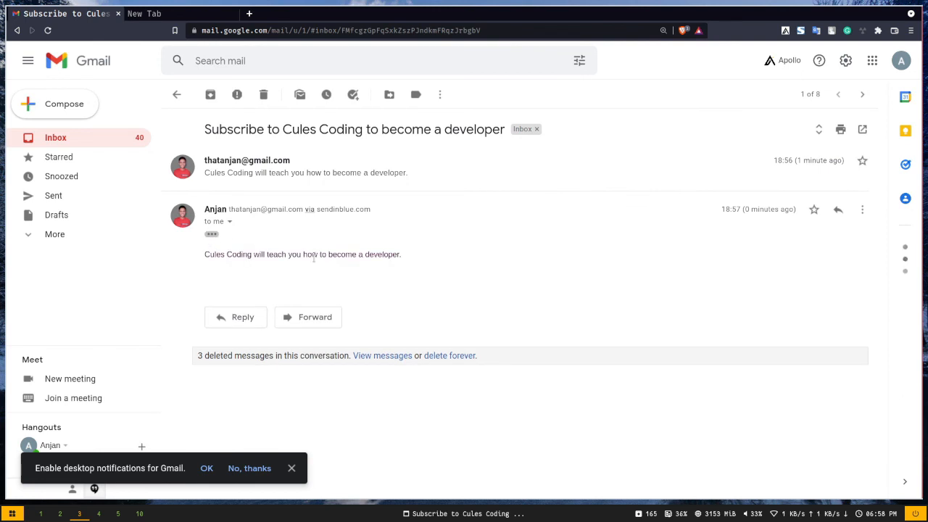
mouse_move(316, 261)
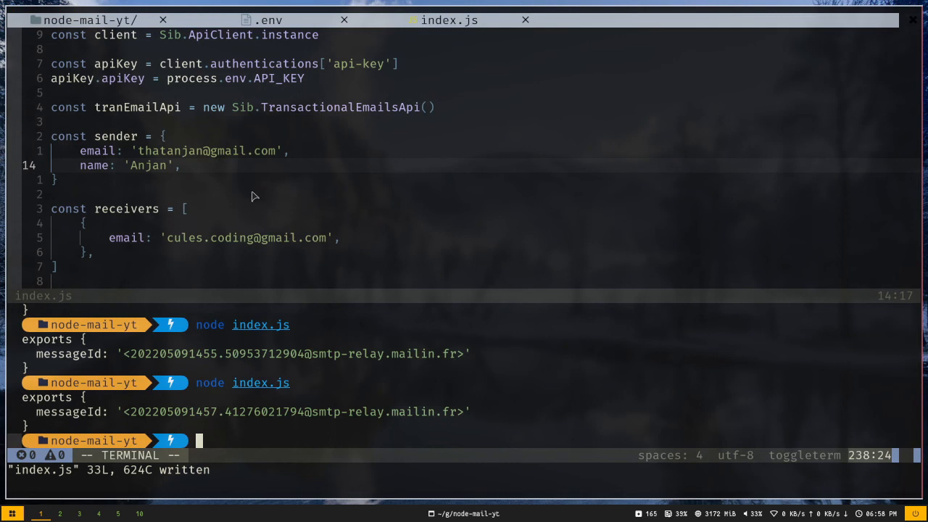
Step: Insert a {{params.role}} placeholder into the email text body
scroll("down", 3)
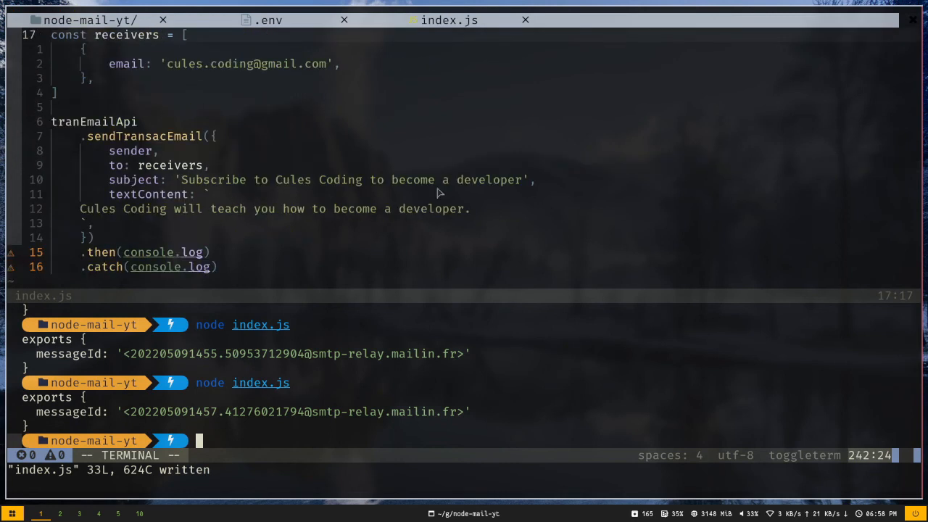
mouse_move(352, 215)
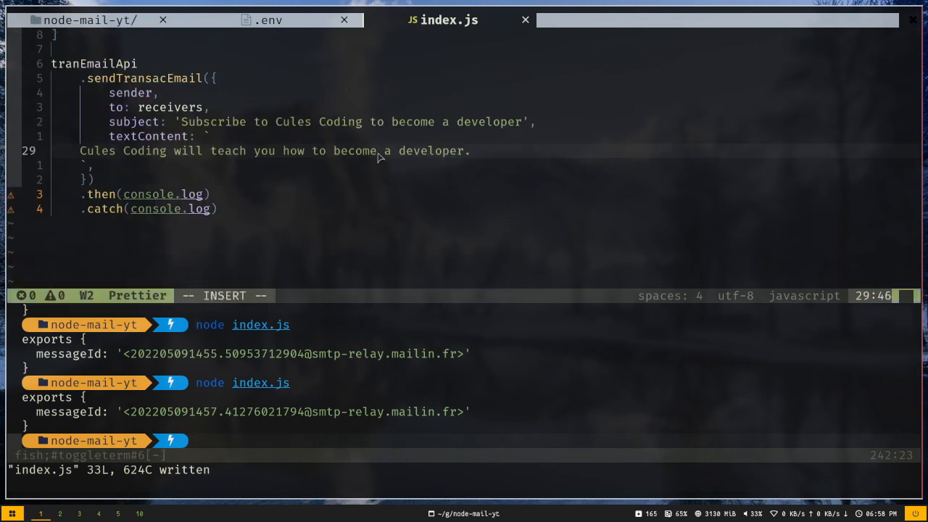
key("Escape")
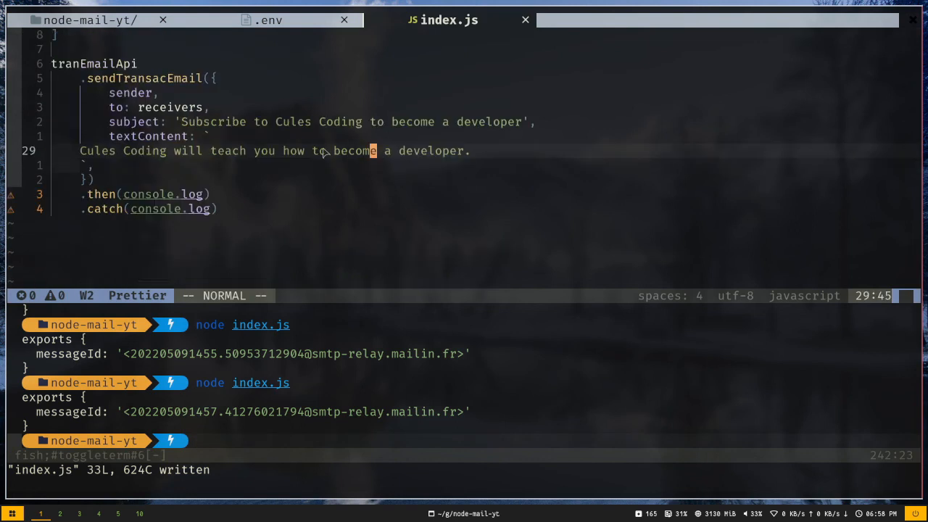
mouse_move(341, 158)
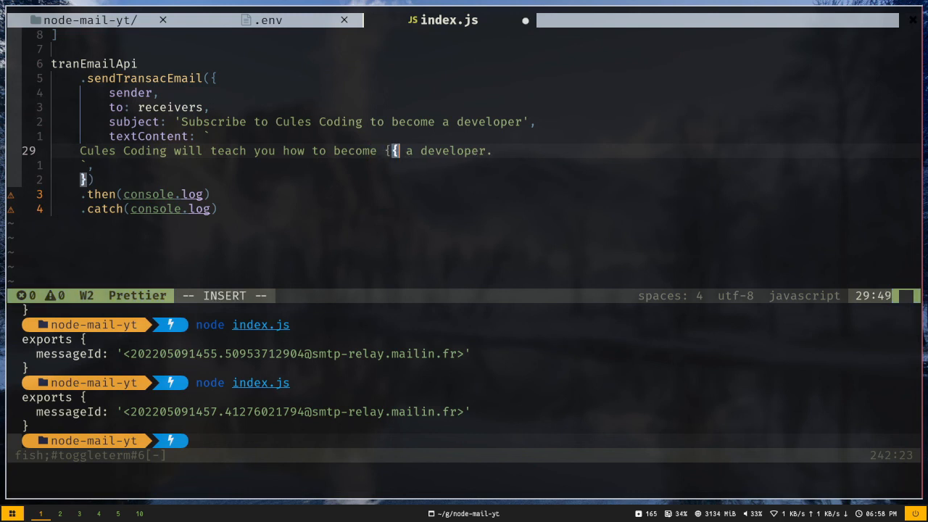
type("{}")
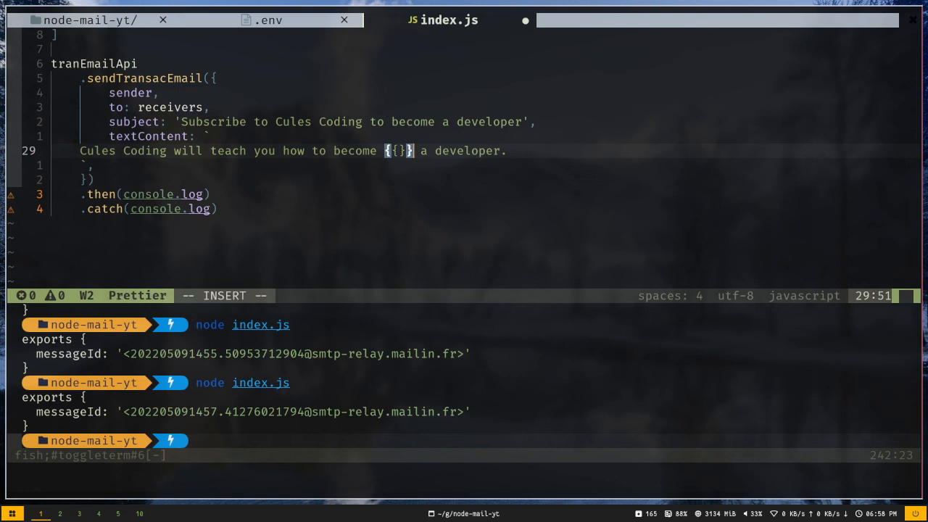
type("parm")
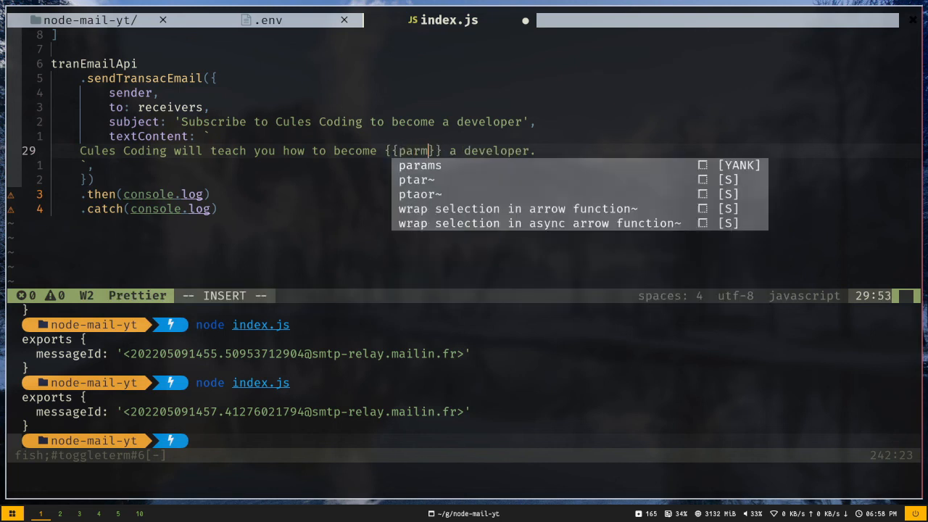
type("params.role")
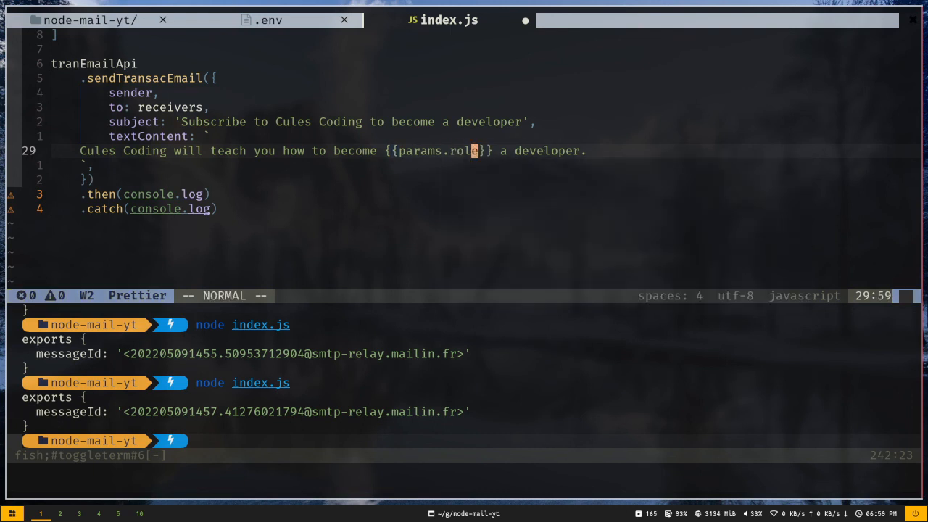
key("j")
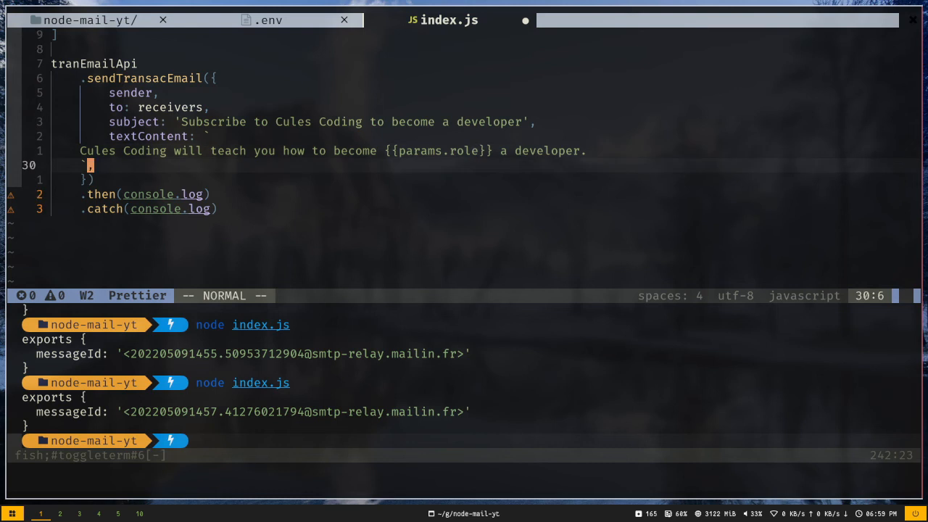
Step: Add params: { role: 'Frontend' }, save index.js, and switch to the terminal
type("params: {")
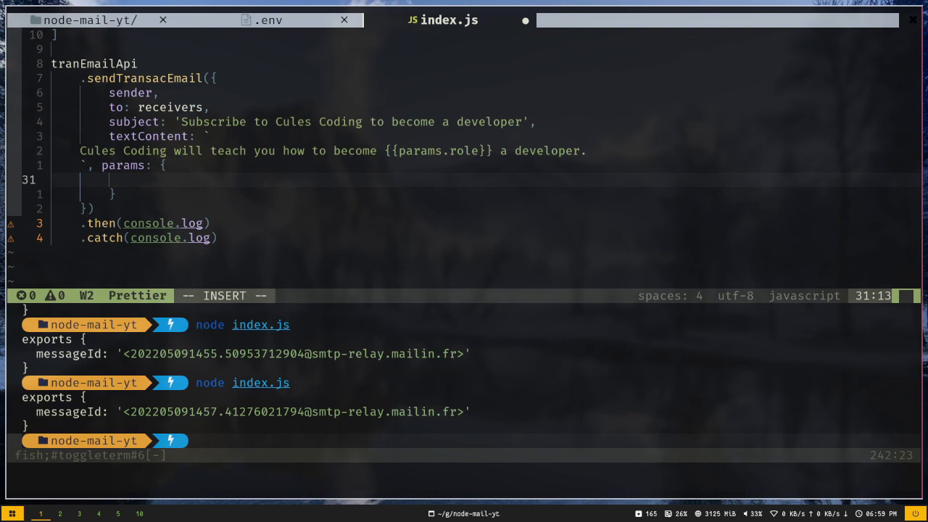
mouse_move(138, 180)
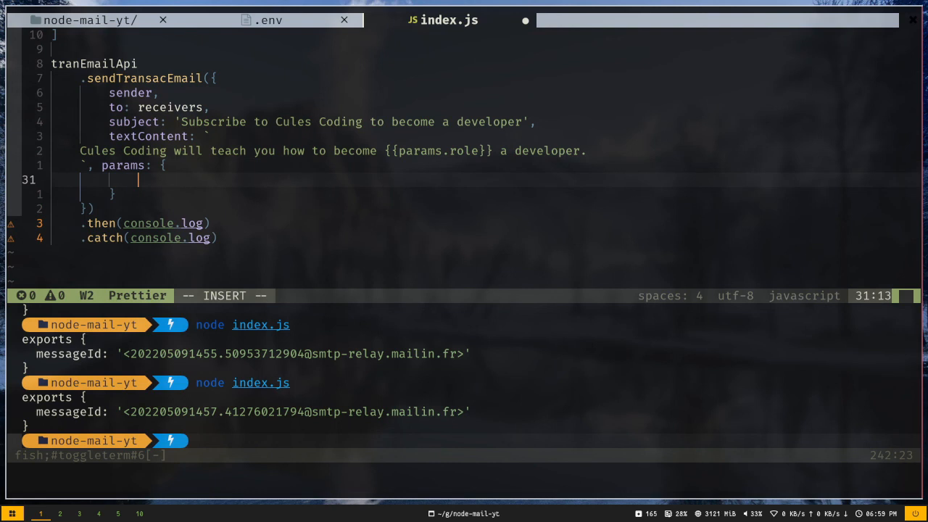
type("role:")
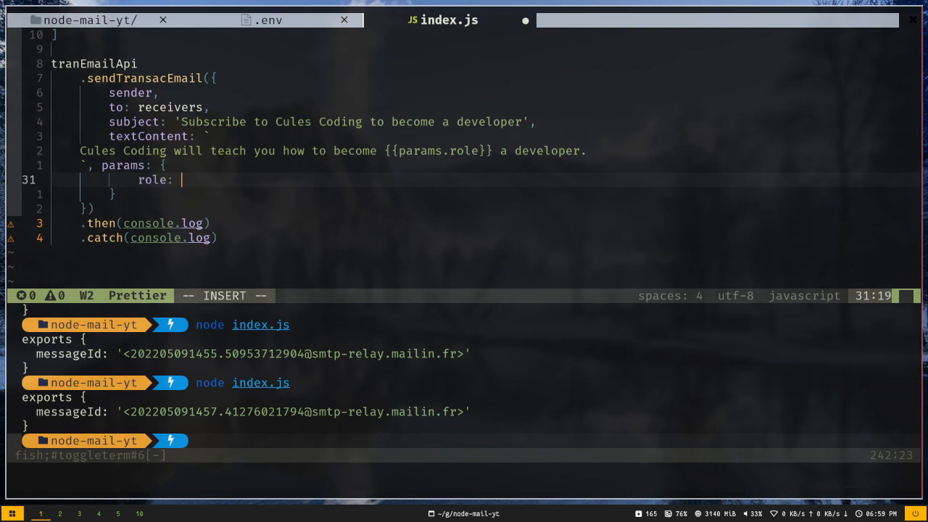
type("'Front'")
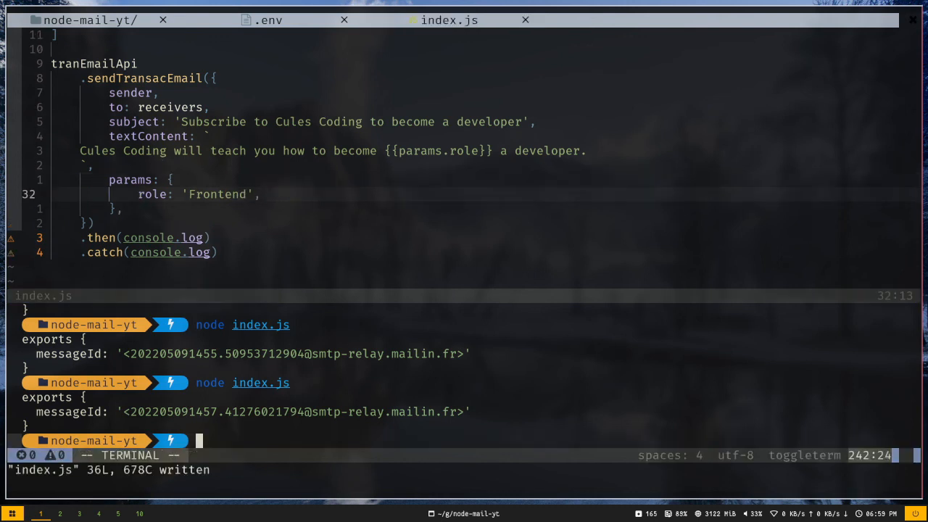
key("Return")
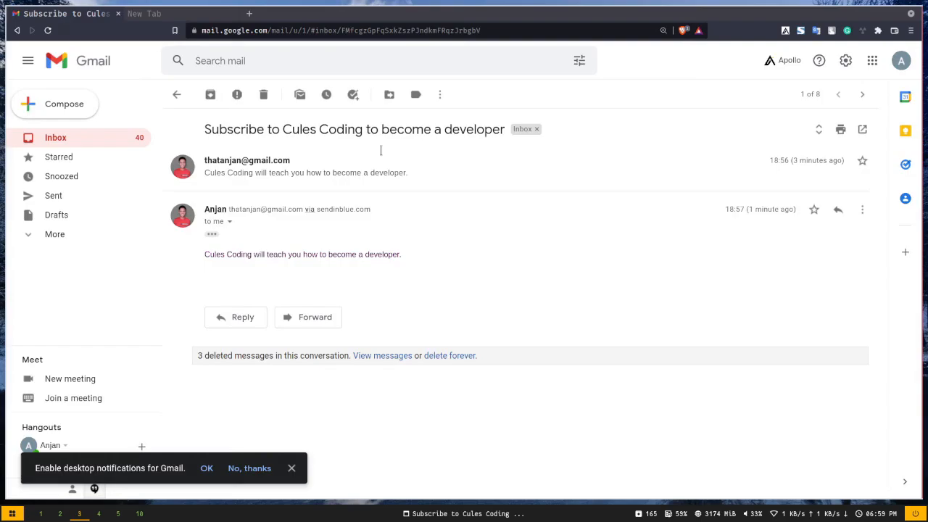
mouse_move(177, 94)
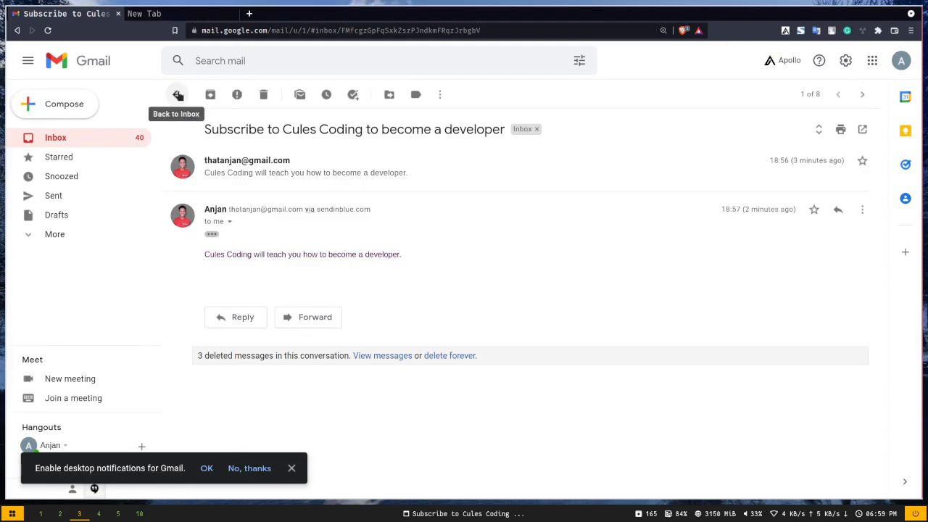
Step: Open the Cules Coding thread and read the message saying 'become Frontend a developer'
left_click(177, 94)
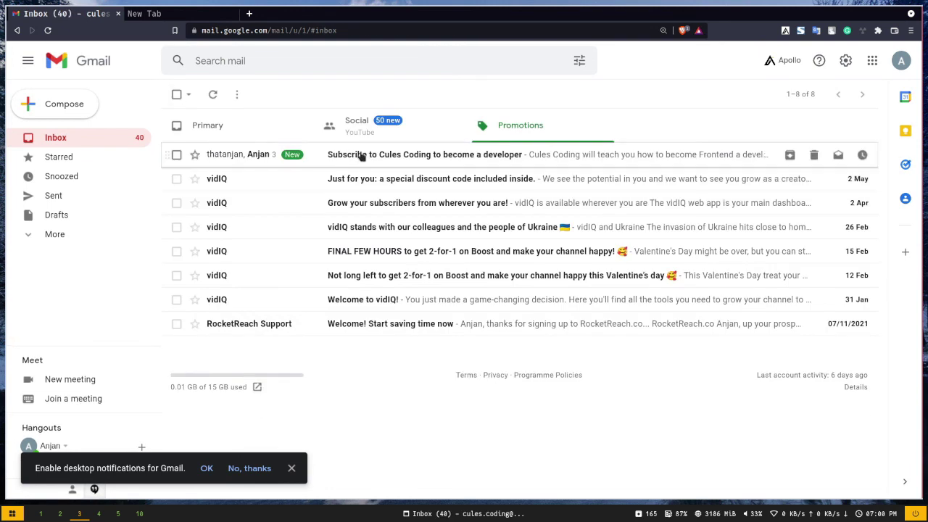
left_click(426, 155)
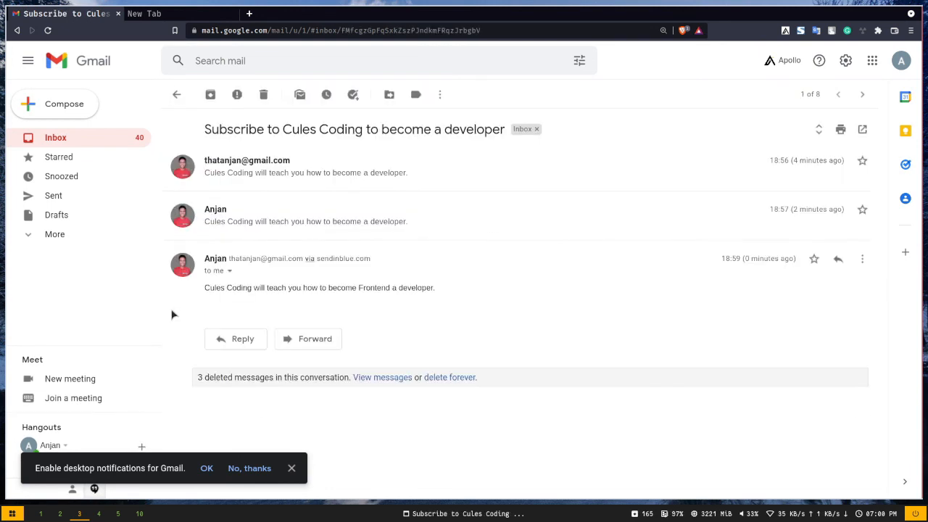
left_click_drag(295, 287, 389, 287)
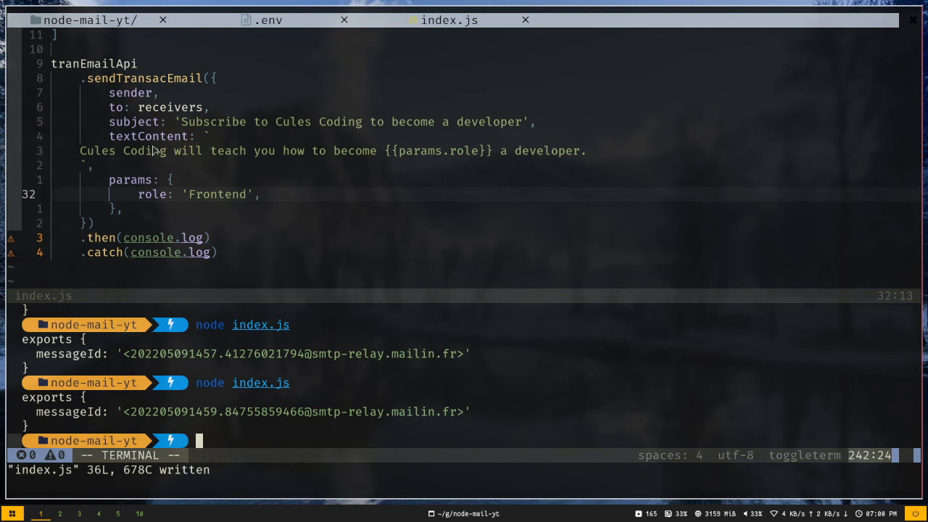
mouse_move(146, 174)
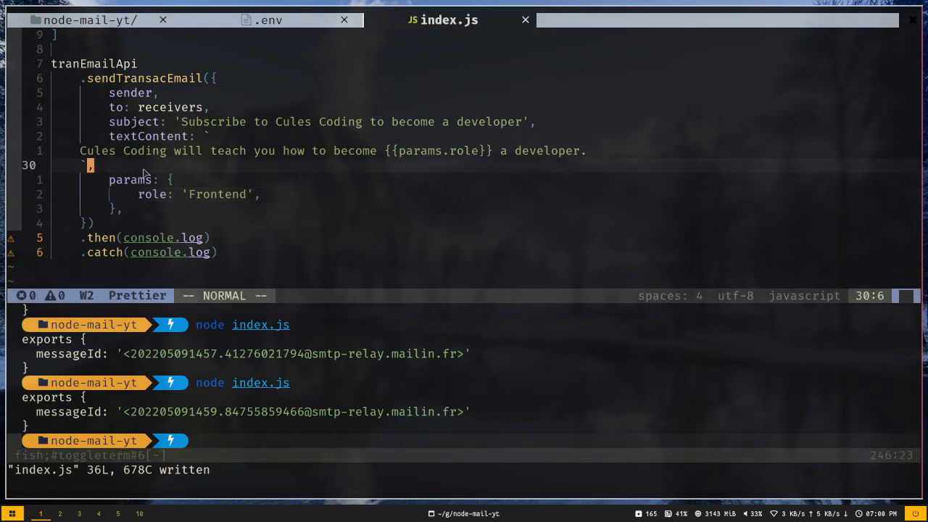
Step: Add htmlContent with an <h1>Cules Coding</h1> heading
type("htmlContnet: `")
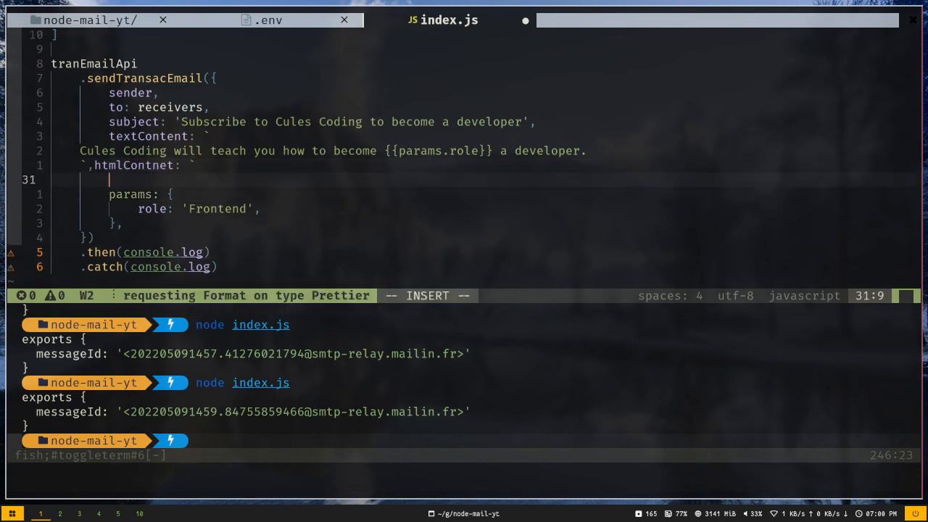
key("Escape")
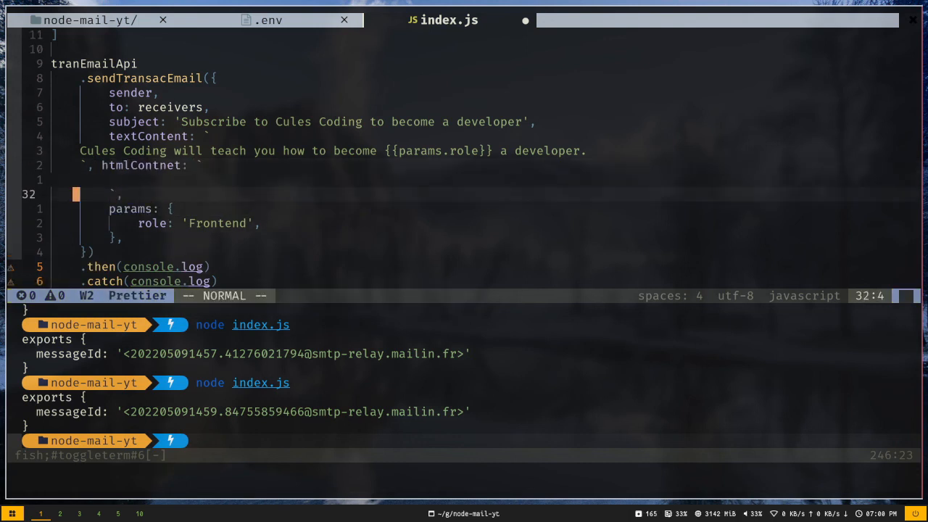
key("i")
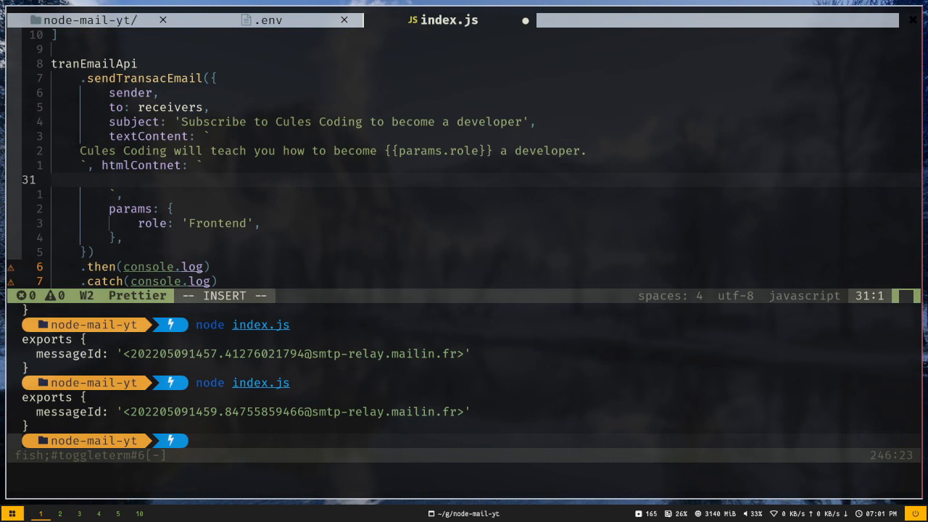
type("<h1></h1>")
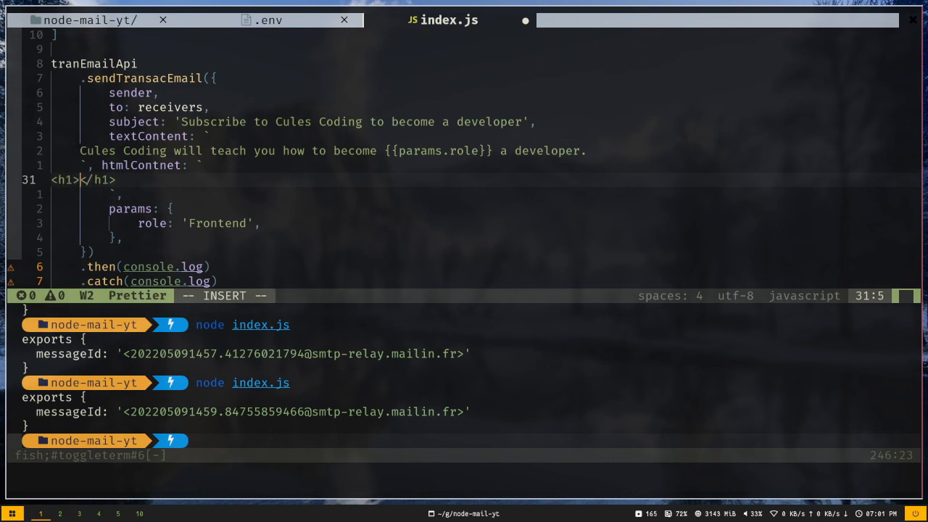
key("Escape")
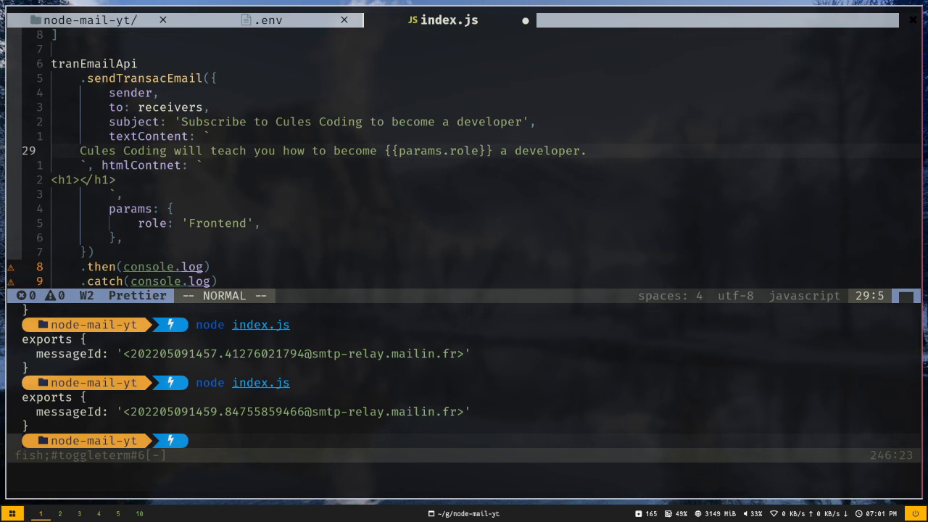
key("j")
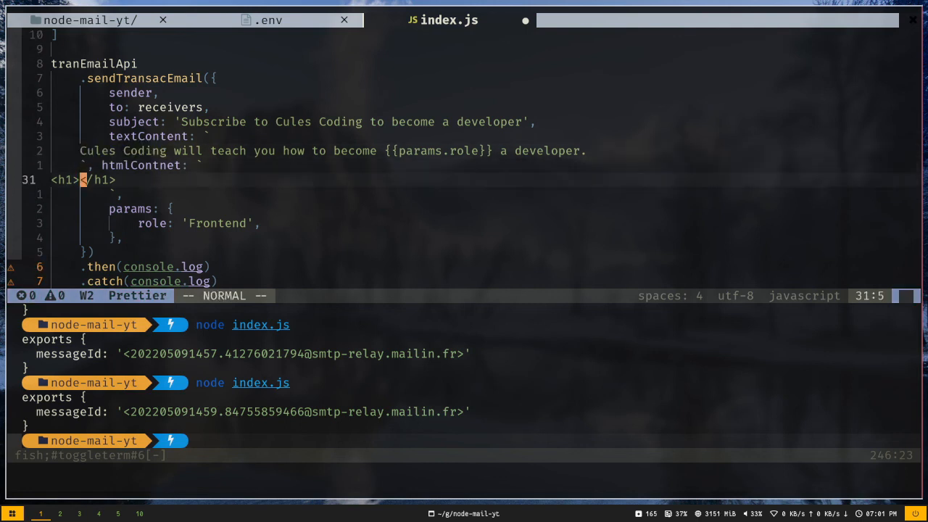
type("Cules Coding")
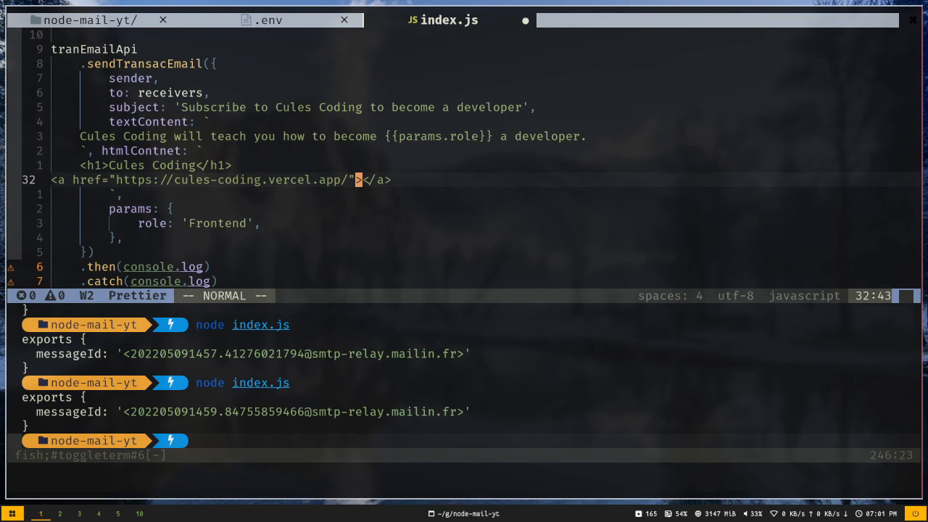
Step: Add the 'Visit' link to cules-coding.vercel.app, save, and rerun the script
type("Visit")
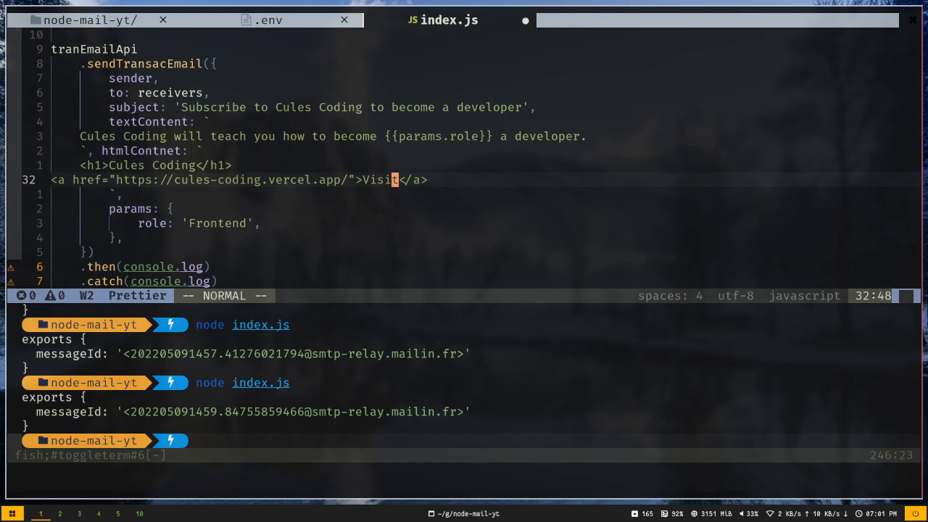
key("ctrl+s")
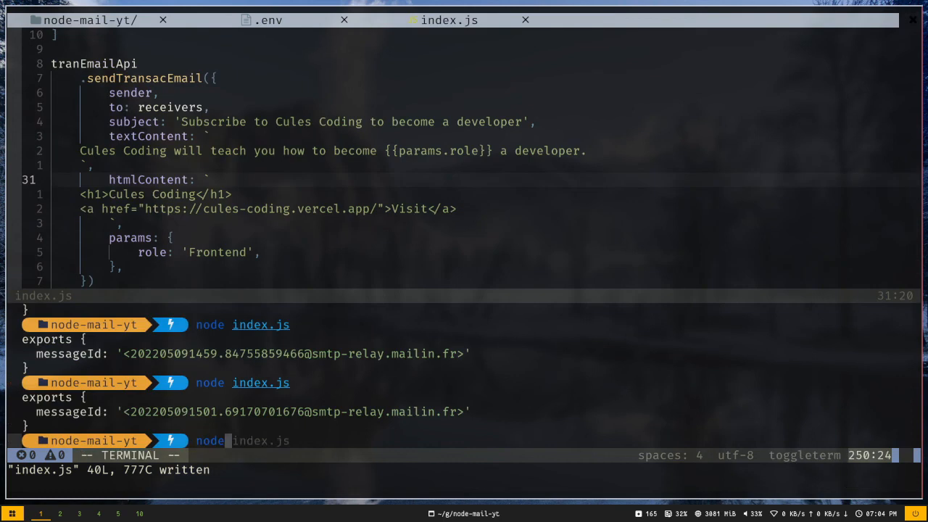
key("Return")
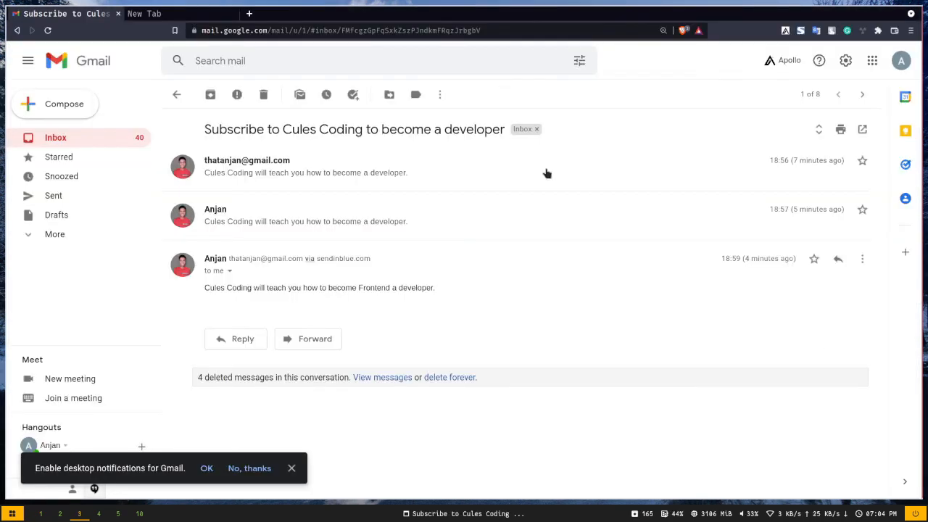
Step: Refresh the Gmail inbox and open the fourth Cules Coding message with its heading and Visit link
left_click(176, 94)
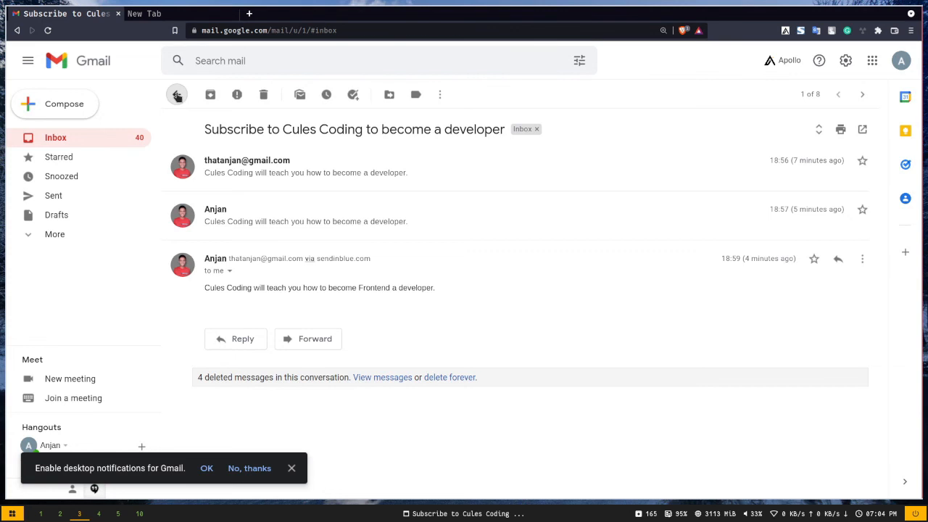
left_click(187, 95)
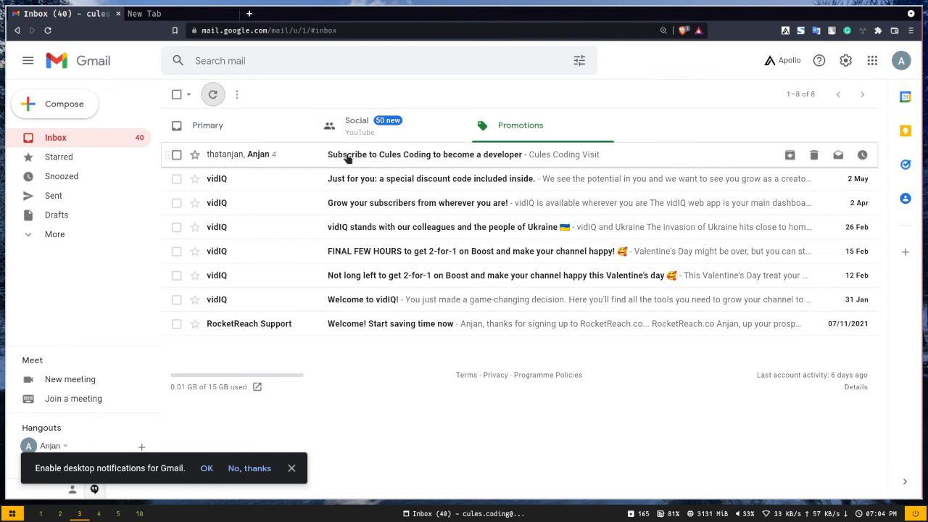
left_click(424, 154)
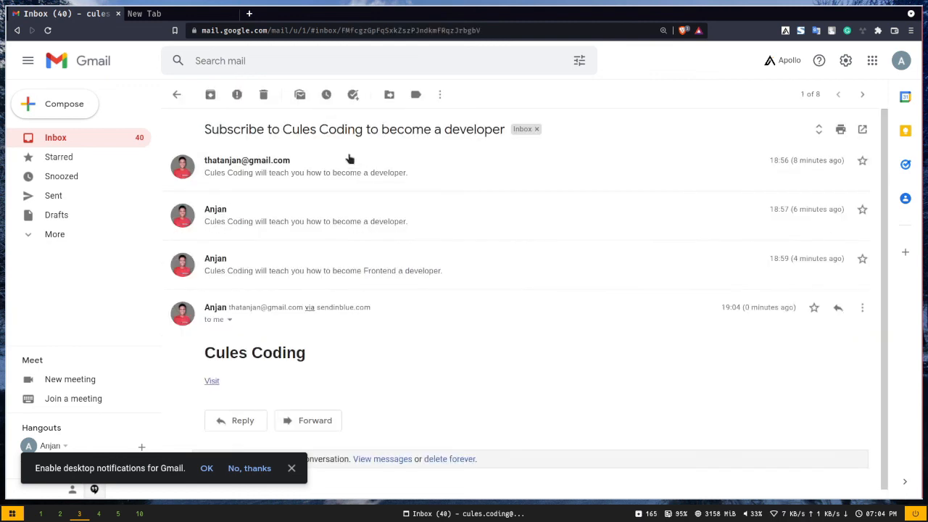
double_click(255, 352)
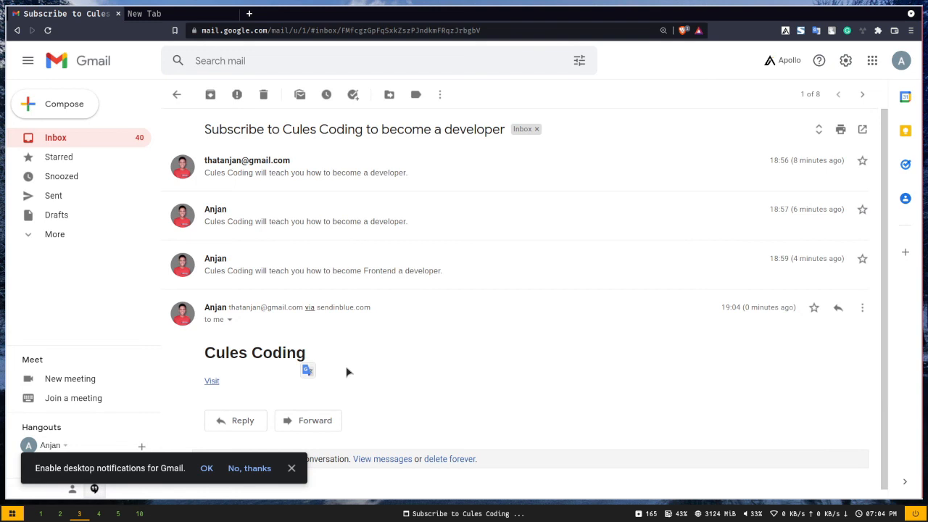
mouse_move(205, 278)
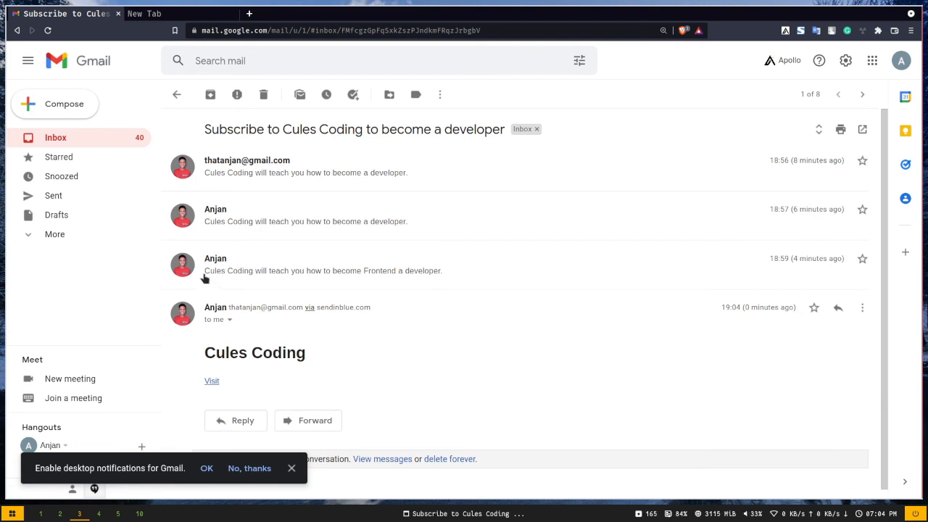
mouse_move(341, 288)
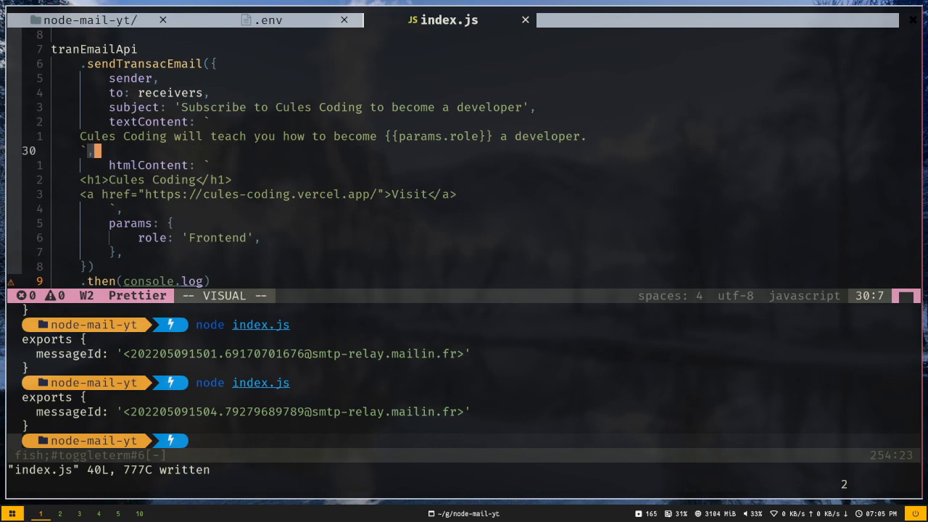
key("Escape")
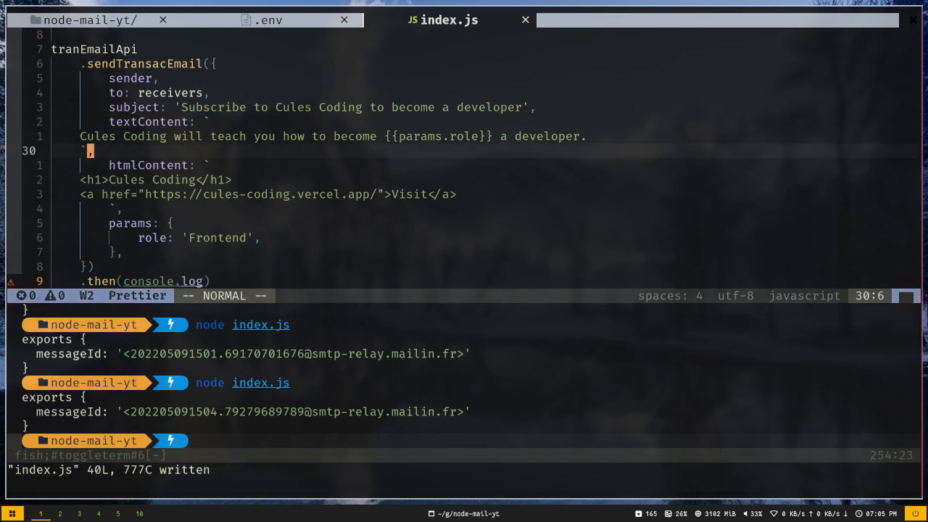